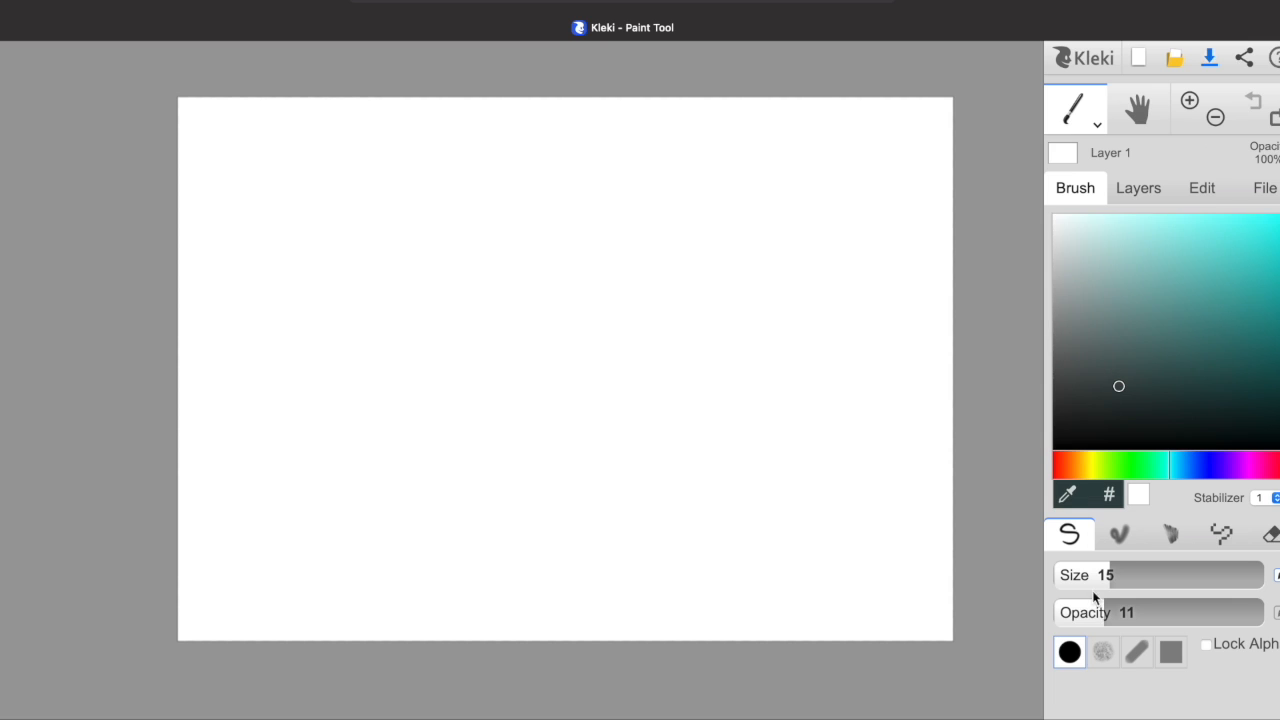
Set brush opacity to 100, try the blend, textured and pixel brushes, then reselect Pen.
left_click_drag(1100, 612, 1243, 612)
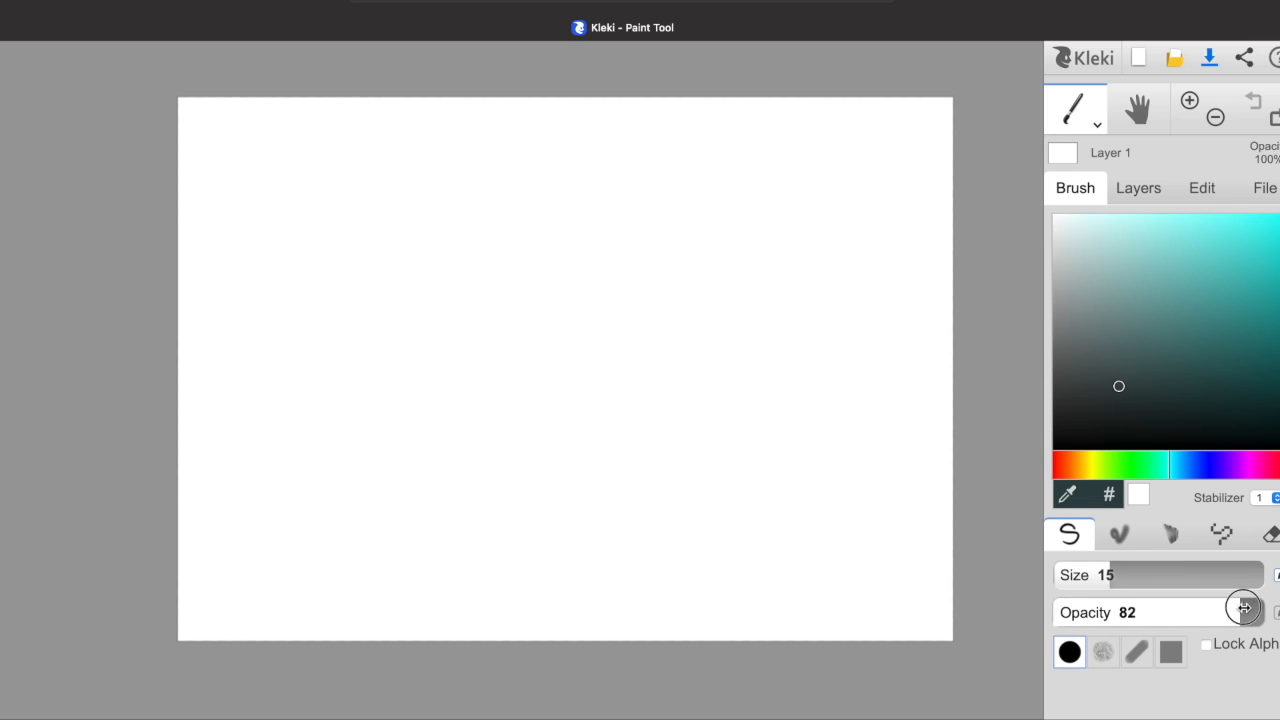
left_click_drag(1243, 608, 1270, 612)
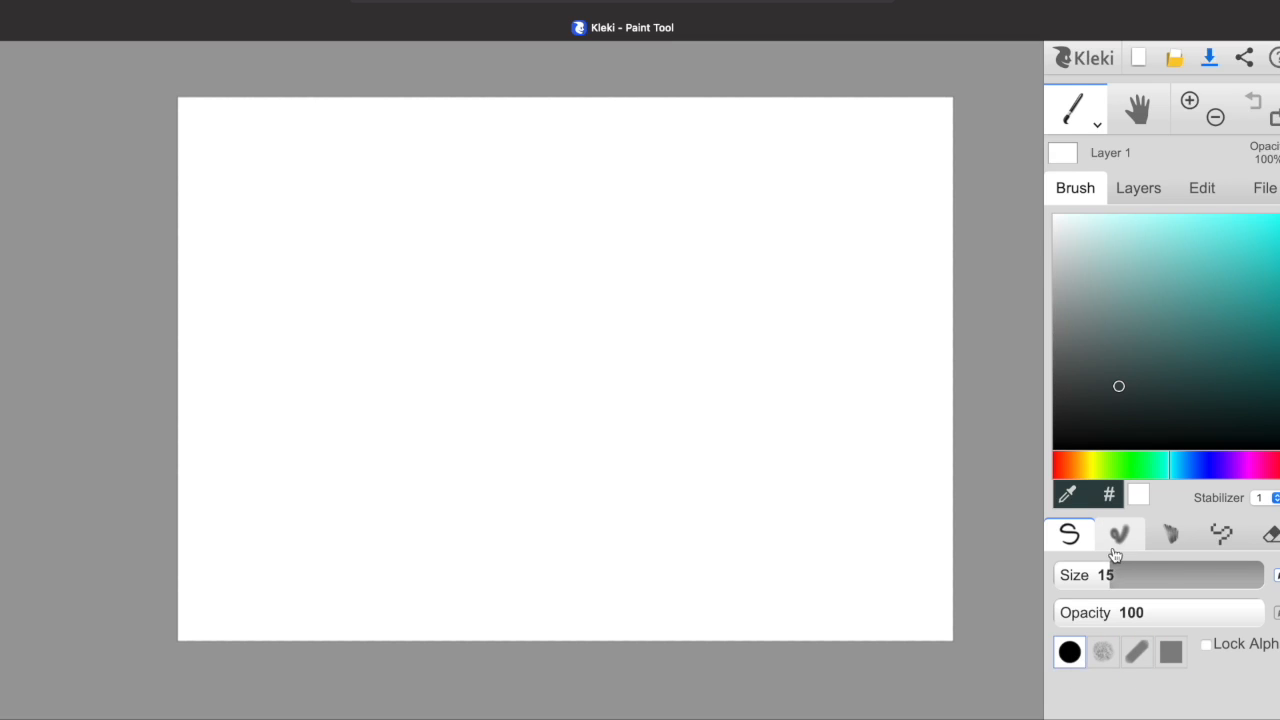
left_click(1119, 533)
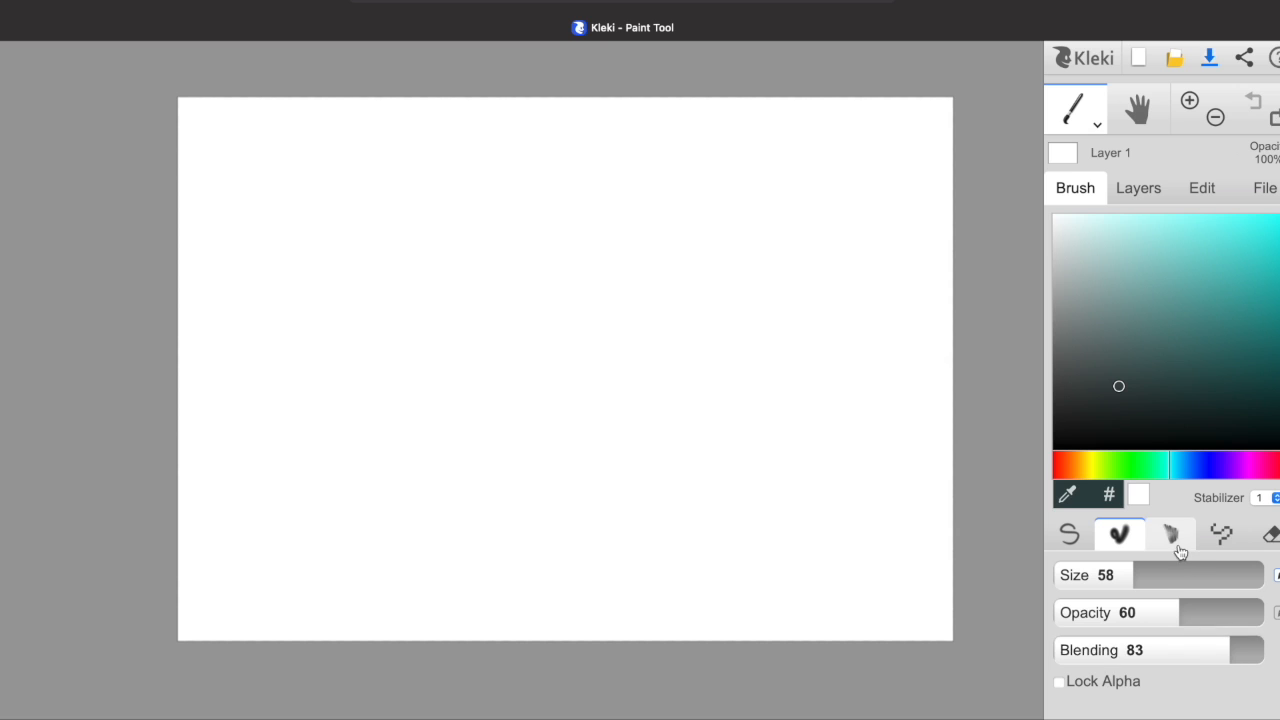
left_click(1170, 534)
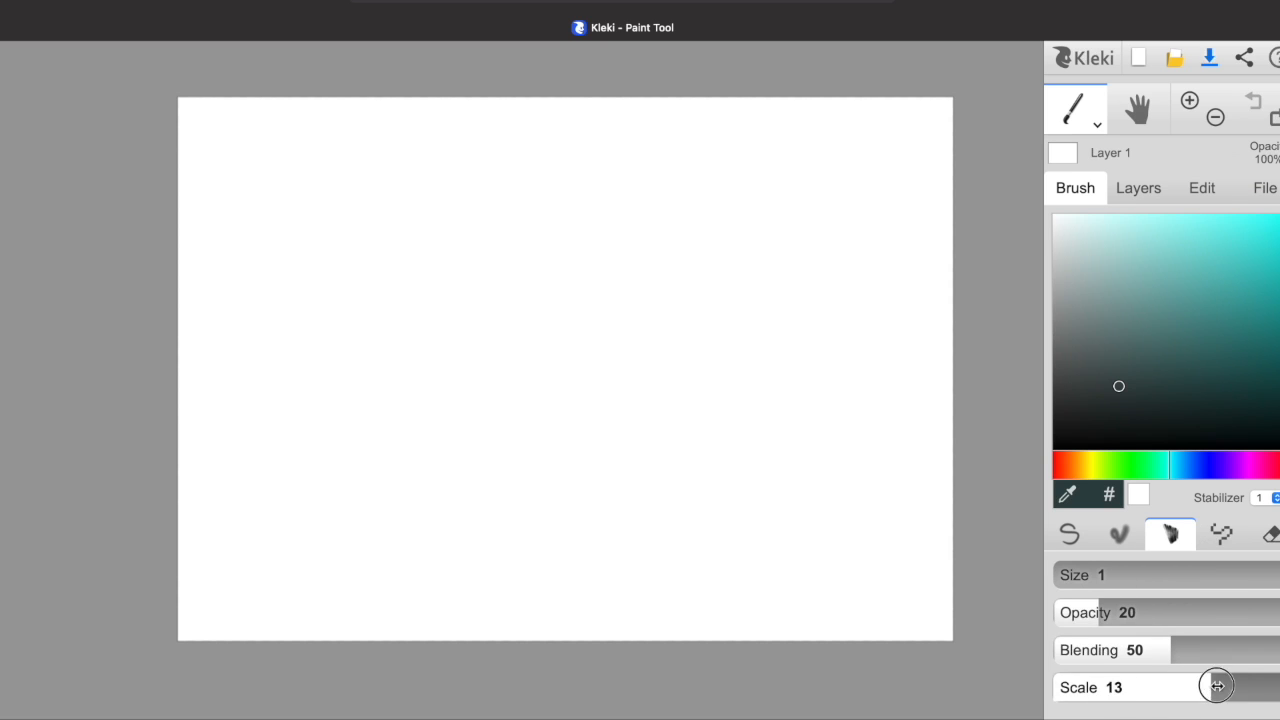
left_click_drag(1217, 686, 1055, 686)
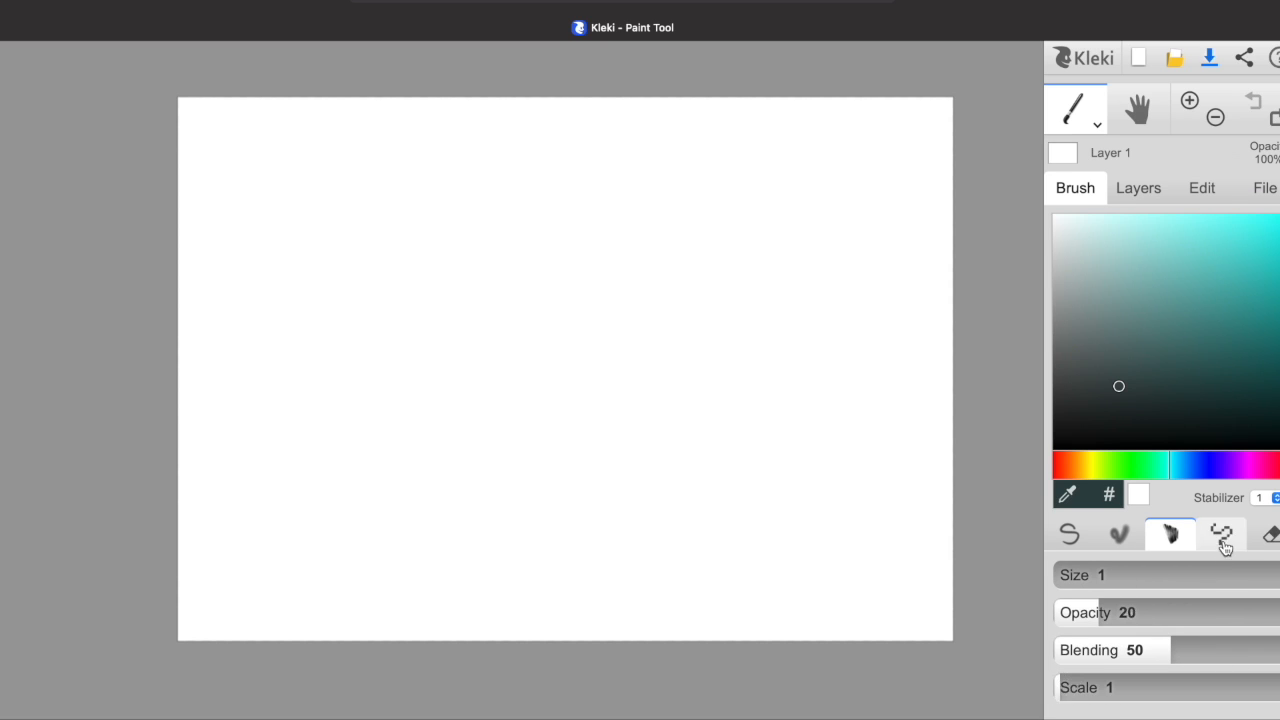
left_click(1265, 536)
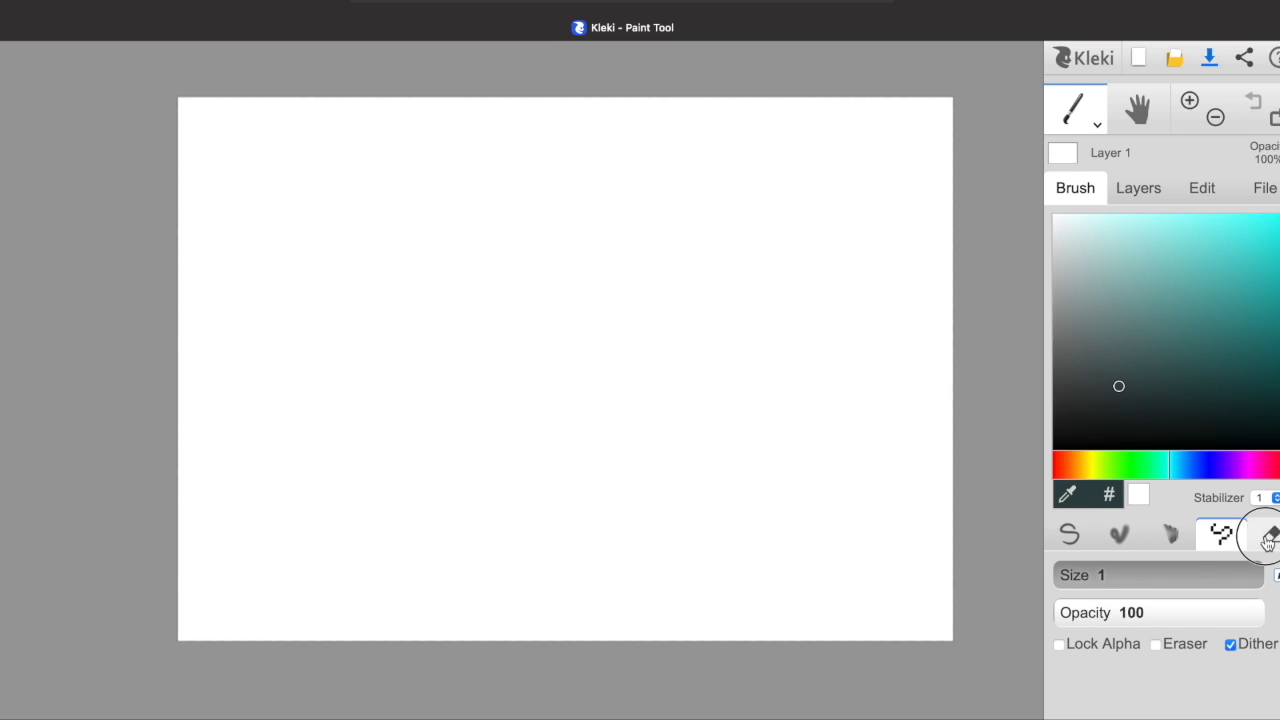
left_click(1070, 534)
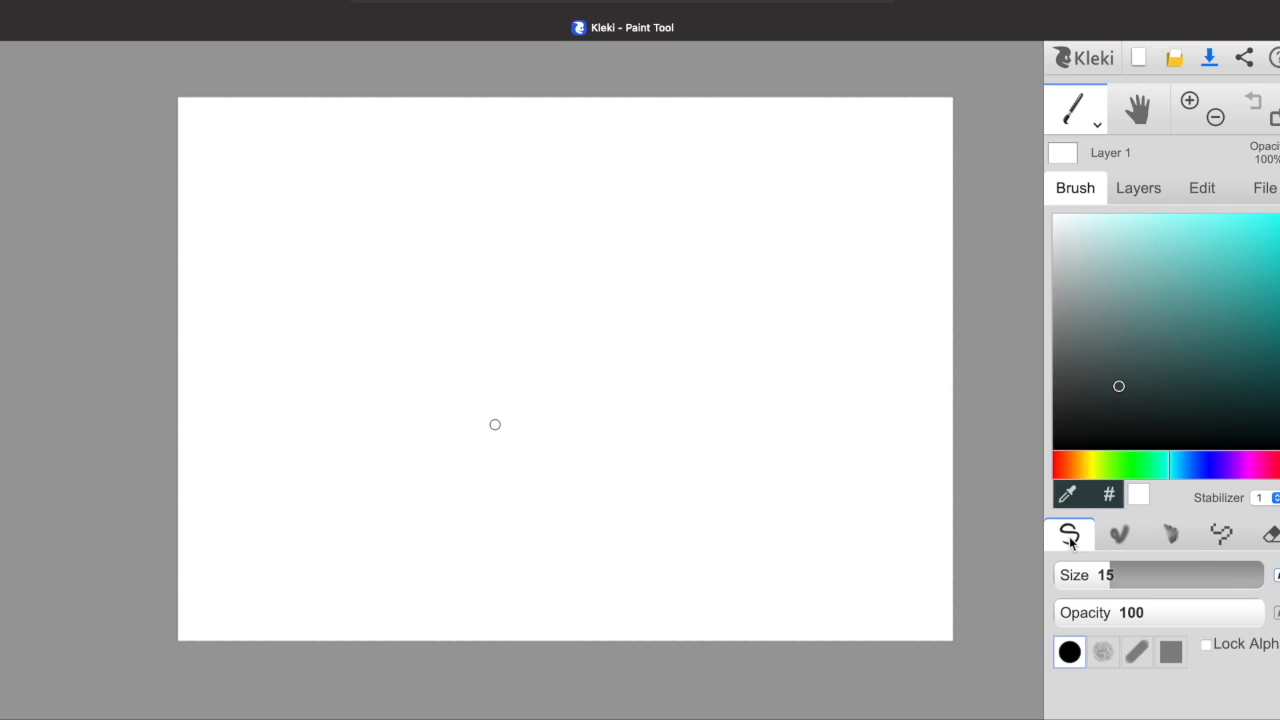
Add a new layer above Layer 1, dismissing the merge dialog.
left_click(1138, 187)
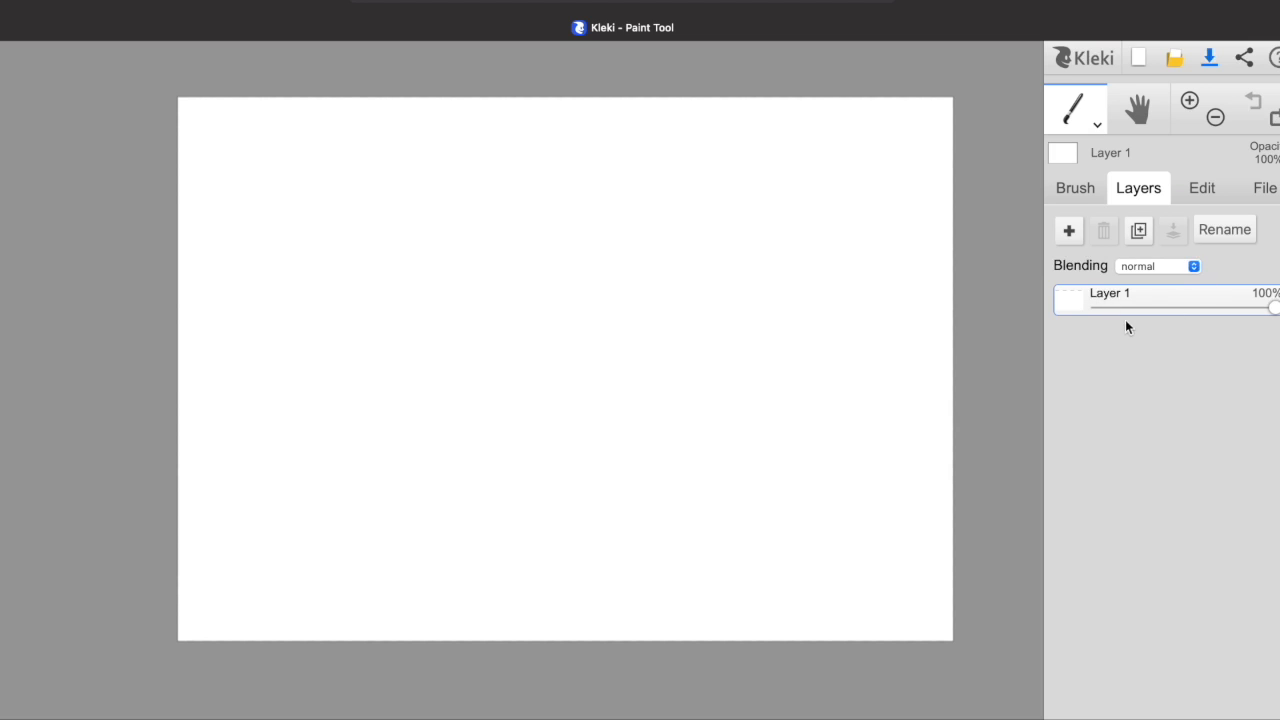
left_click(1068, 230)
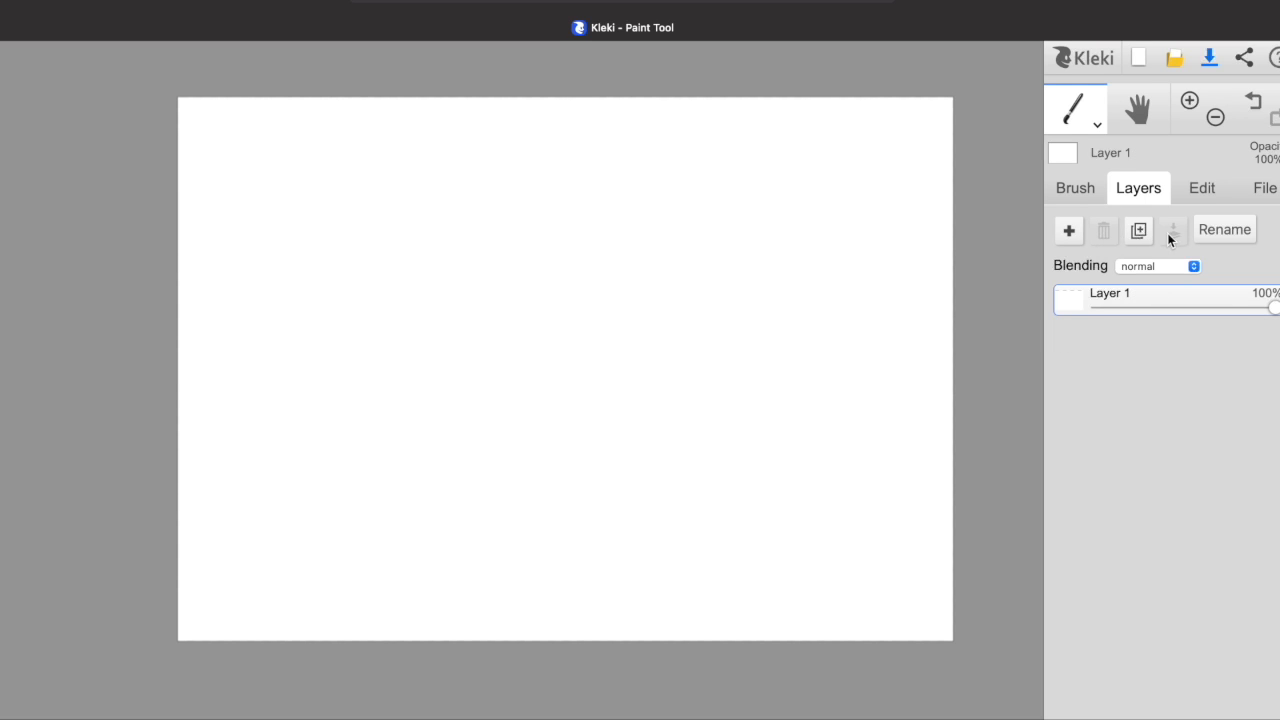
left_click(1172, 230)
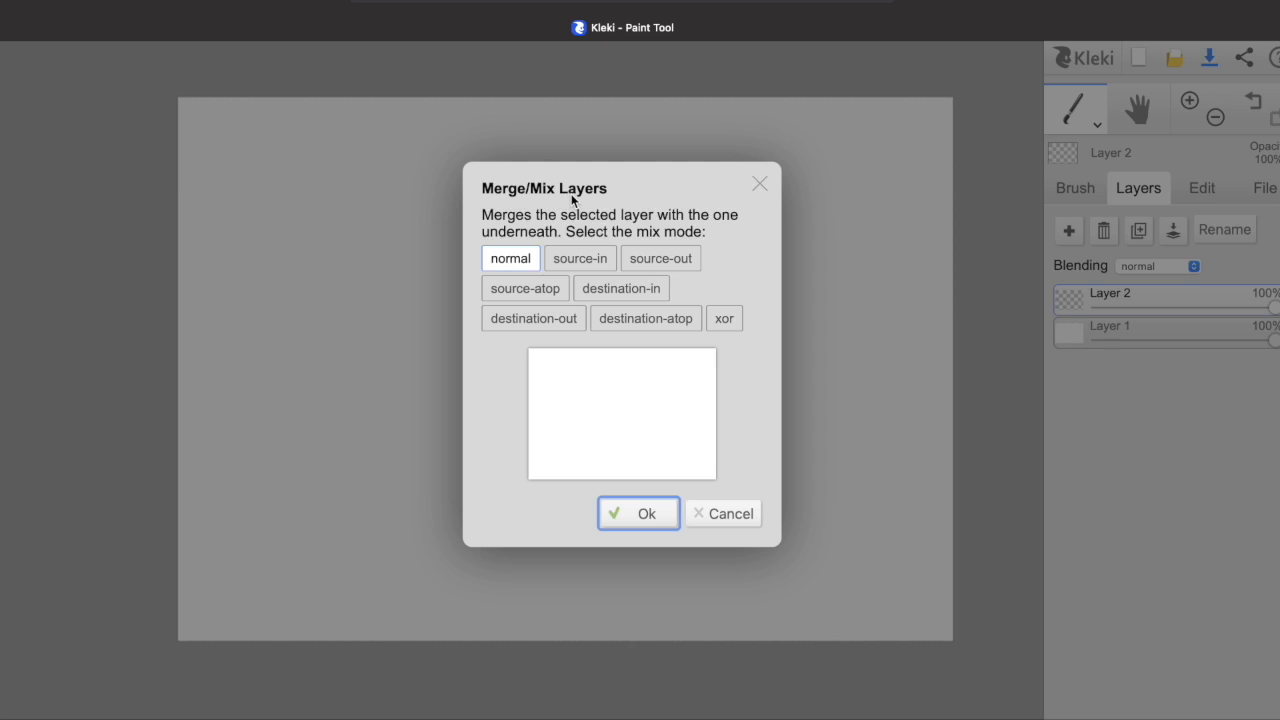
left_click(638, 513)
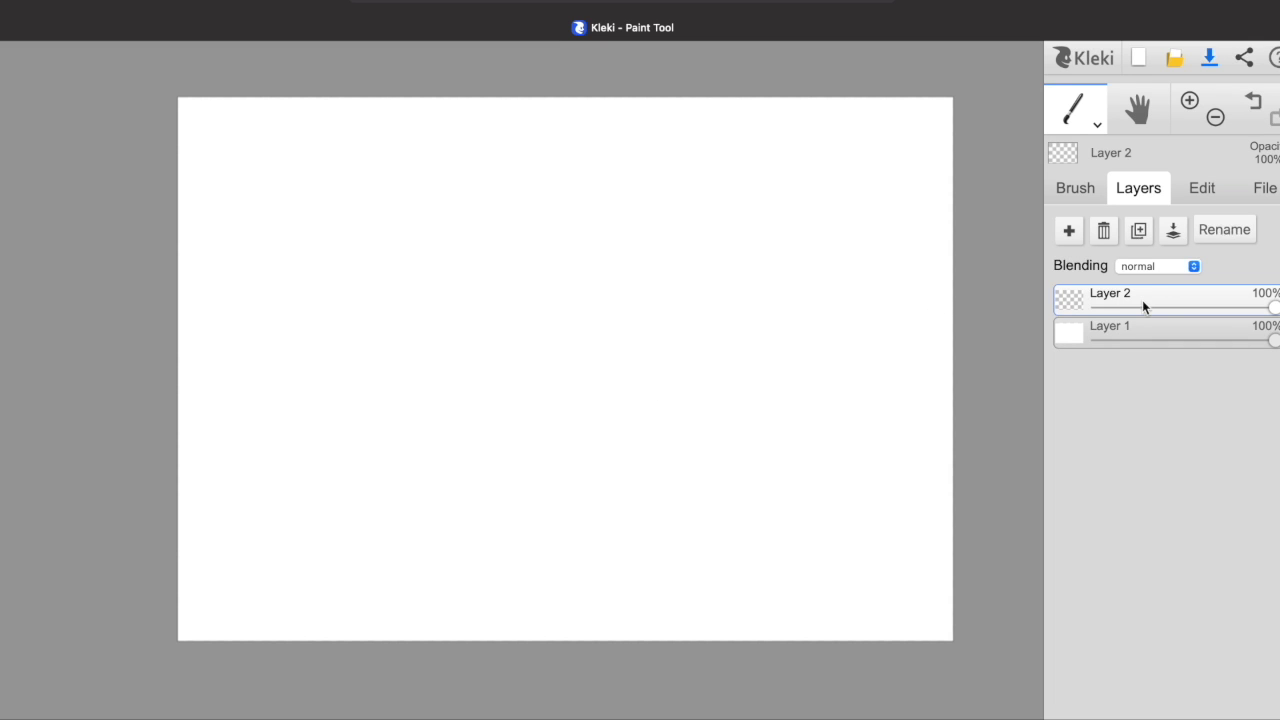
Rename the new layer to 'Name of layer'.
left_click(1224, 229)
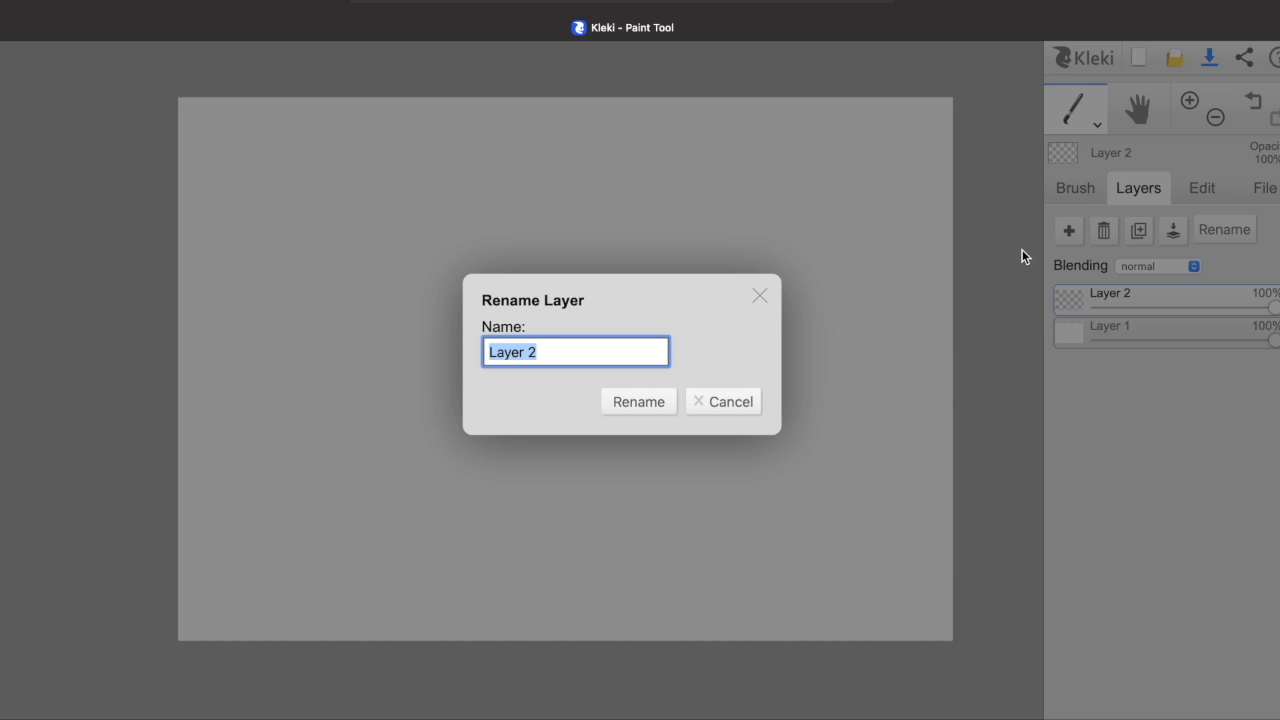
type("Name of layere")
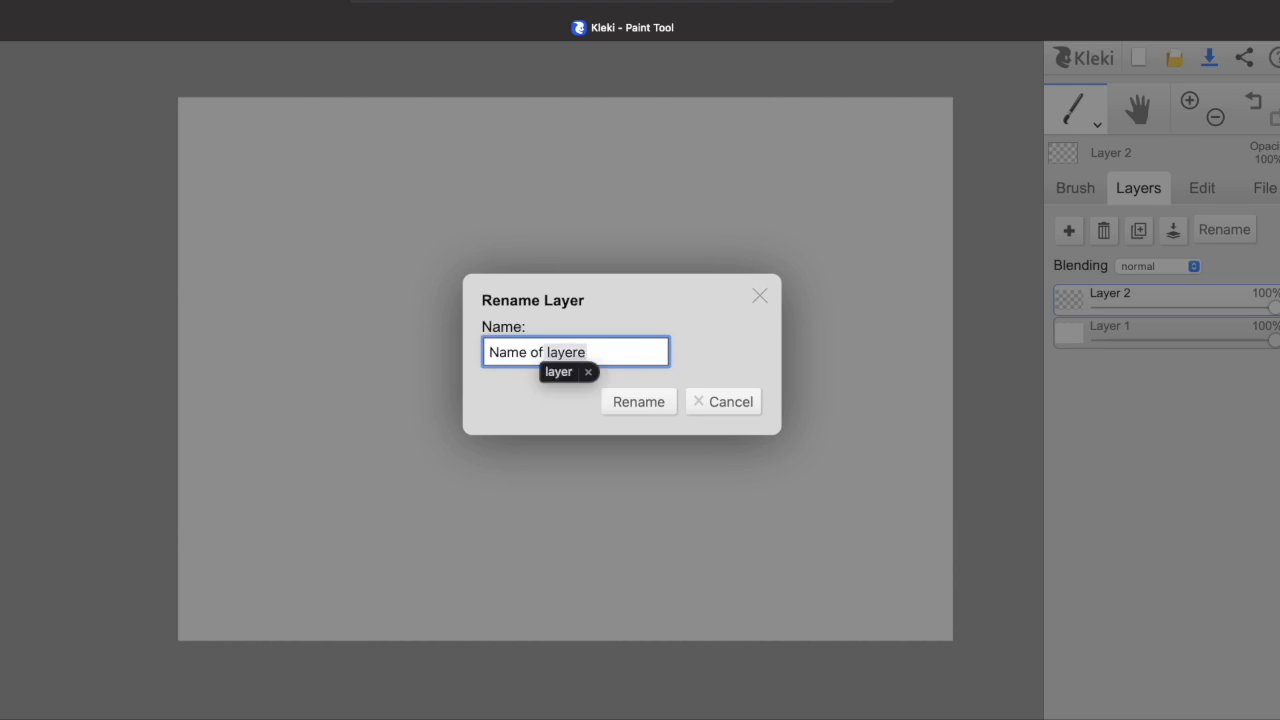
left_click(638, 401)
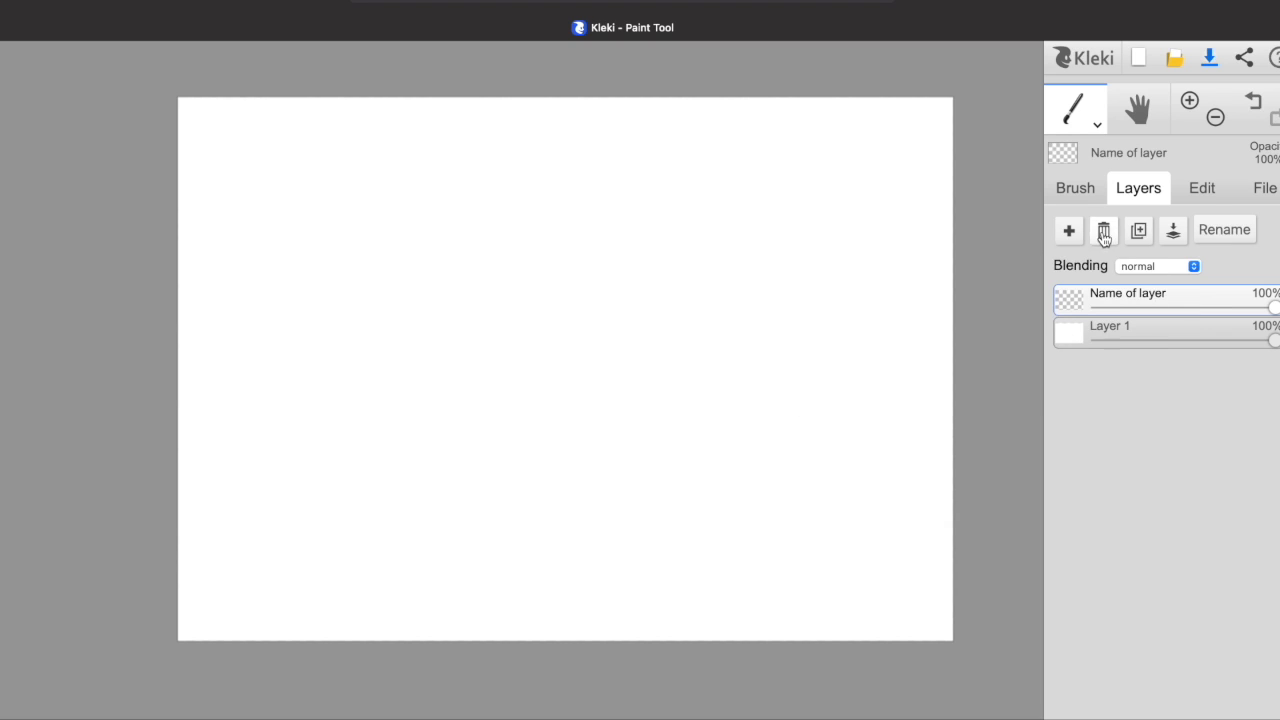
Delete the renamed layer, leaving Layer 1, and keep Save PNG as the format.
left_click(1201, 187)
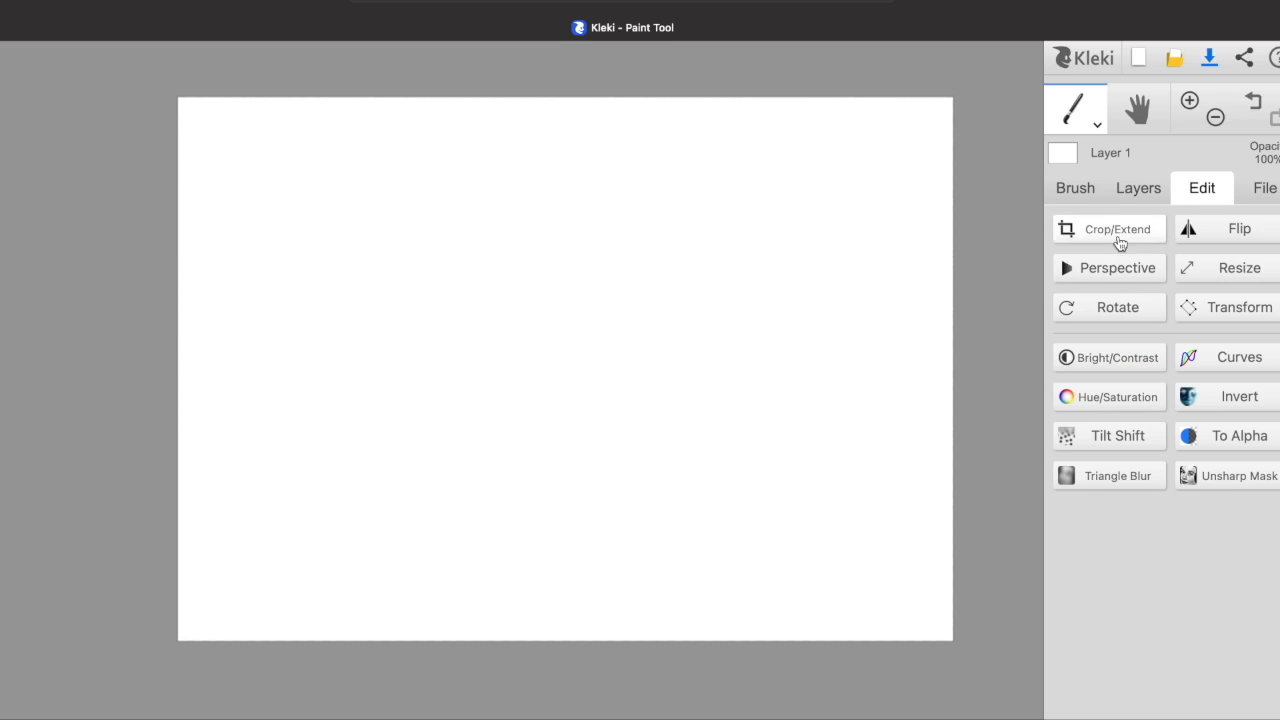
mouse_move(1142, 348)
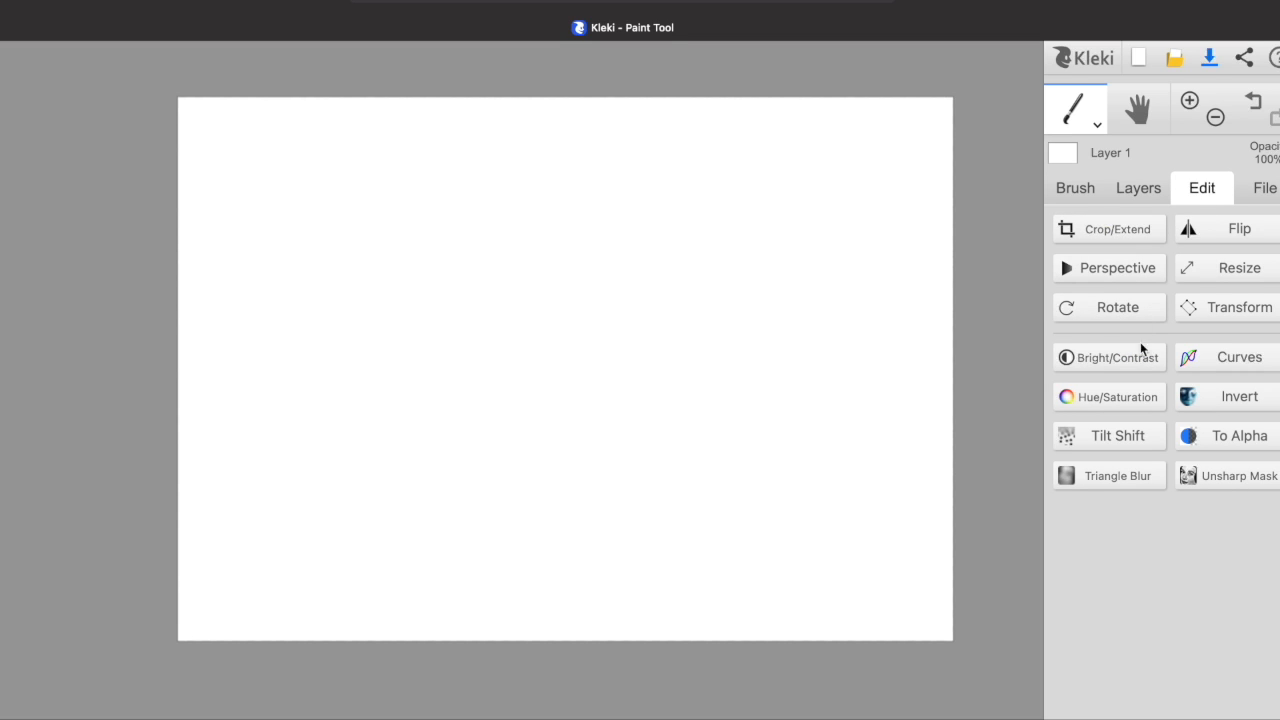
mouse_move(1275, 188)
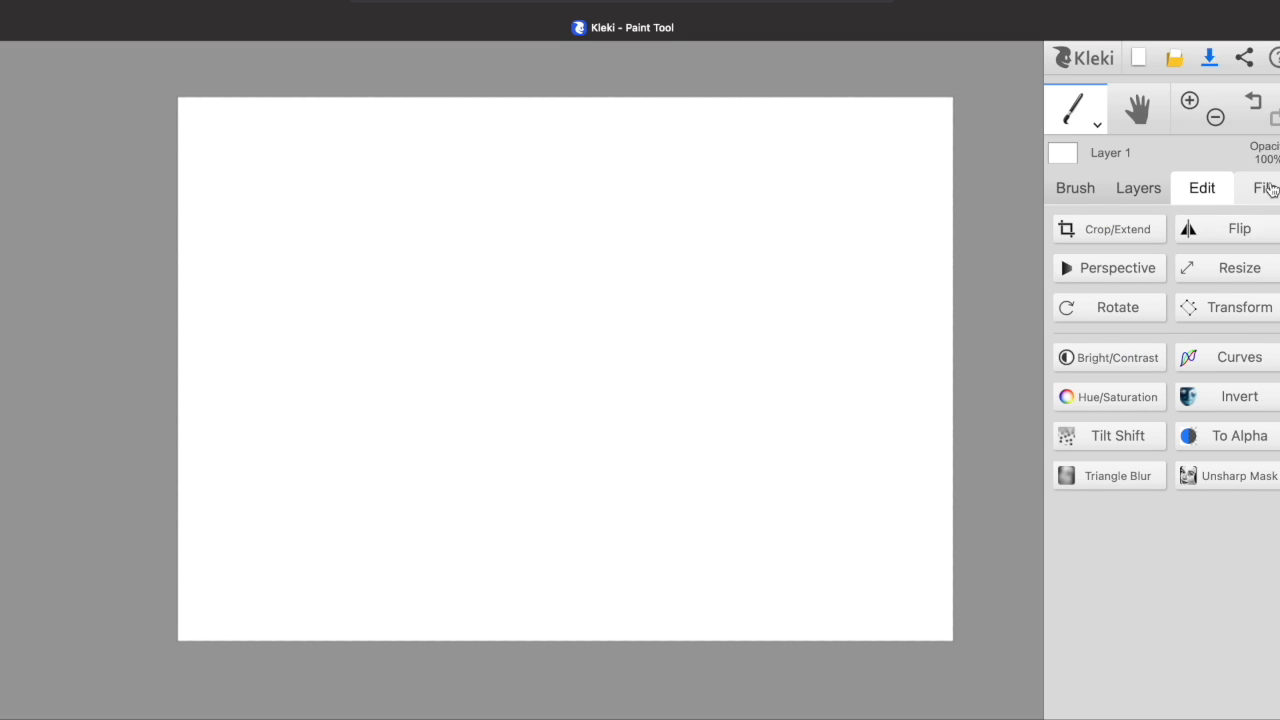
left_click(1272, 188)
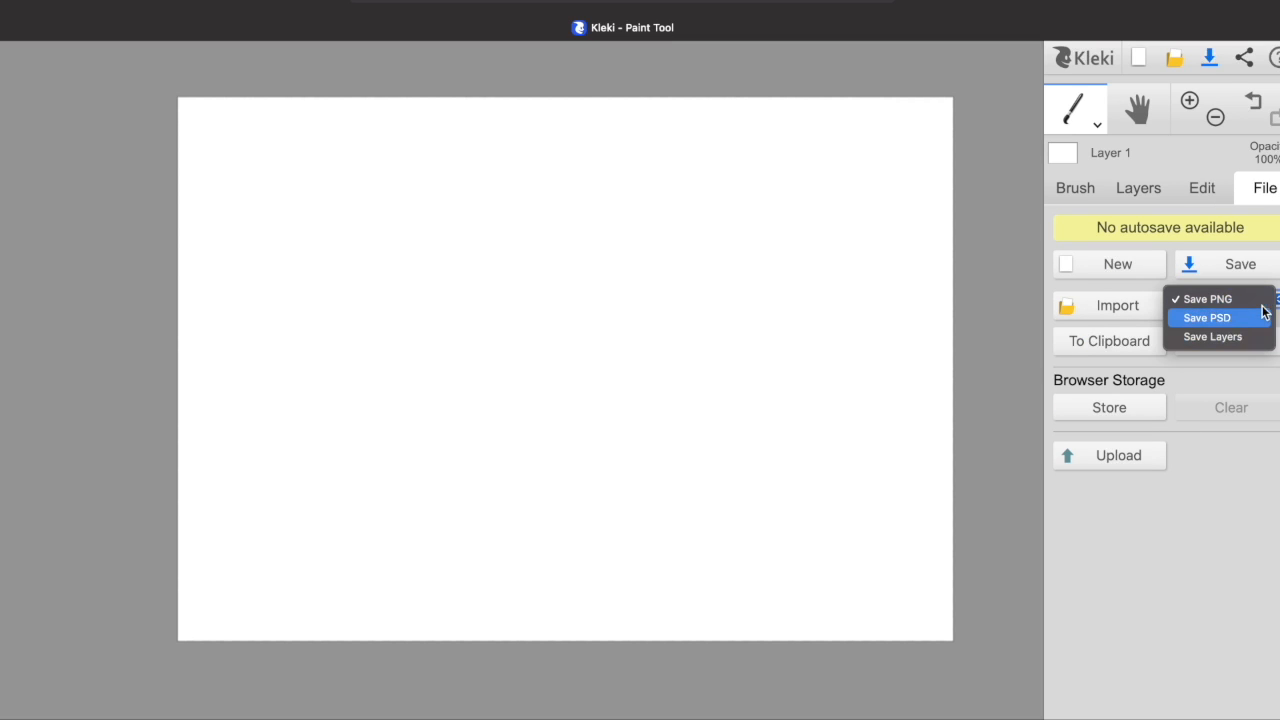
left_click(1207, 298)
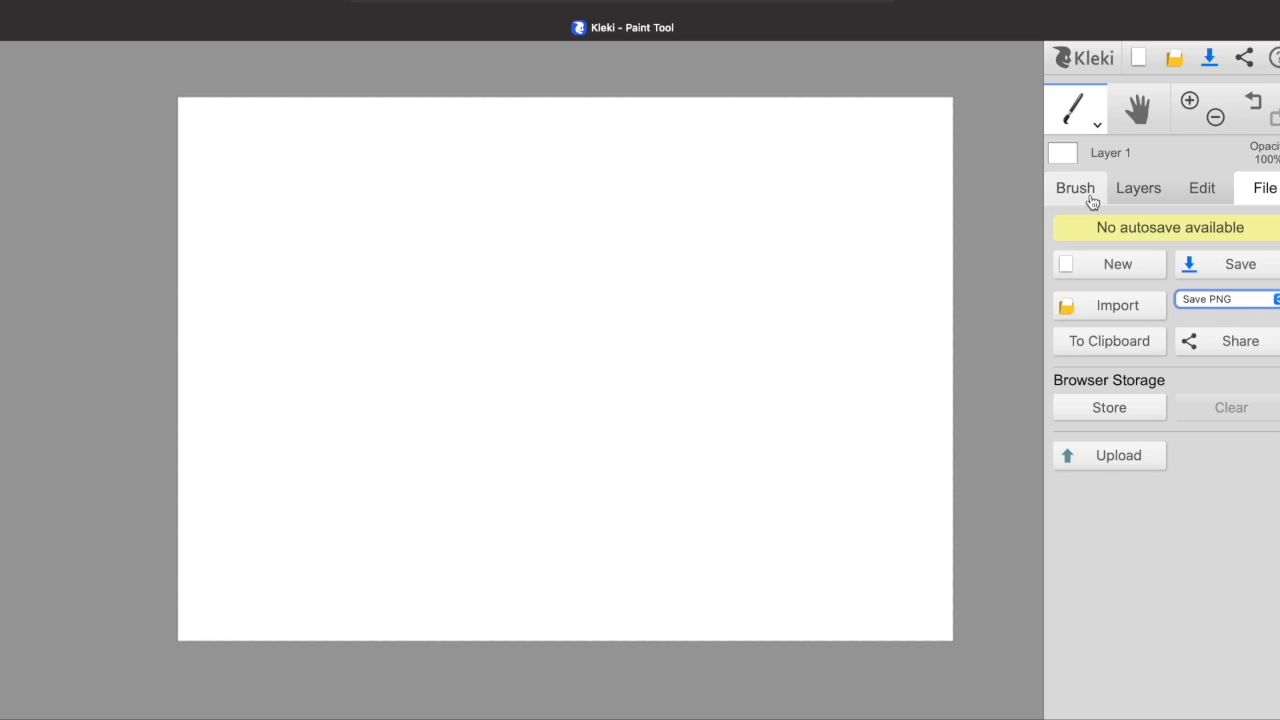
Add a layer named 'sketch' and hand-draw the word Cool across the canvas.
left_click(1138, 188)
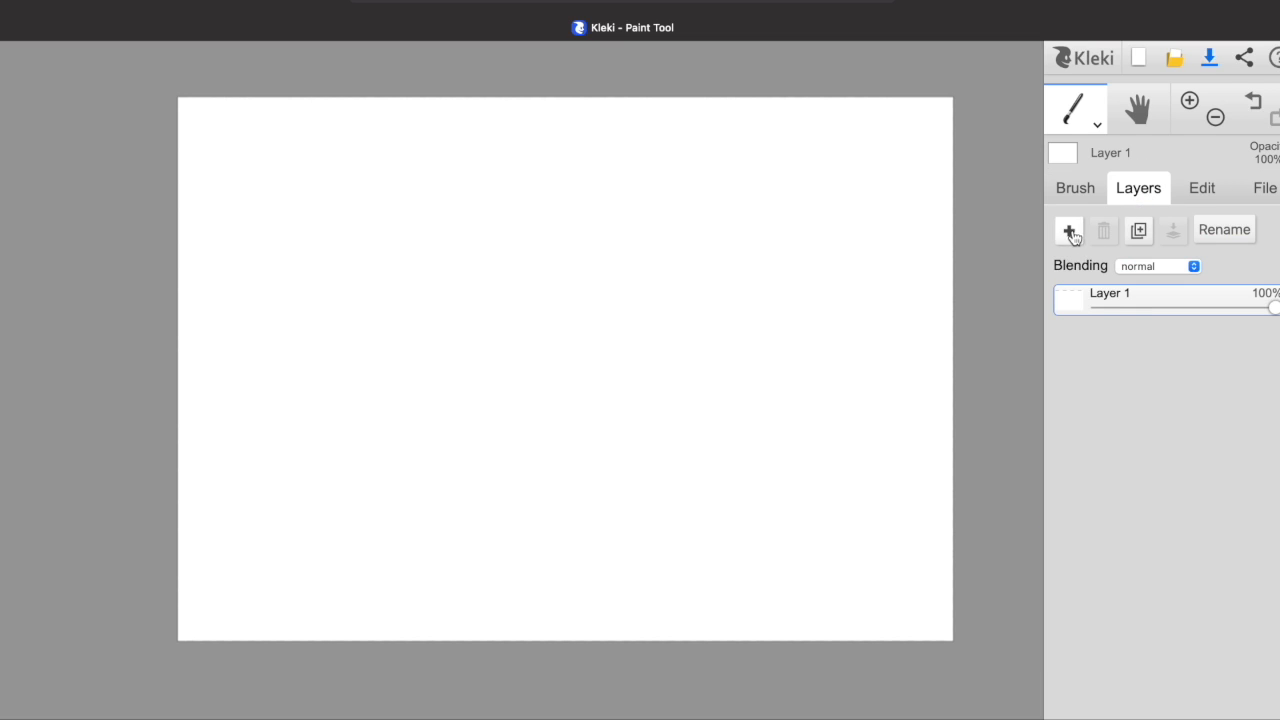
left_click(1068, 229)
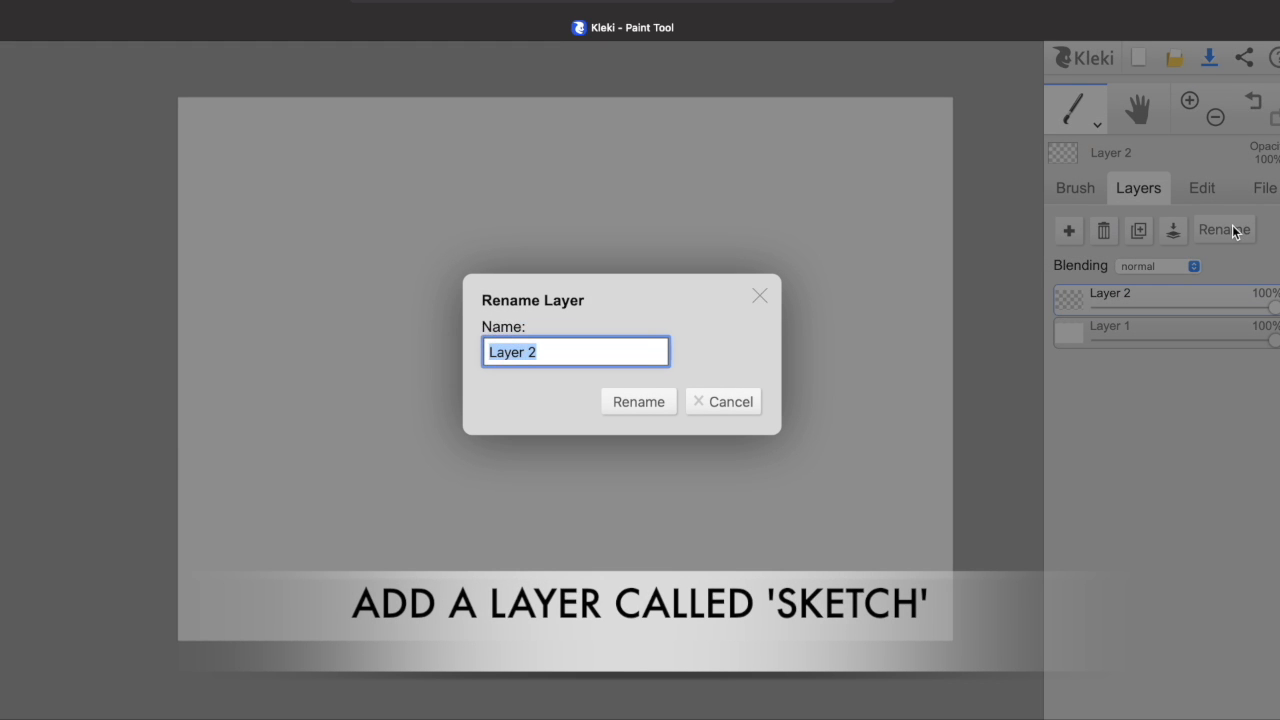
left_click(638, 401)
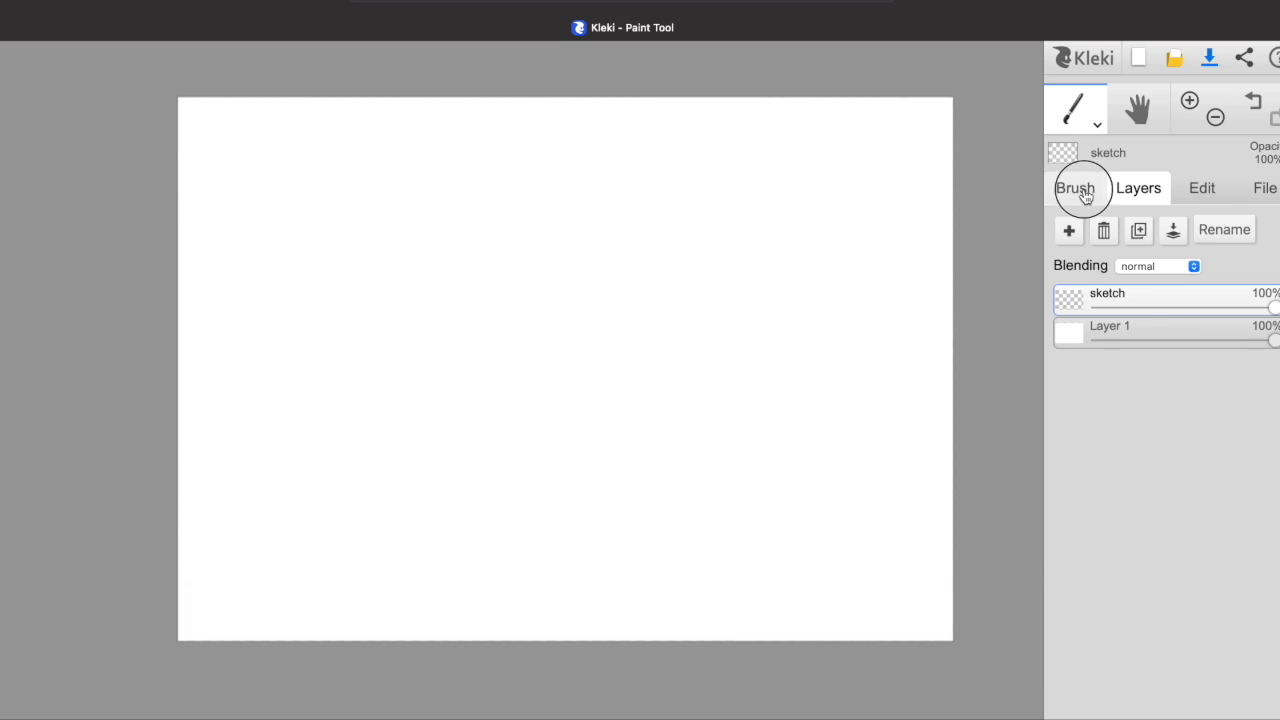
left_click(1075, 188)
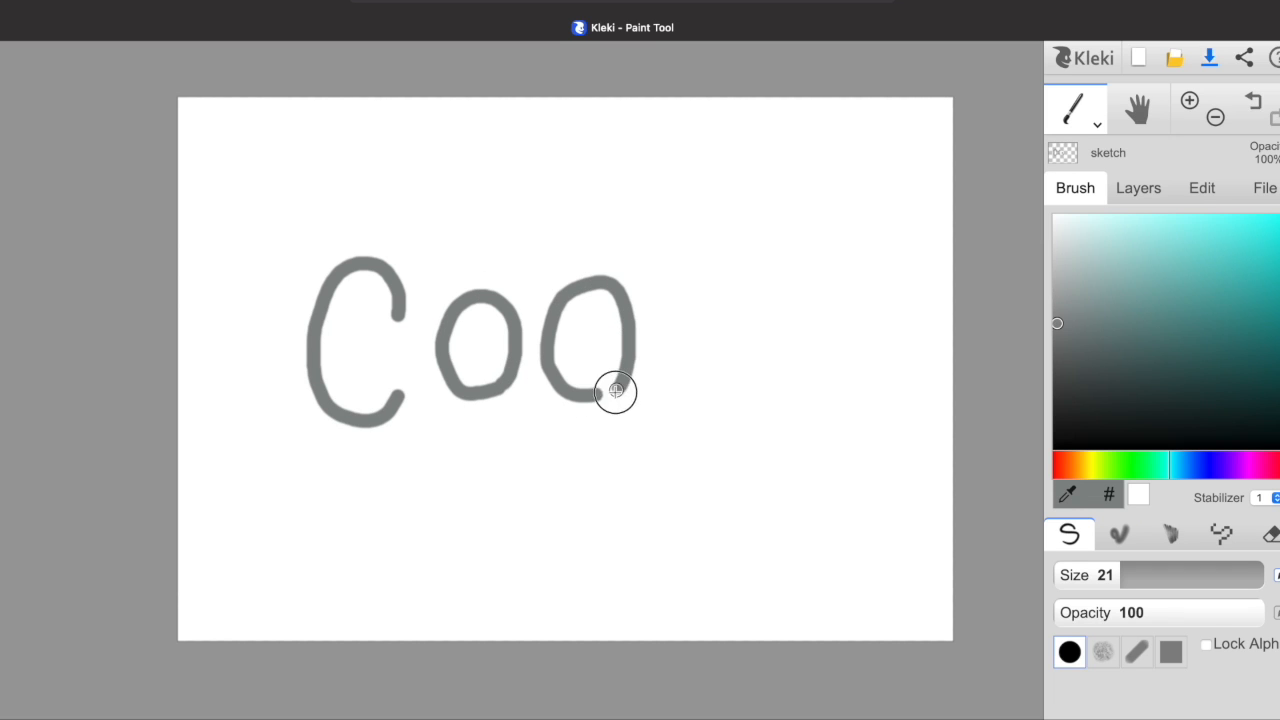
left_click_drag(675, 220, 678, 415)
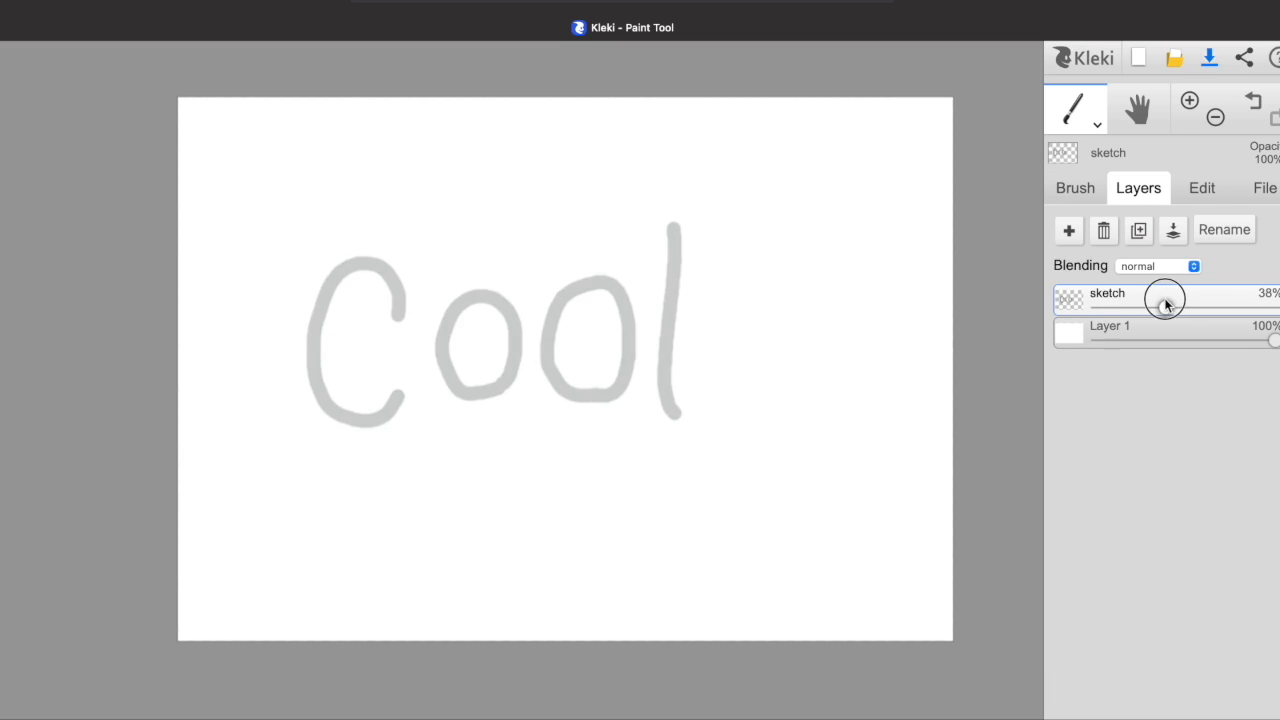
Create a layer named 'lettering' above sketch and return to the brush settings.
left_click(1068, 230)
type("lettering")
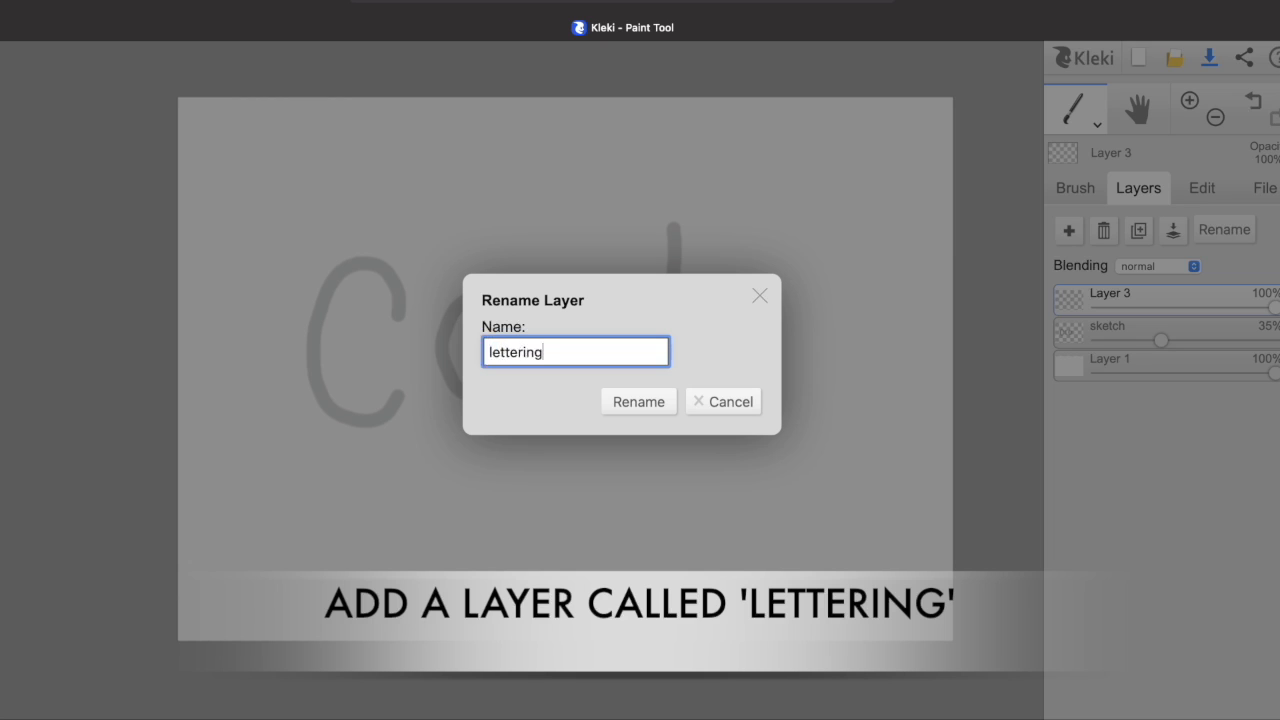
left_click(638, 401)
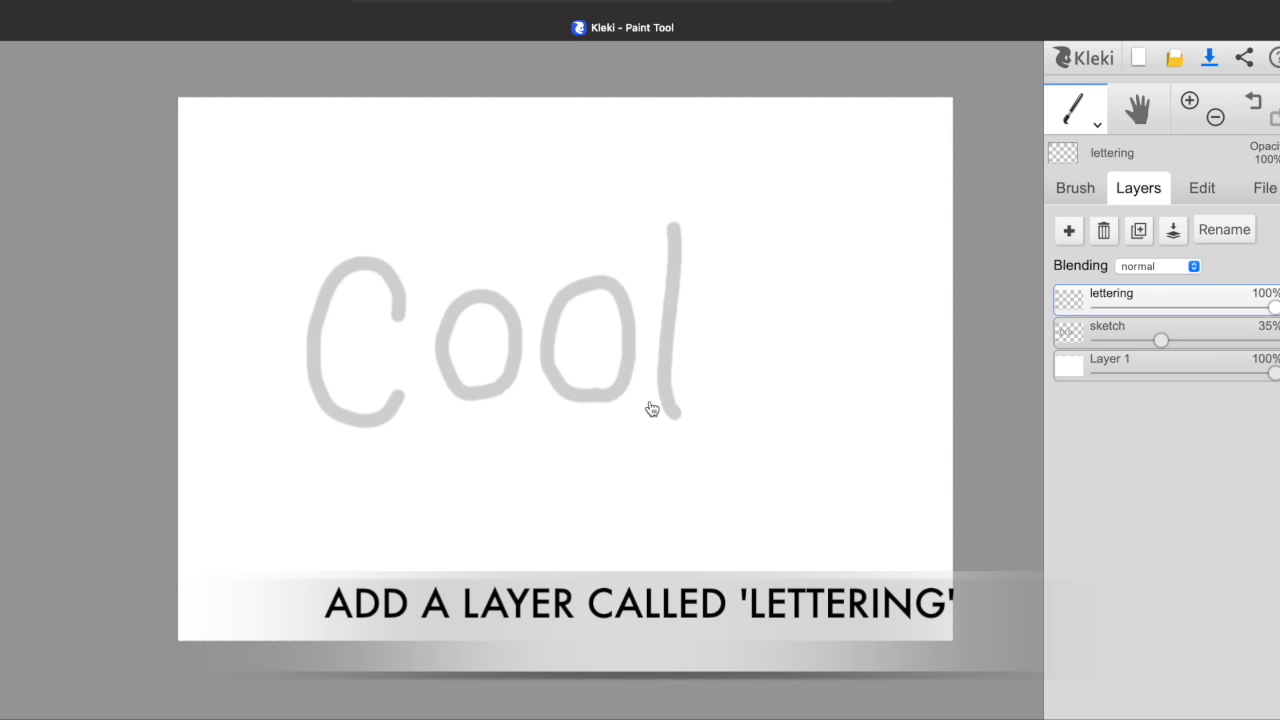
left_click(1075, 188)
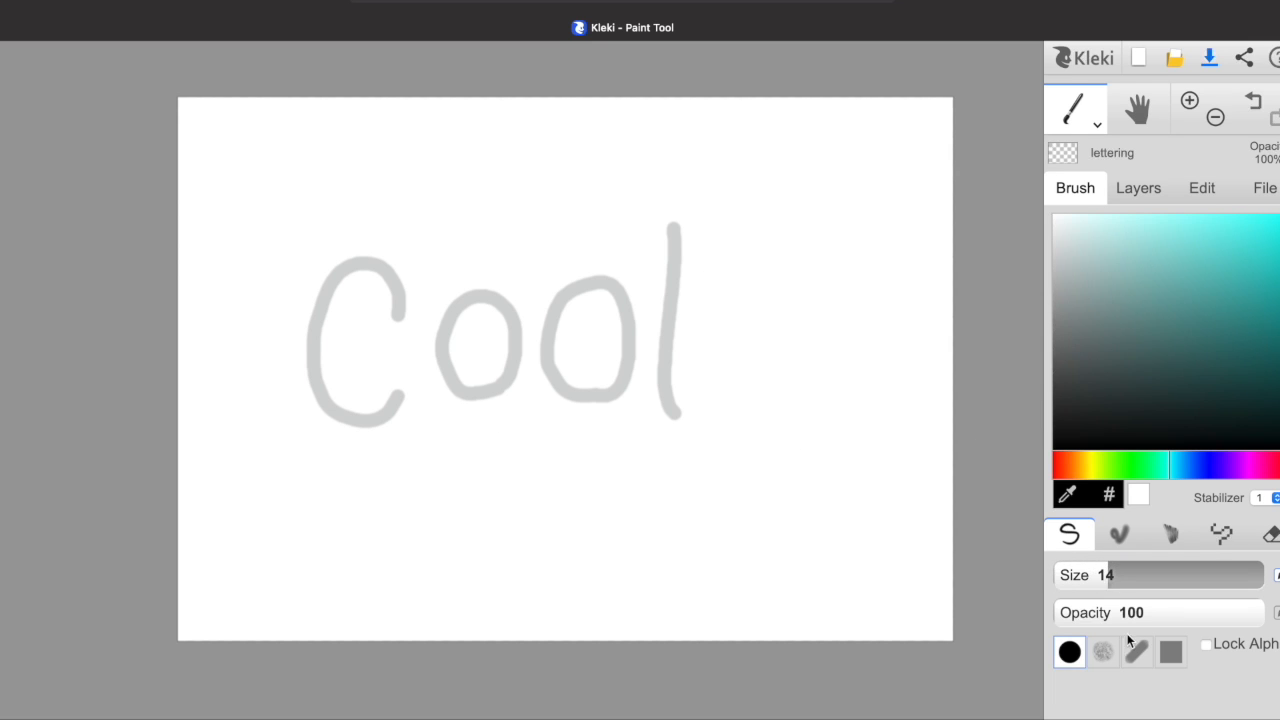
Draw black bubble outlines around the C, both o's and the l.
left_click_drag(385, 290, 410, 330)
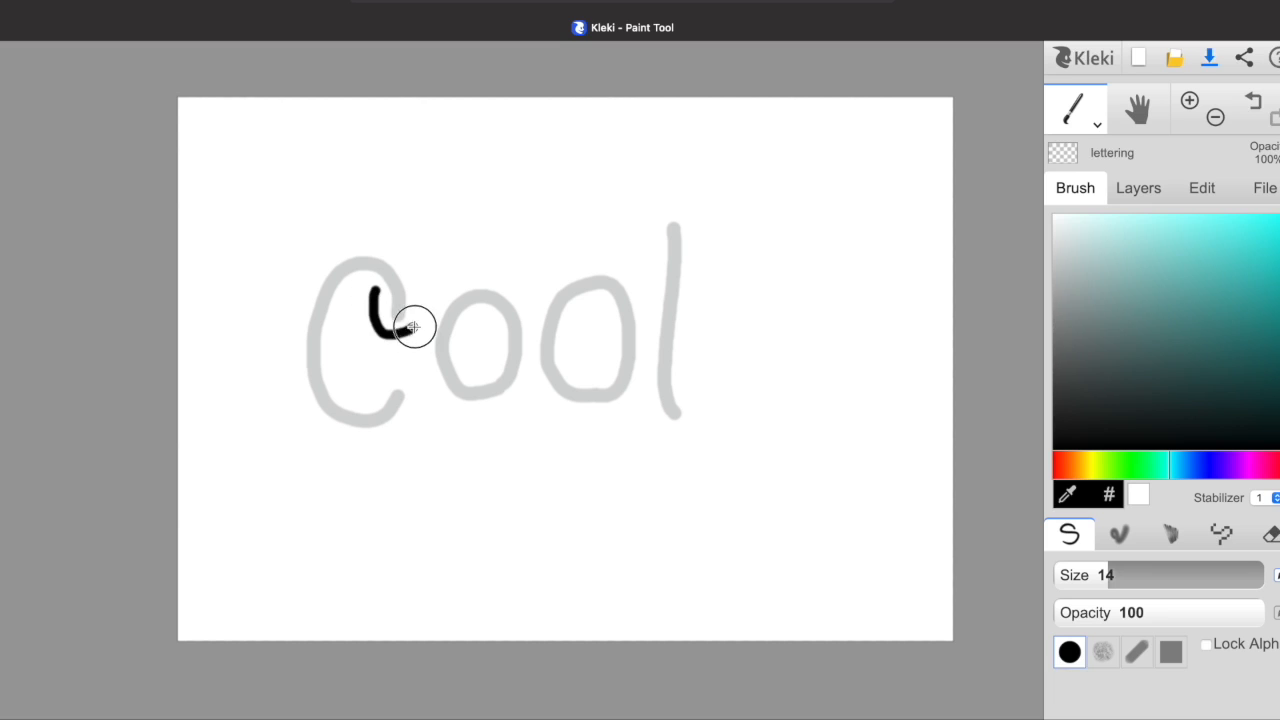
left_click_drag(410, 320, 385, 360)
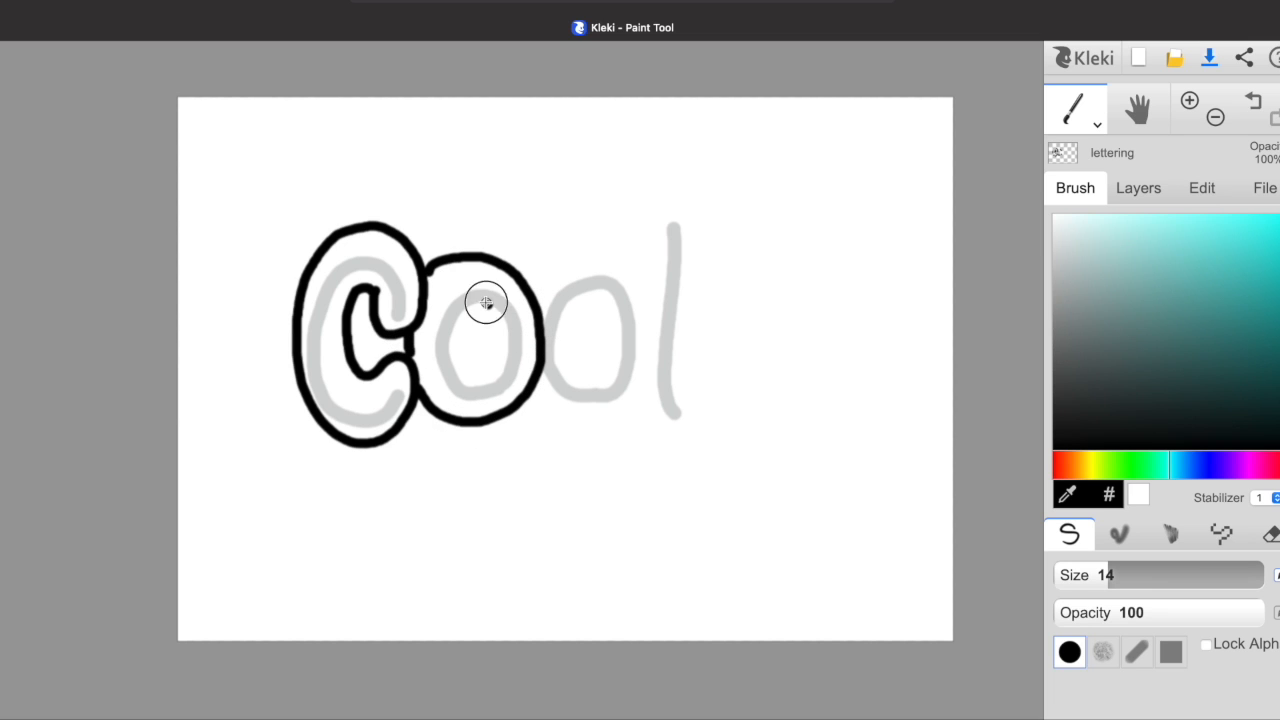
left_click_drag(485, 300, 533, 277)
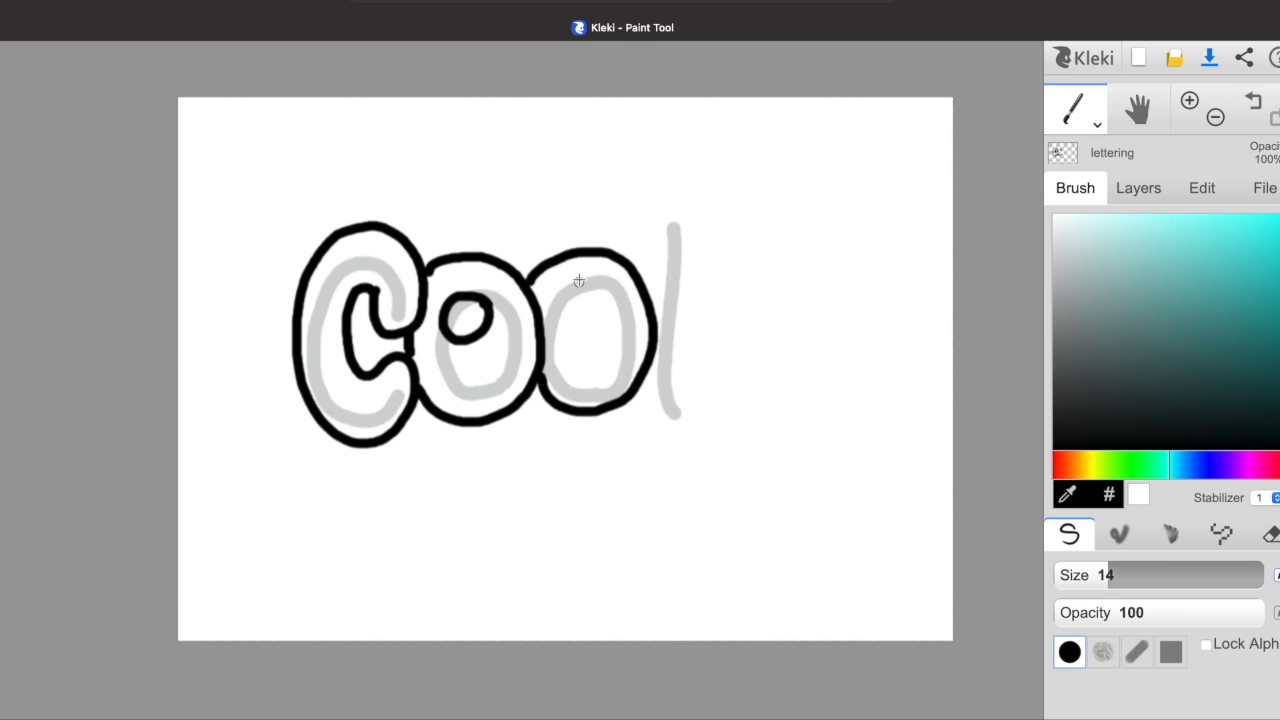
left_click_drag(560, 280, 590, 300)
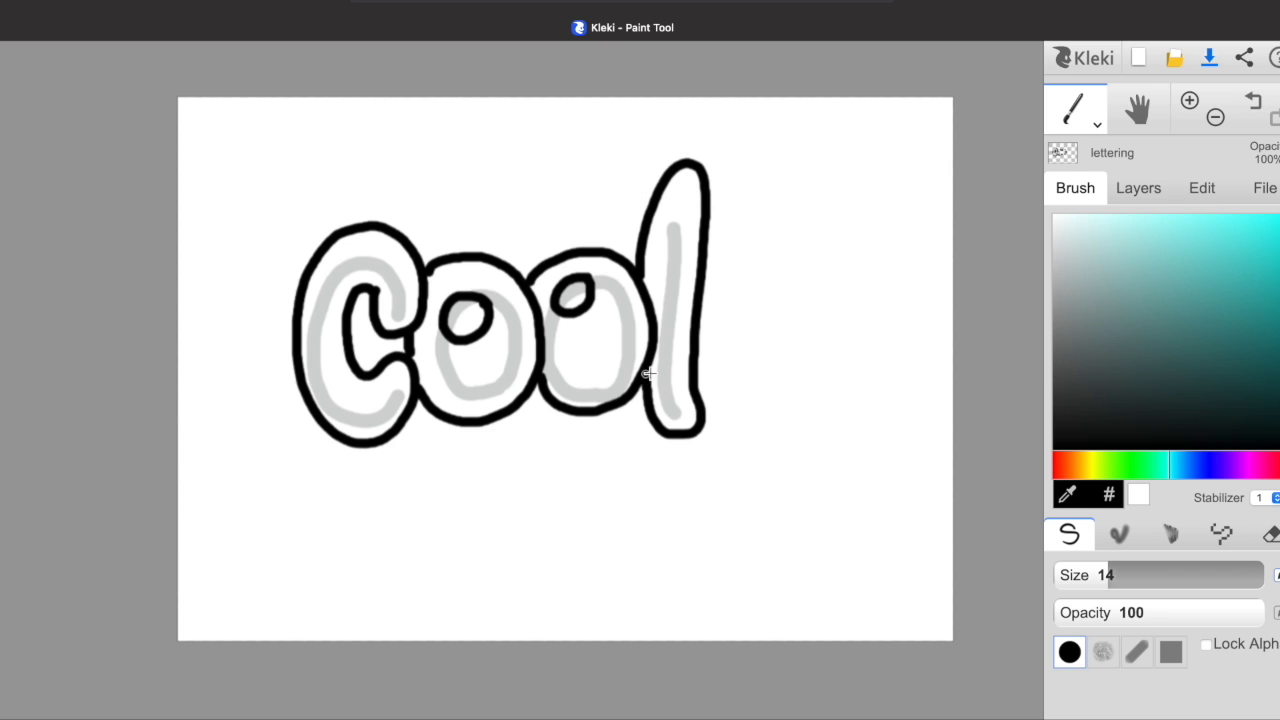
mouse_move(428, 280)
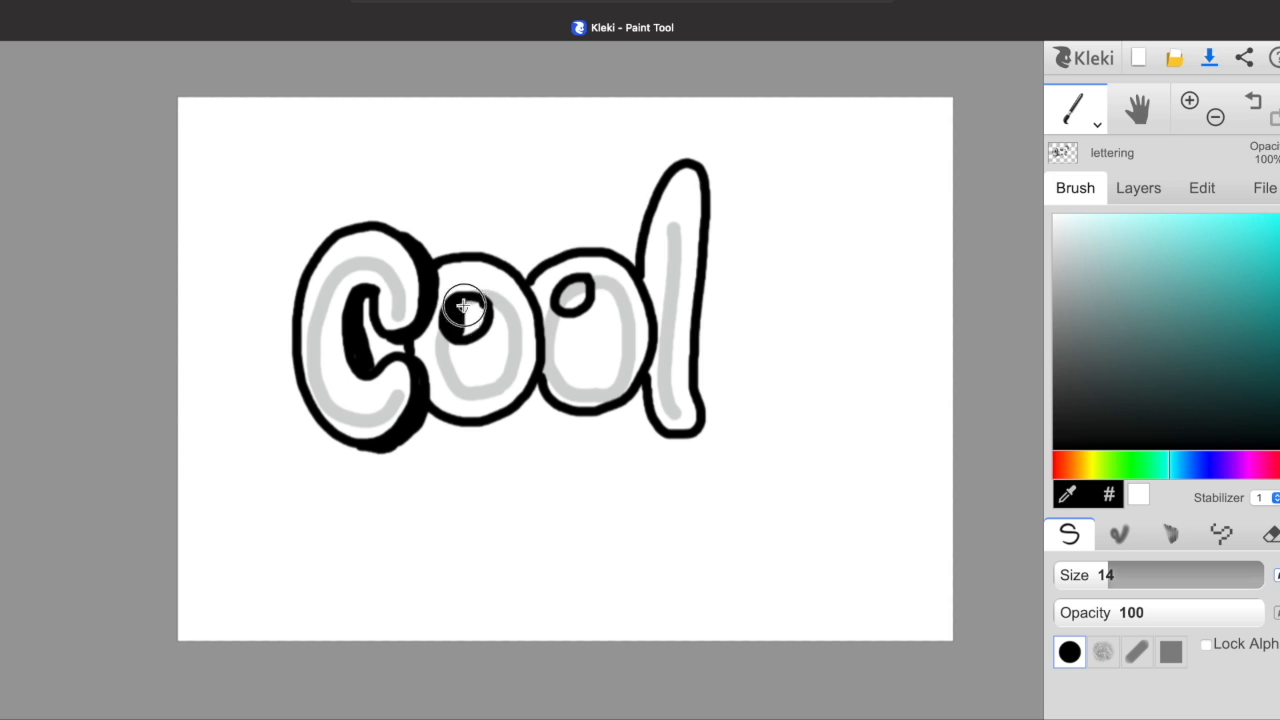
Paint thick black shadow edges along the lower right of C, both o's and l.
left_click_drag(465, 310, 535, 285)
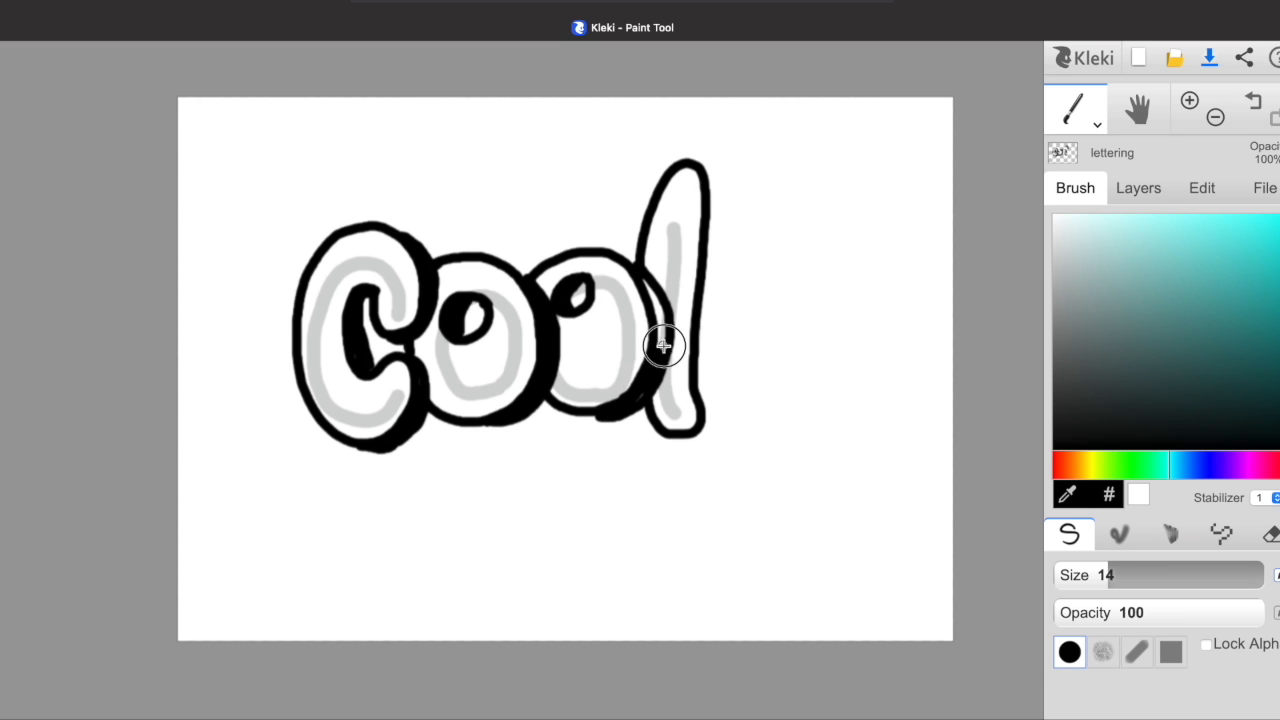
left_click_drag(660, 345, 583, 413)
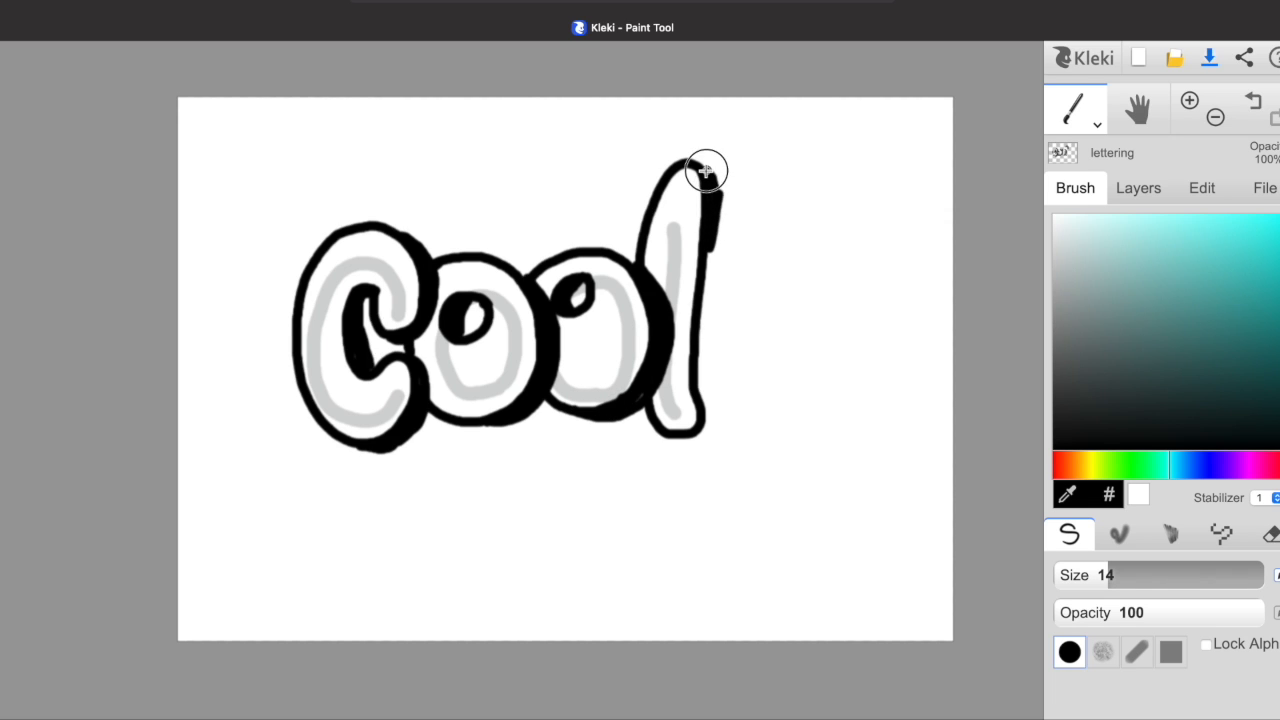
left_click_drag(700, 170, 715, 275)
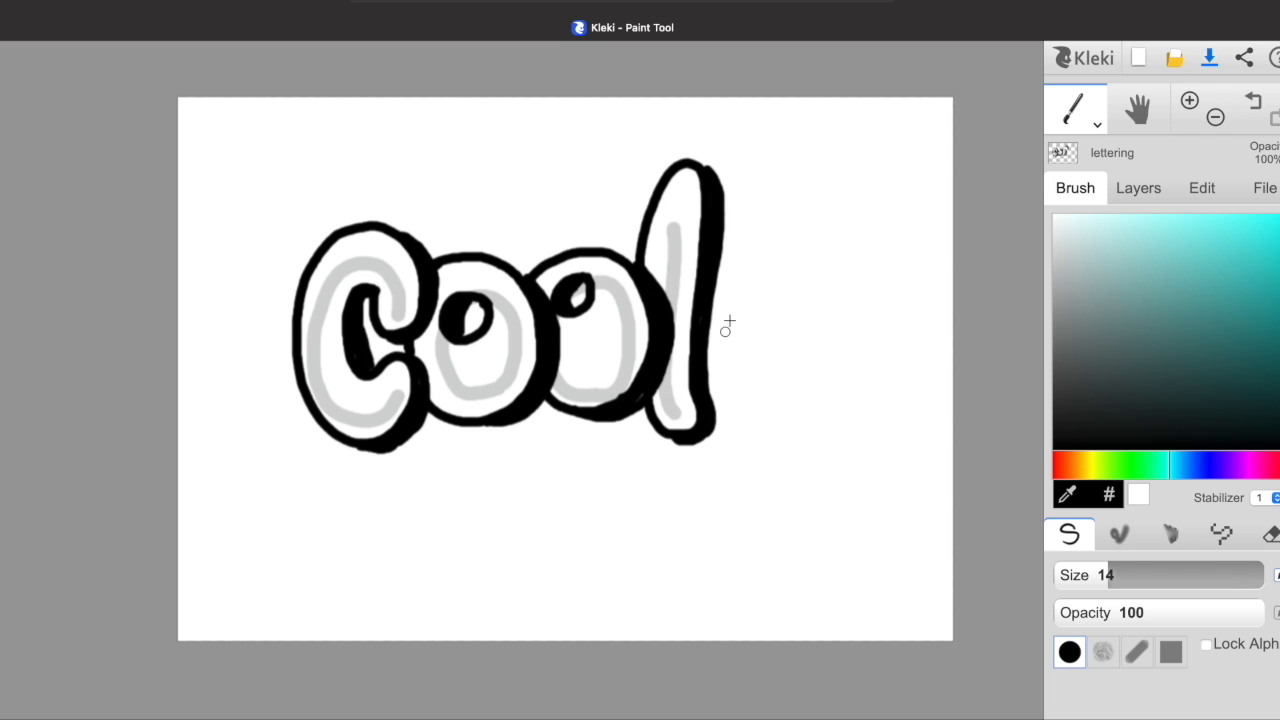
Delete the sketch layer and add a new layer renamed 'color' beneath lettering.
left_click(1138, 188)
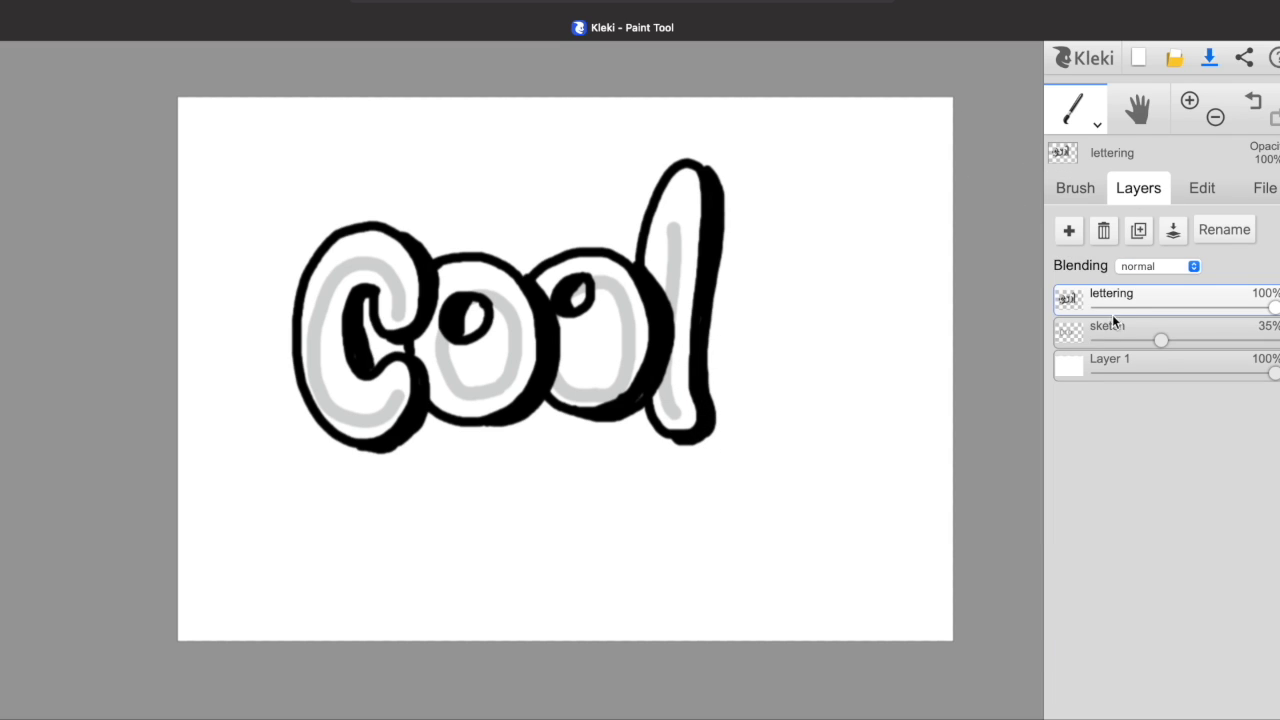
left_click(1103, 230)
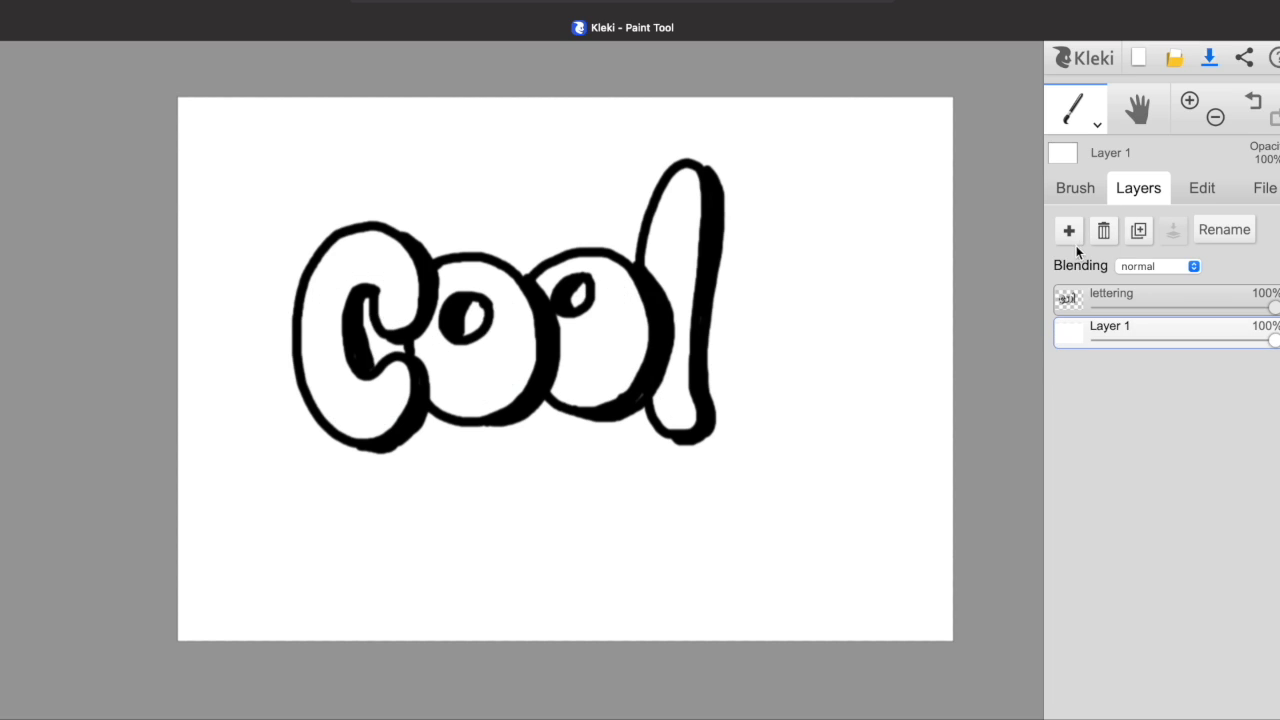
left_click(1069, 230)
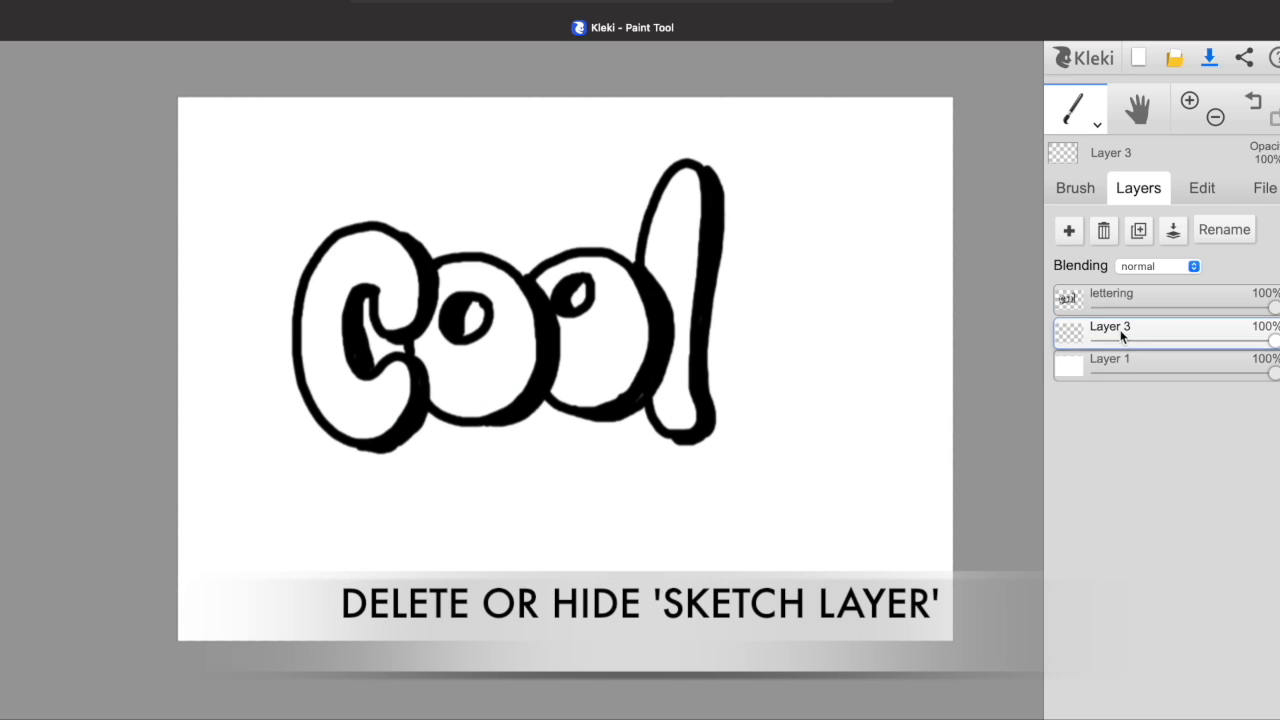
left_click(1224, 229)
type("color")
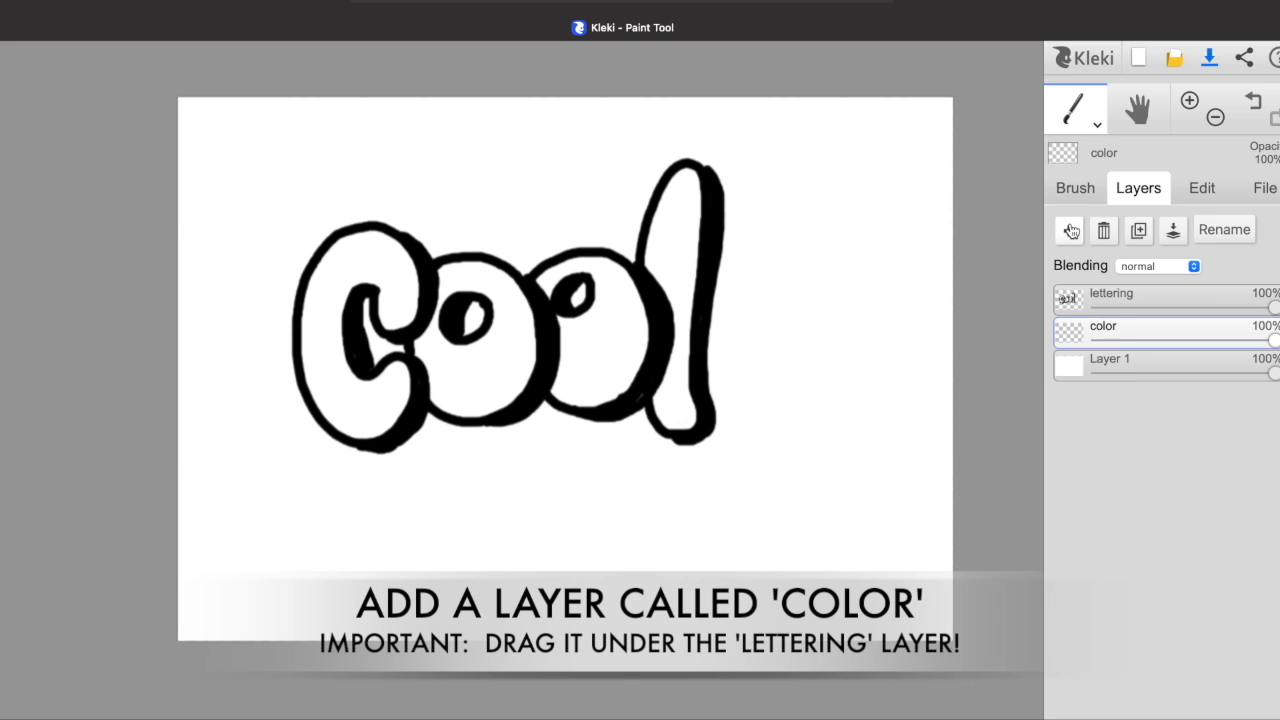
left_click(1075, 187)
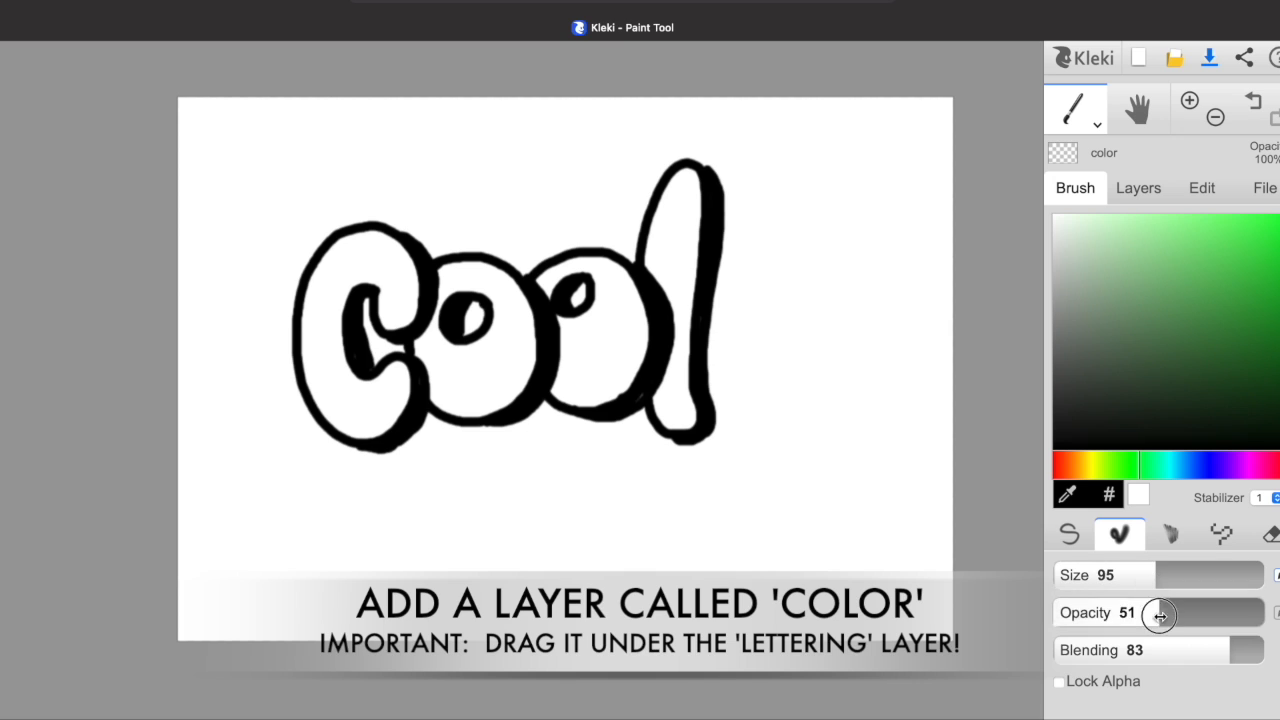
Lower brush opacity, paint blue into the C, then choose green for the first o.
left_click(1210, 483)
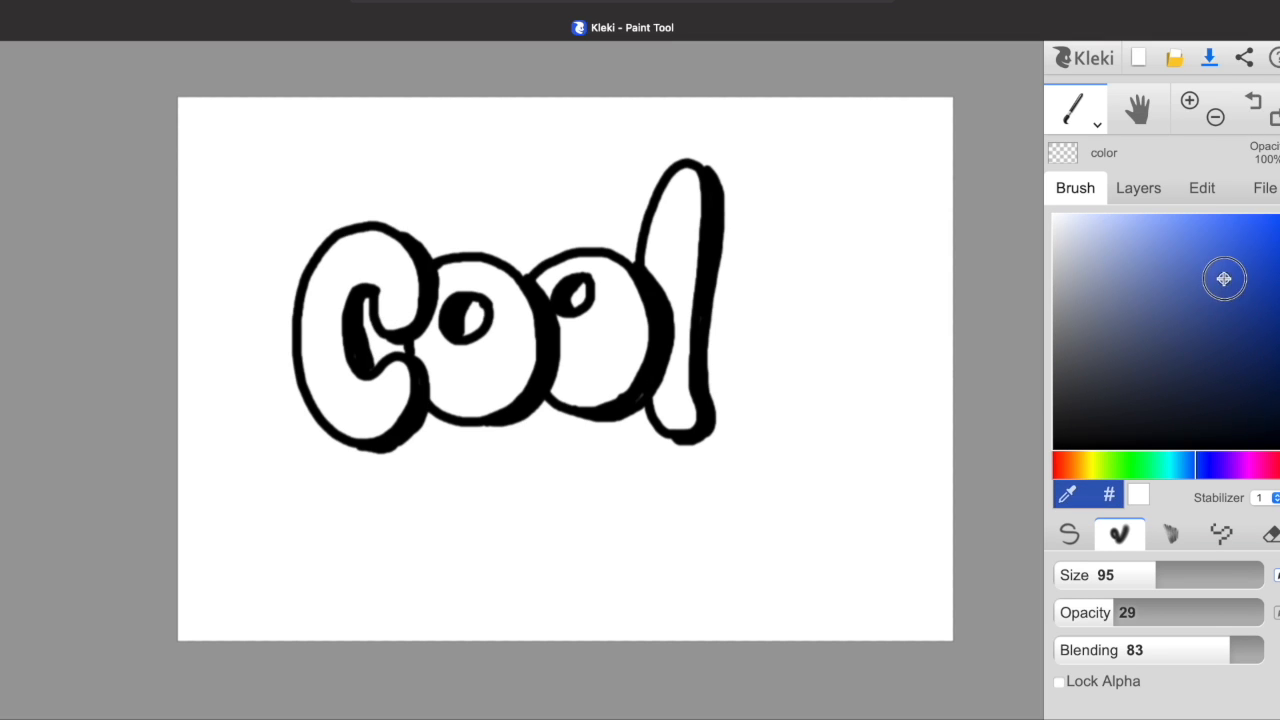
left_click(374, 266)
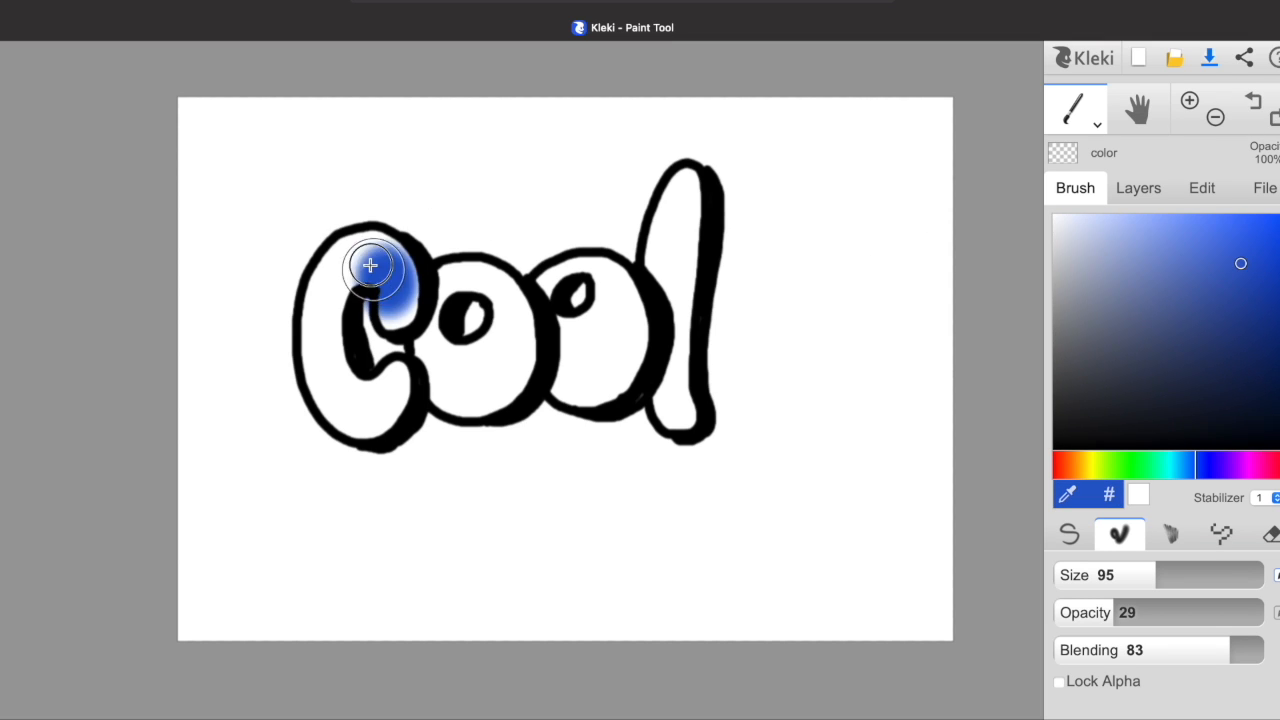
left_click_drag(370, 266, 347, 248)
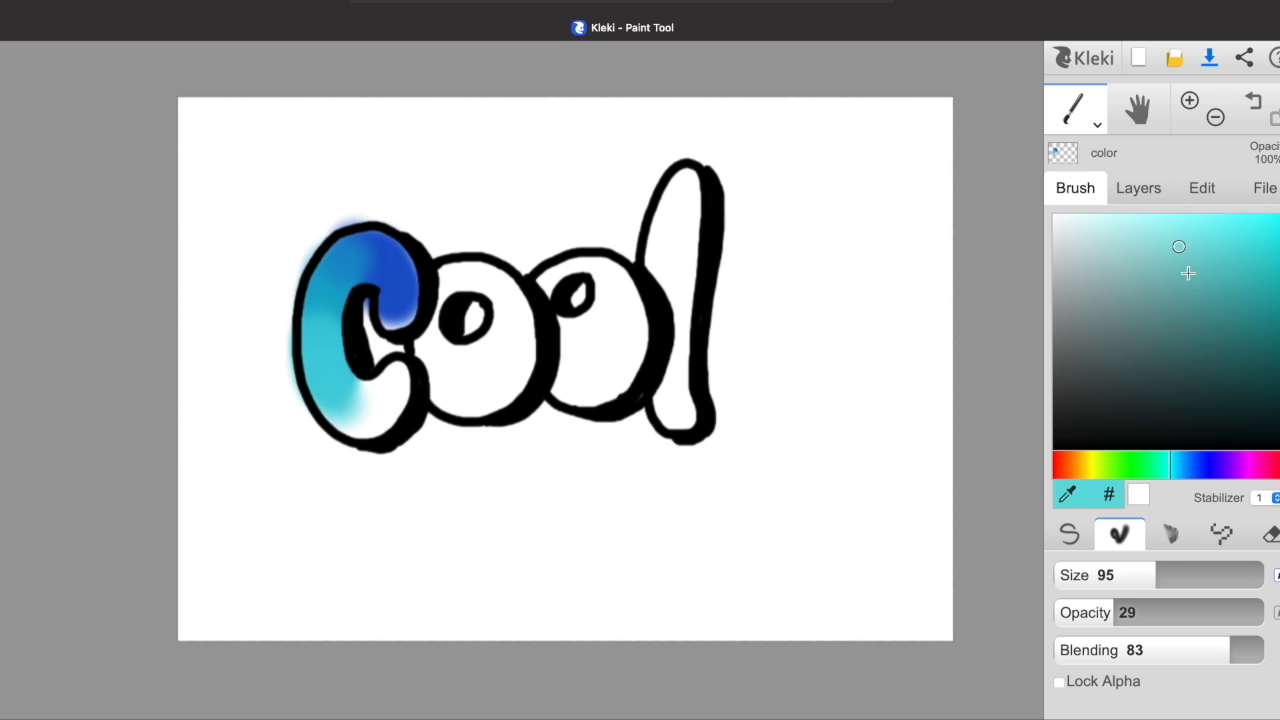
left_click(370, 406)
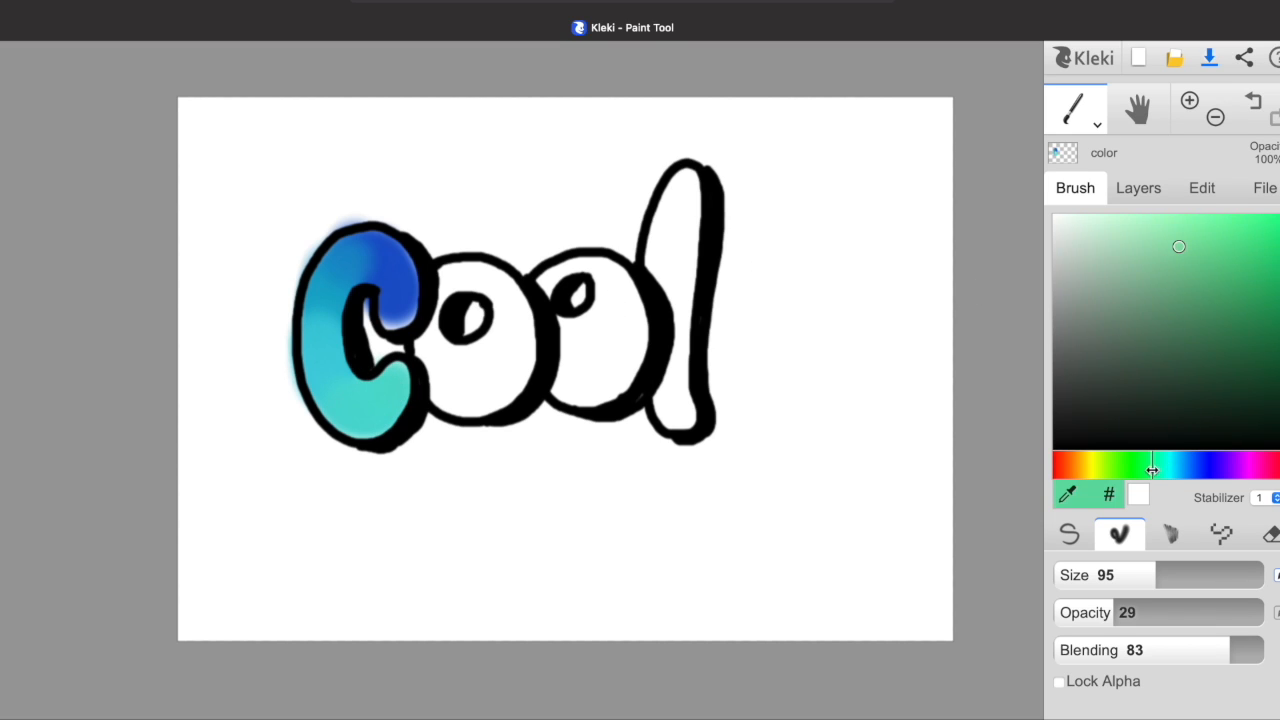
left_click(456, 388)
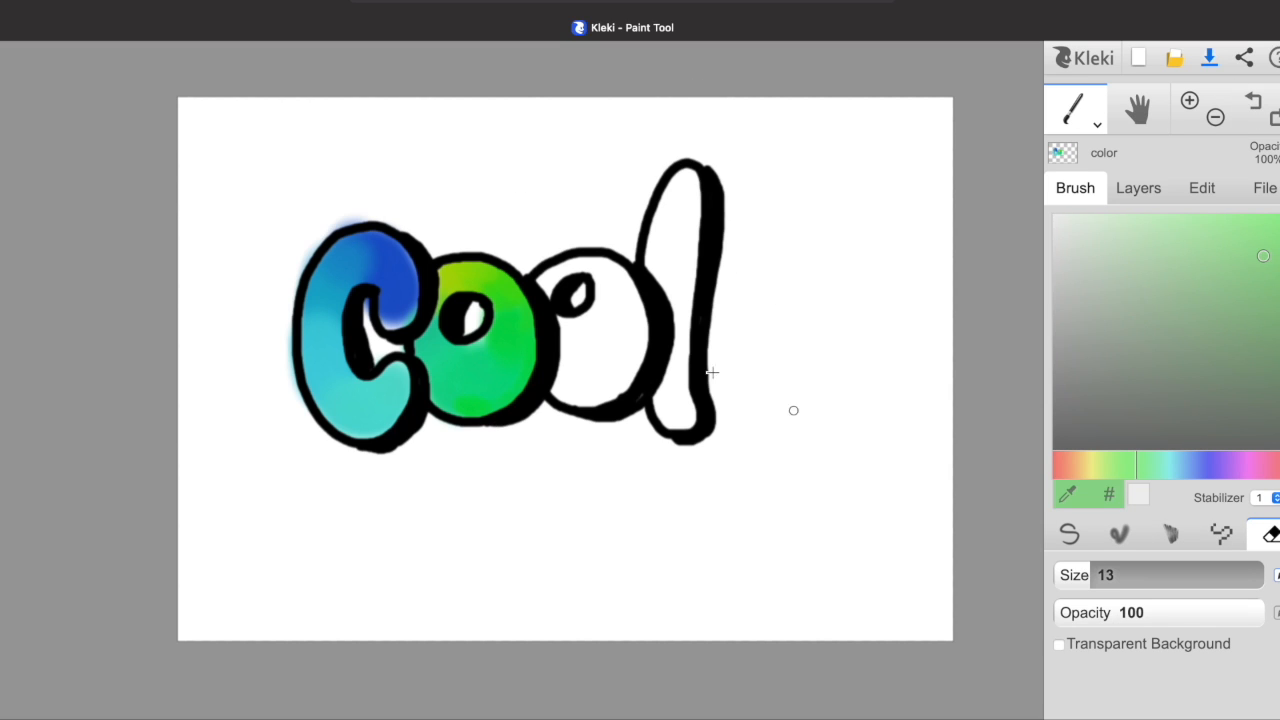
mouse_move(307, 258)
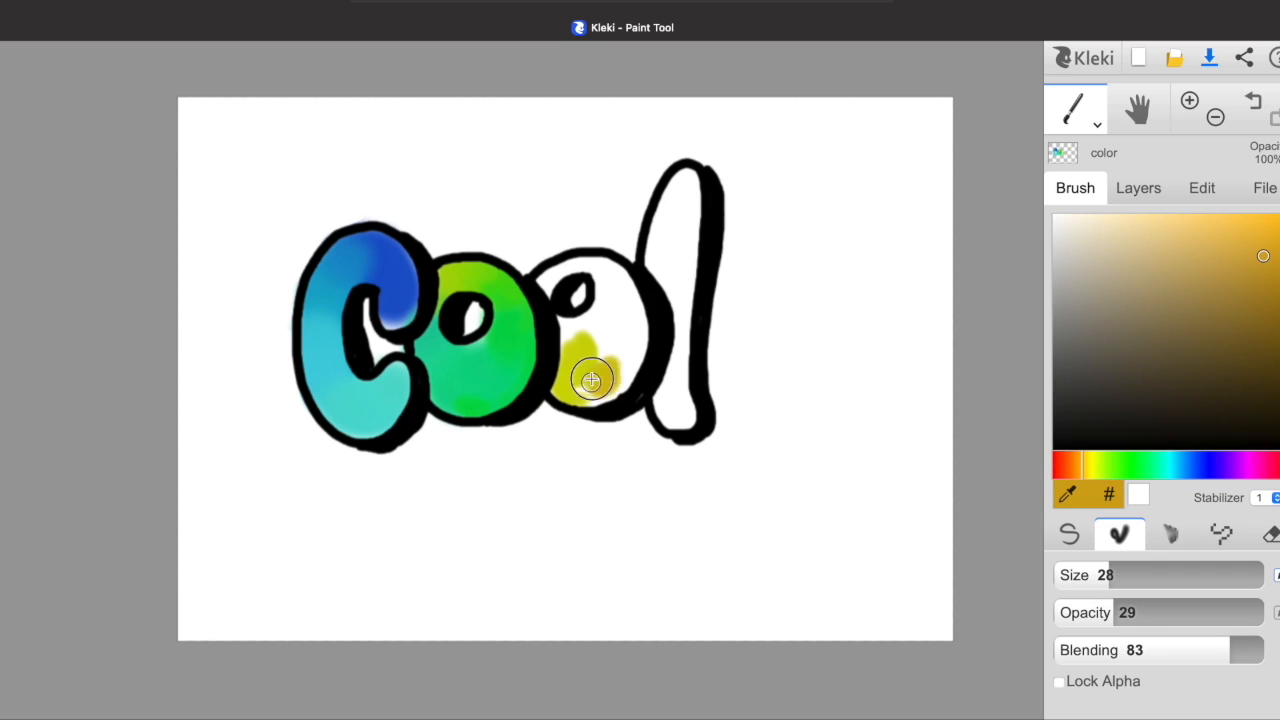
Fill the second o with yellow, then orange across its top.
left_click_drag(590, 380, 592, 330)
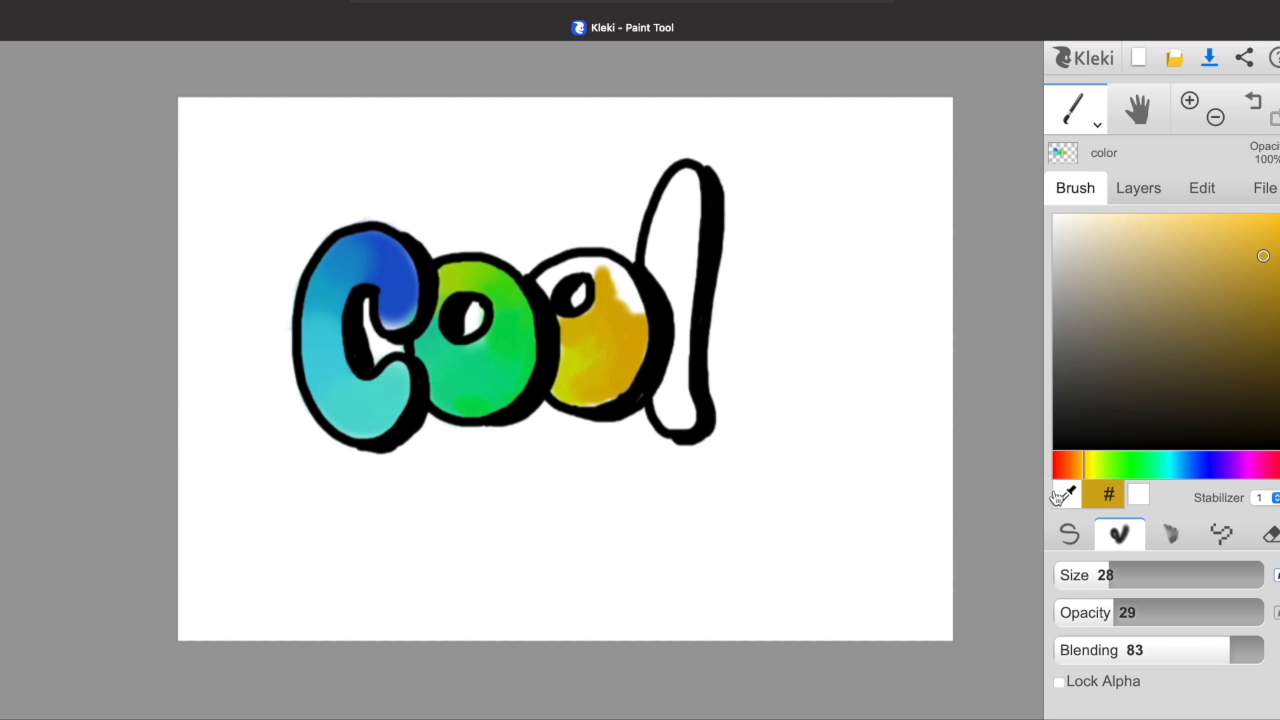
left_click(580, 265)
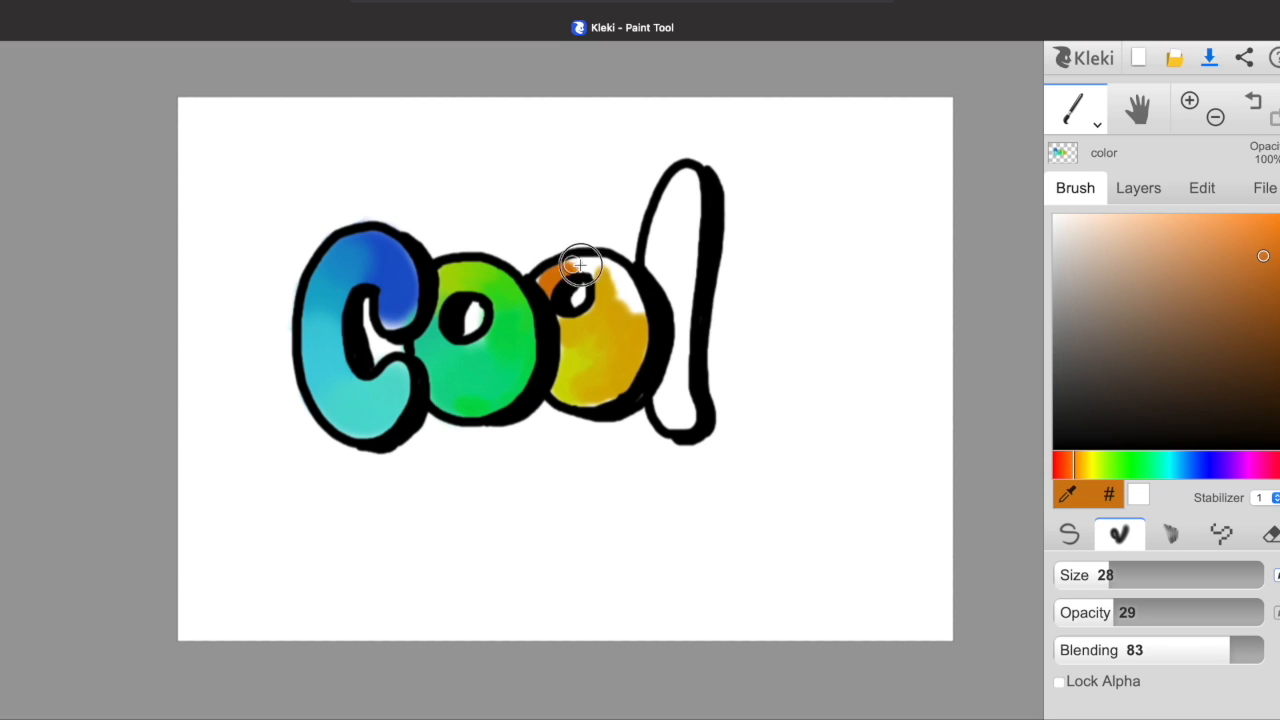
left_click_drag(580, 265, 565, 267)
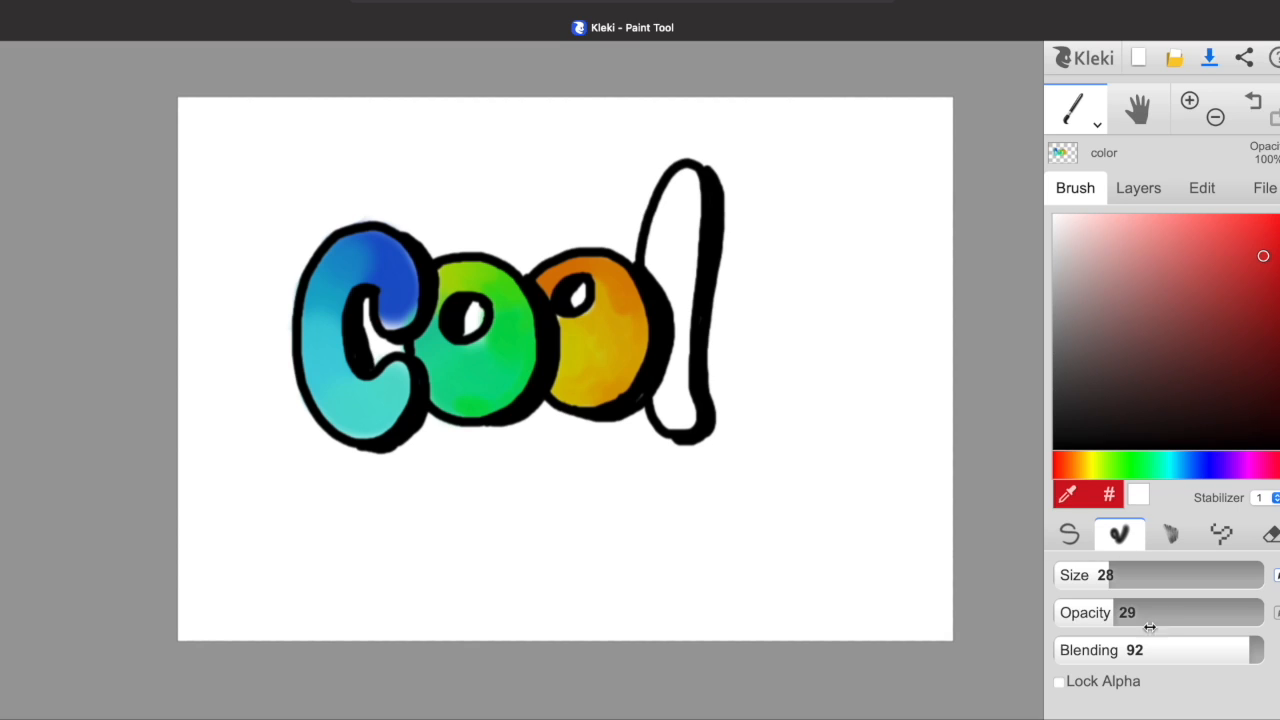
Blend purple over the upper part of the l up to its tip.
left_click(686, 396)
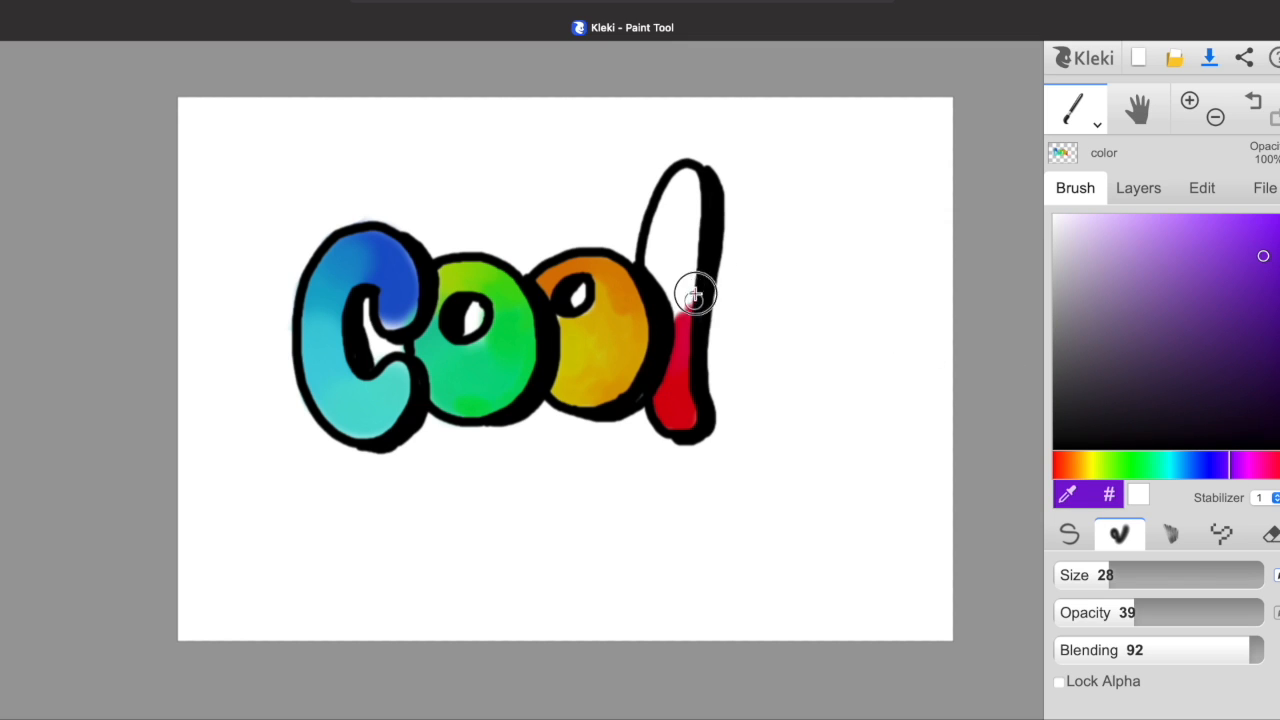
left_click_drag(690, 300, 650, 245)
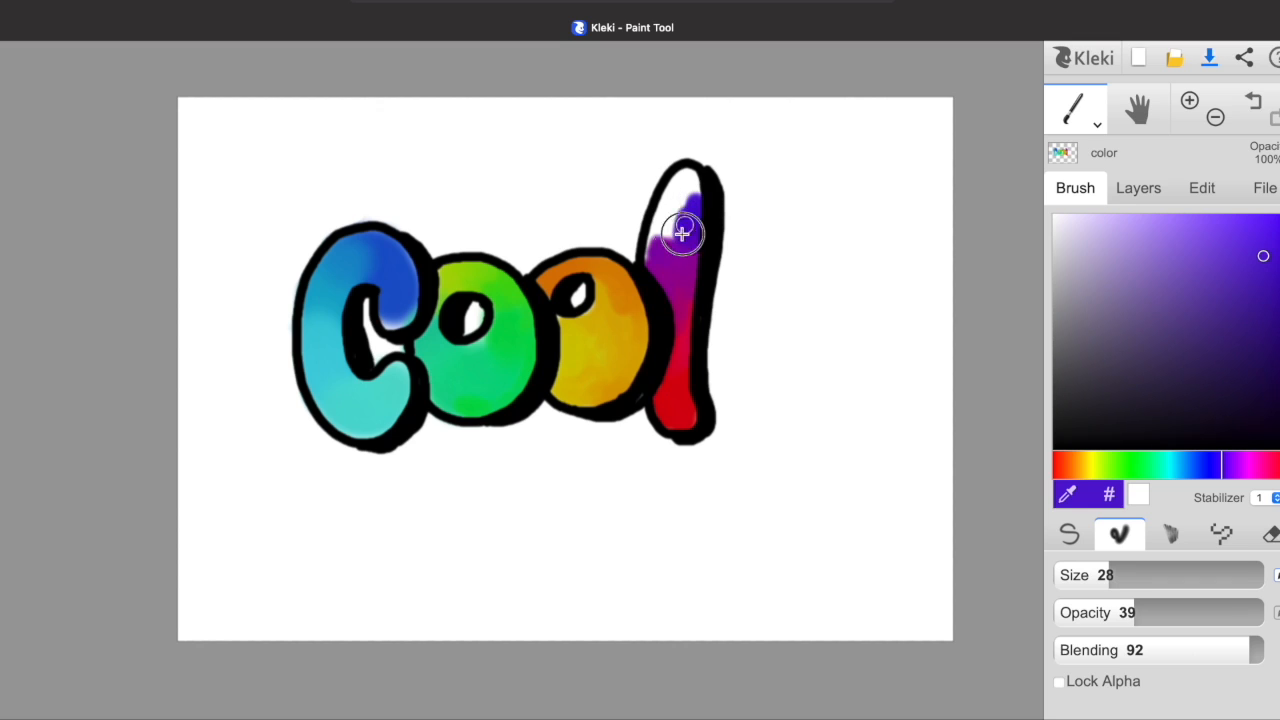
left_click_drag(683, 233, 688, 167)
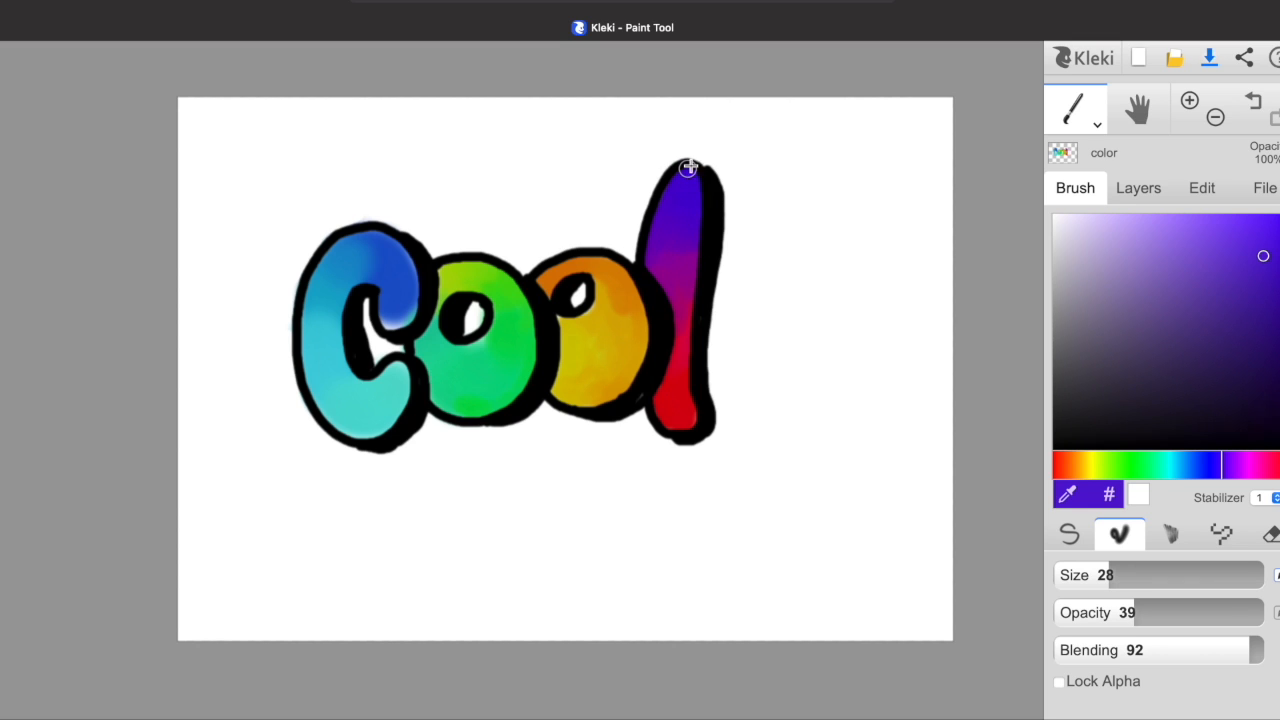
mouse_move(1139, 188)
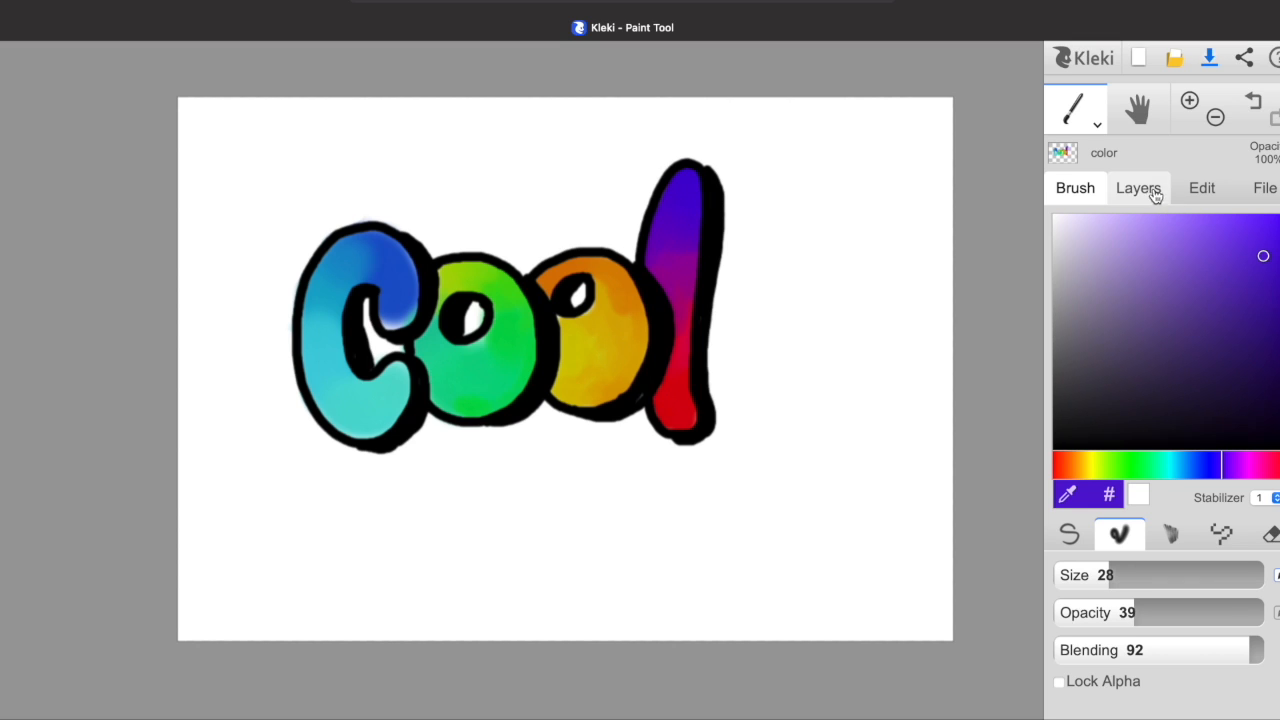
Import the brick wall photo as a stretched layer and place it beneath the lettering layers.
left_click(1264, 188)
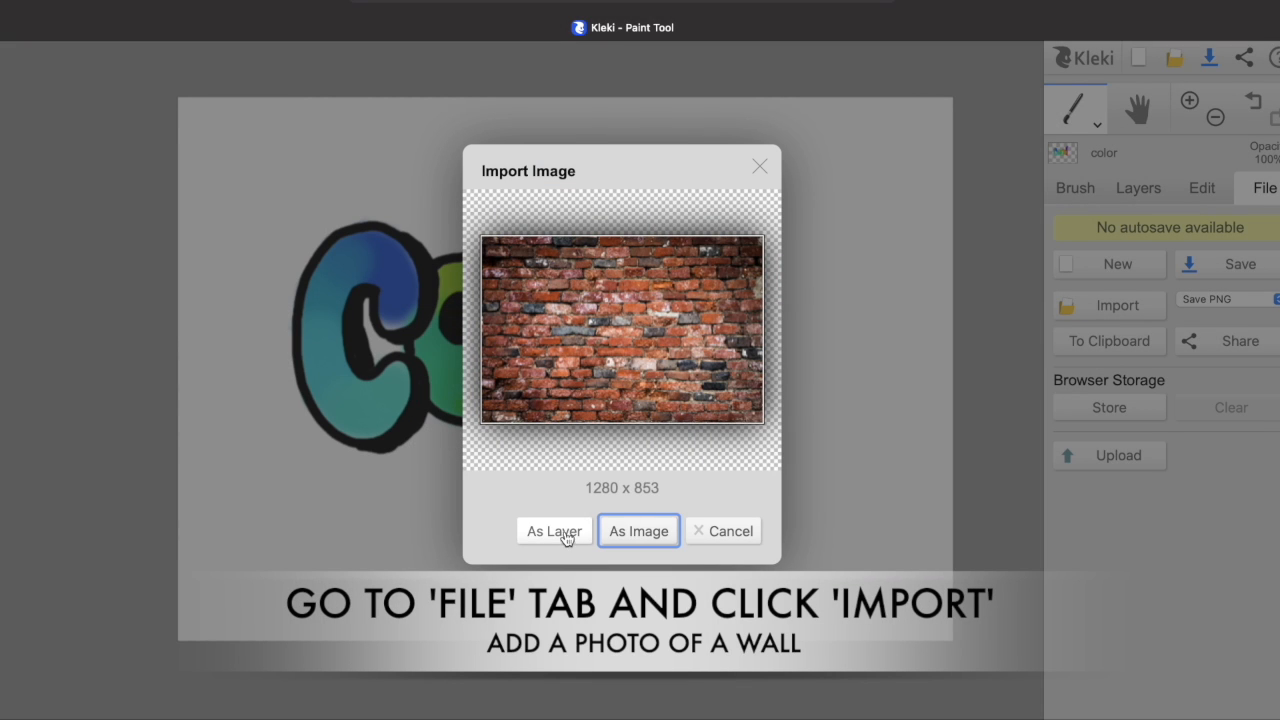
left_click(554, 530)
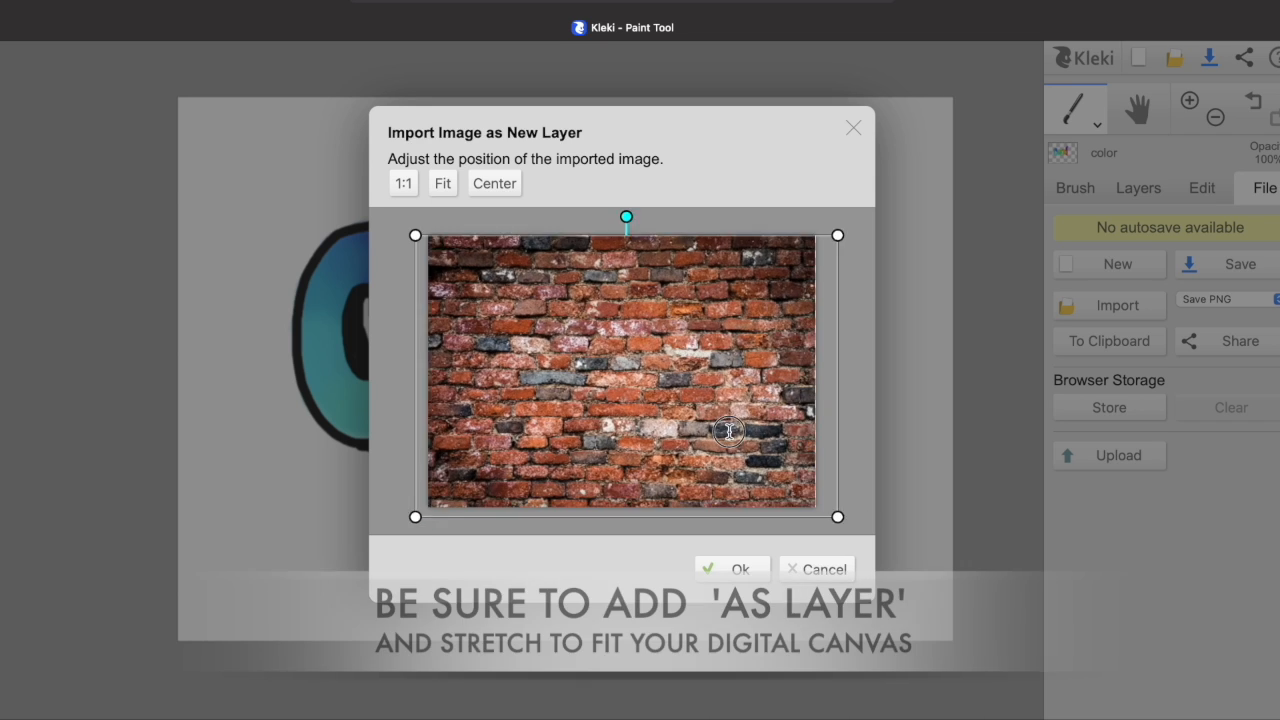
left_click(732, 568)
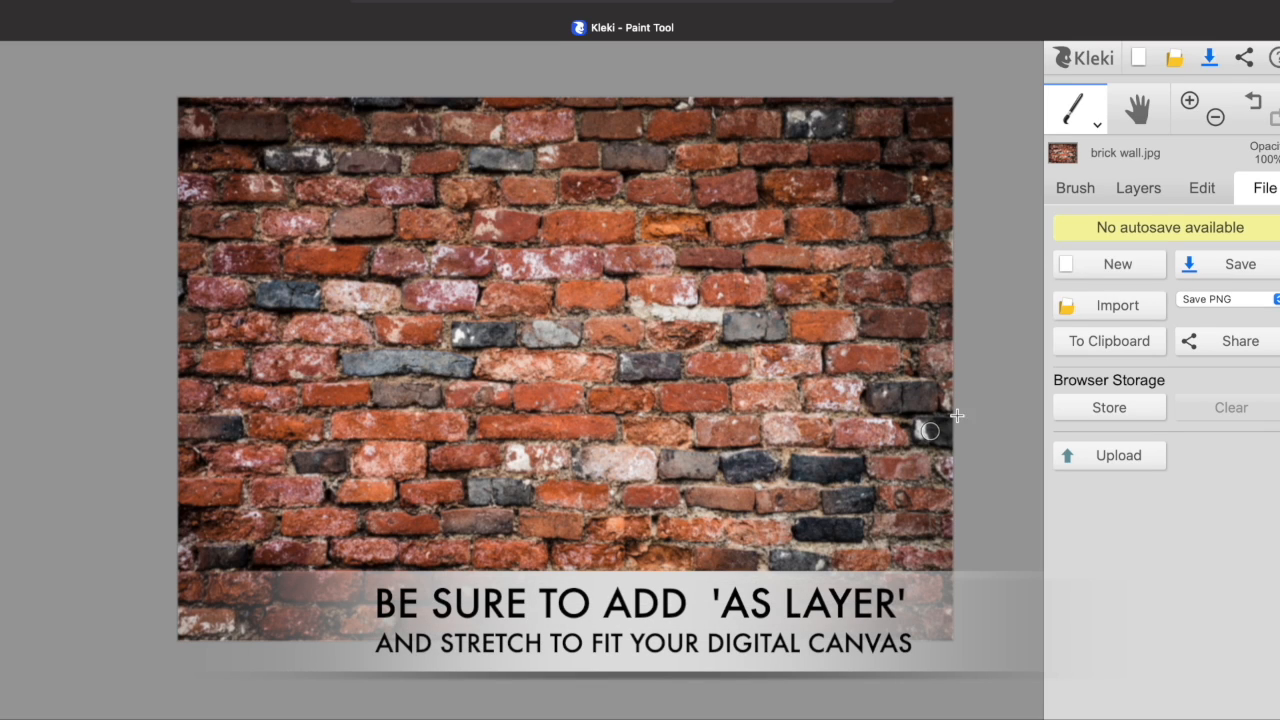
left_click(1138, 188)
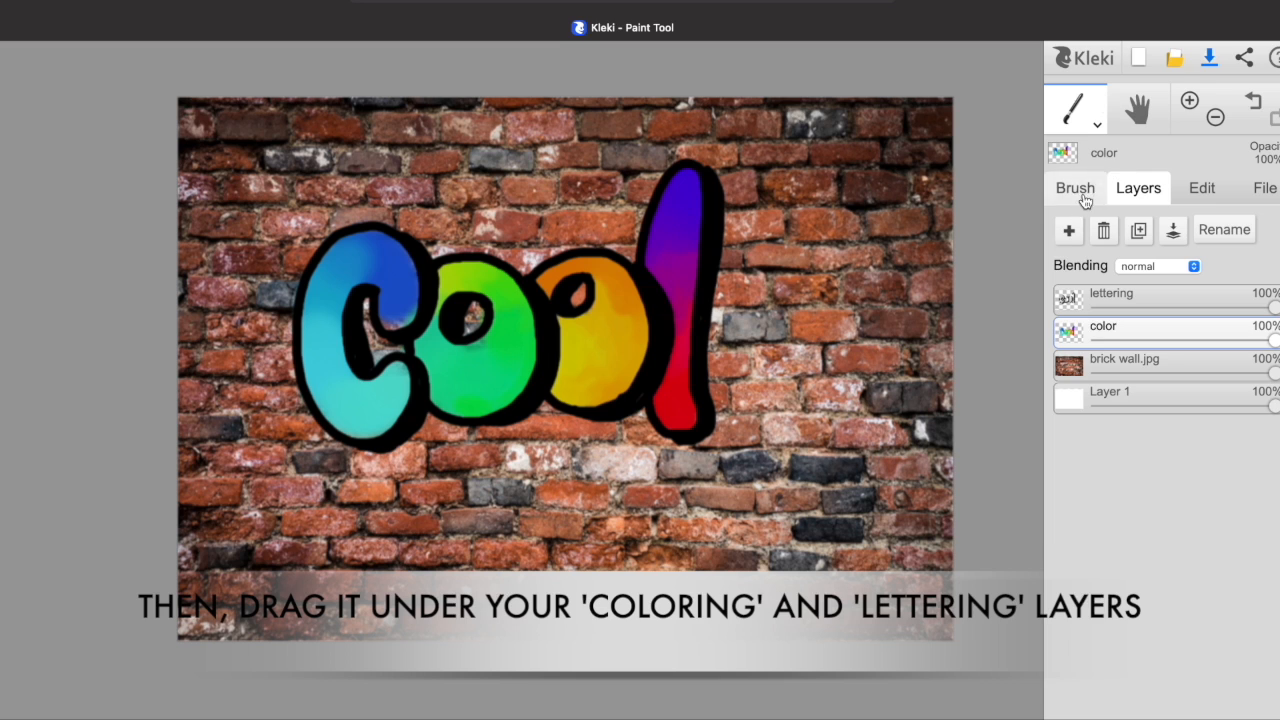
Undo the brownish drip and paint a yellow drip below the orange o.
left_click(1075, 188)
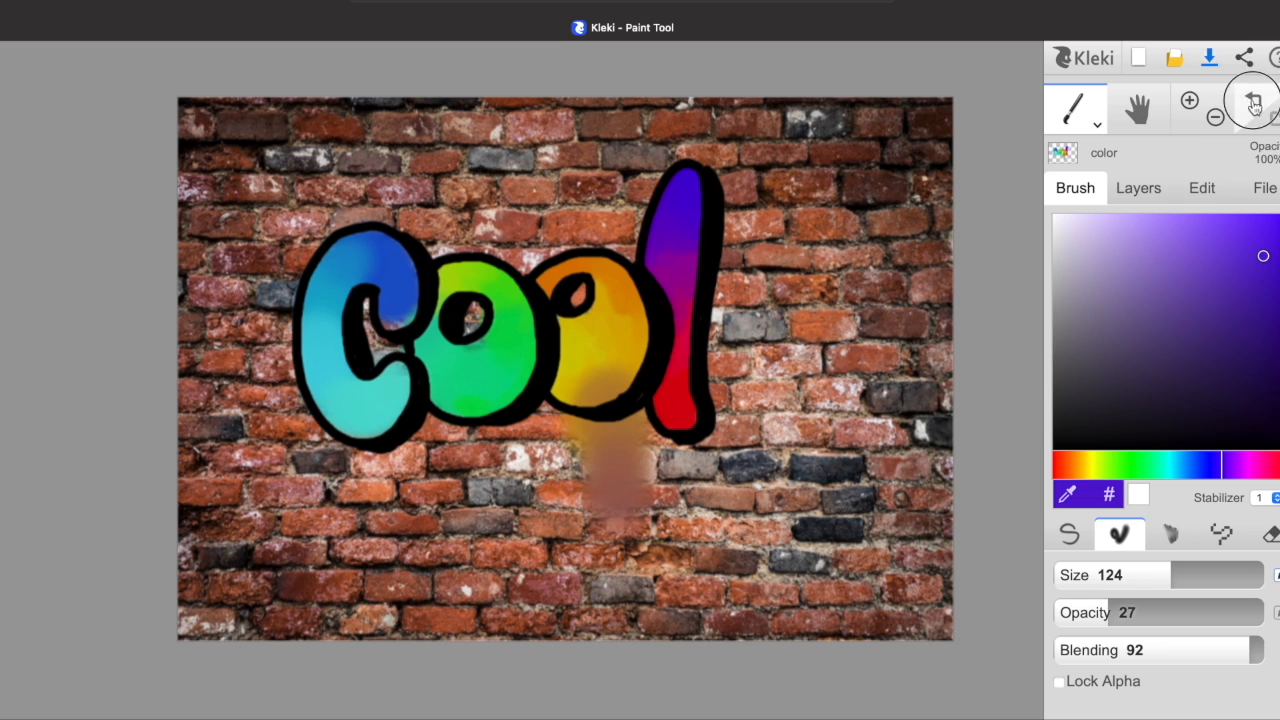
left_click(1251, 100)
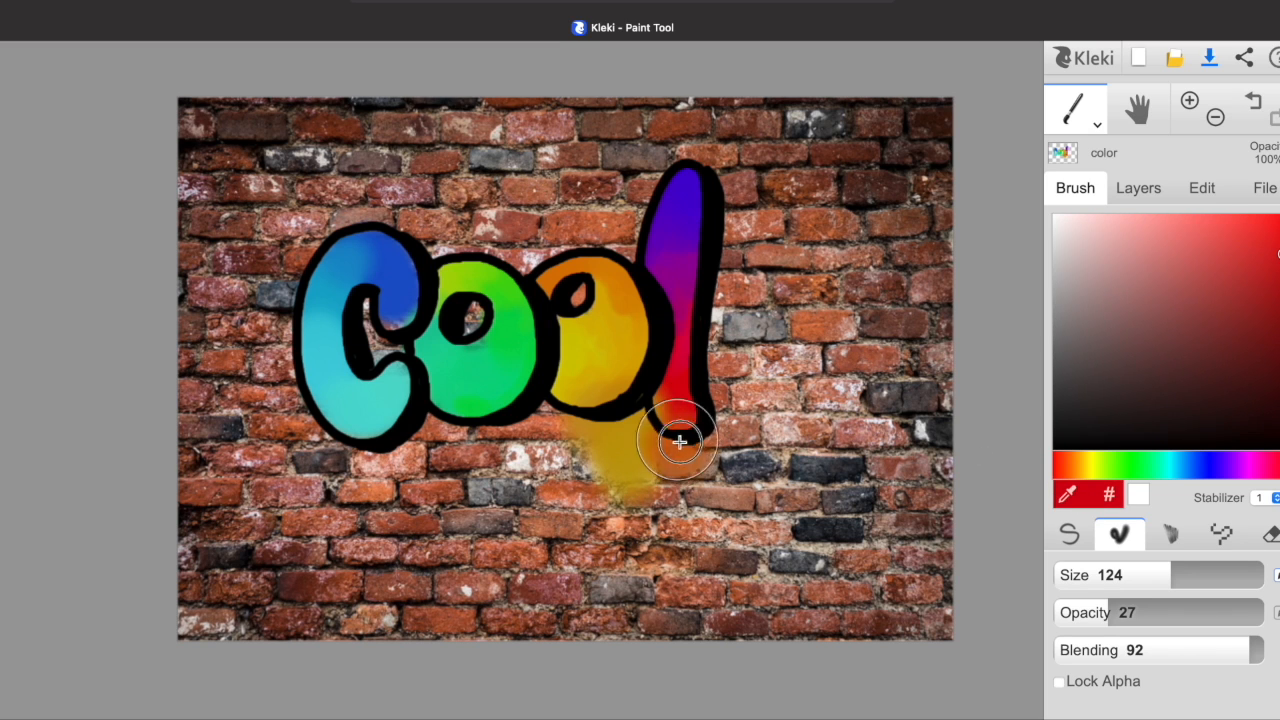
left_click_drag(678, 441, 717, 315)
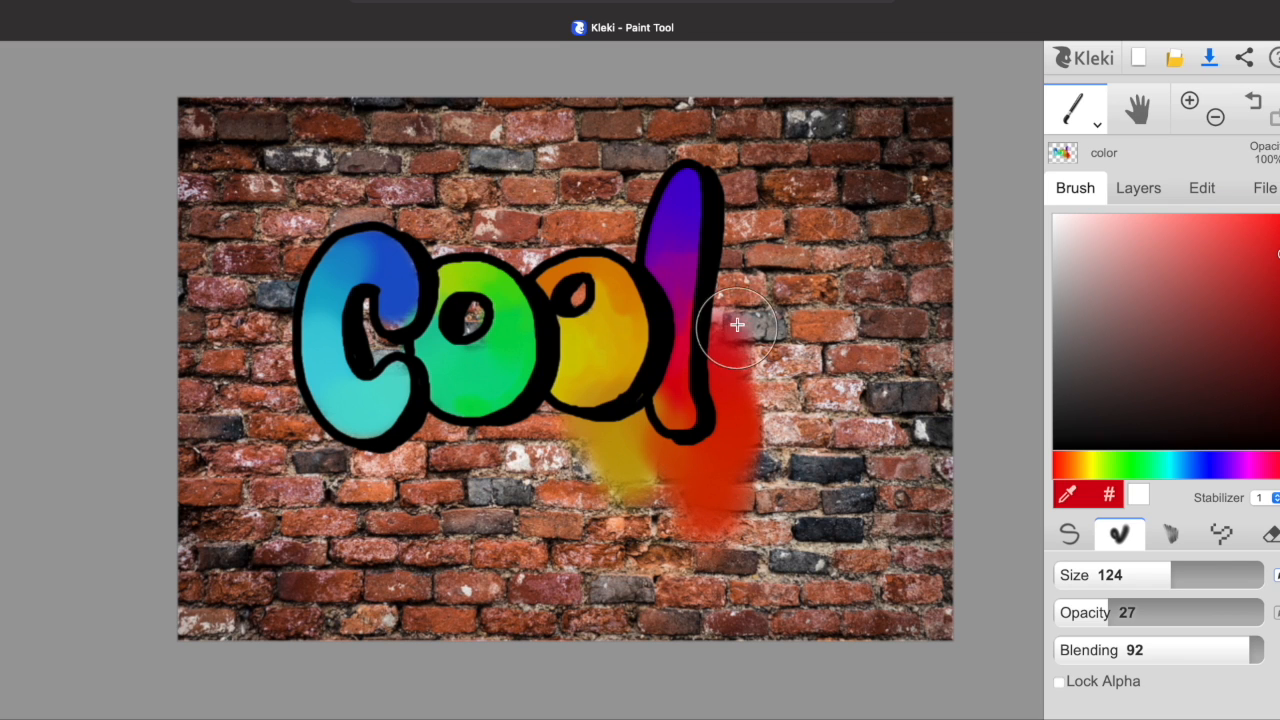
left_click(735, 327)
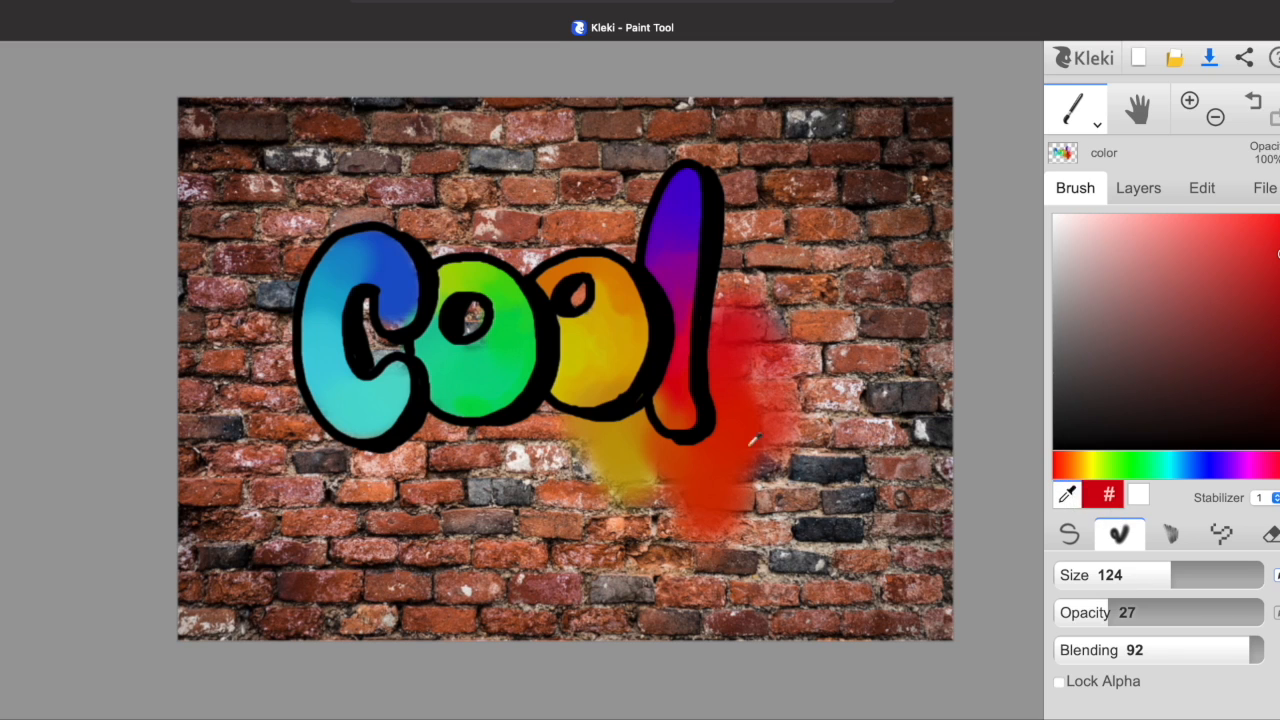
Paint green drips below the green o and cyan drips below the C.
left_click(540, 423)
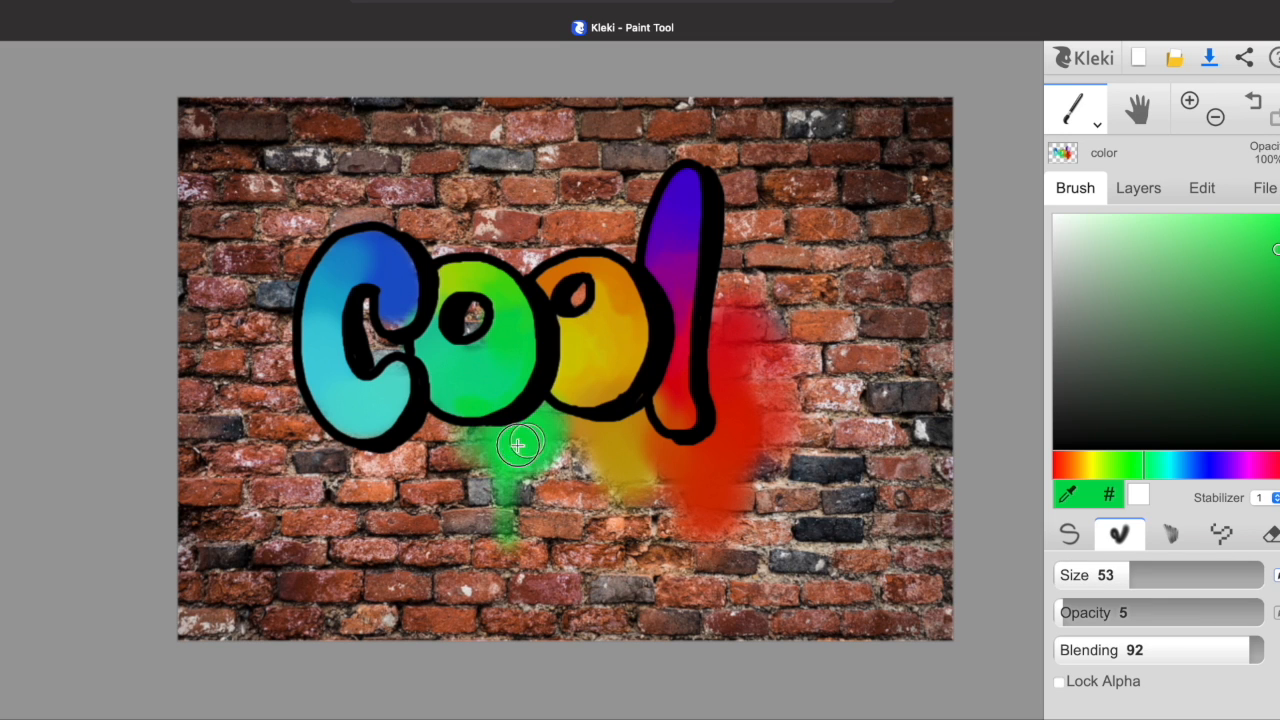
left_click_drag(519, 444, 474, 473)
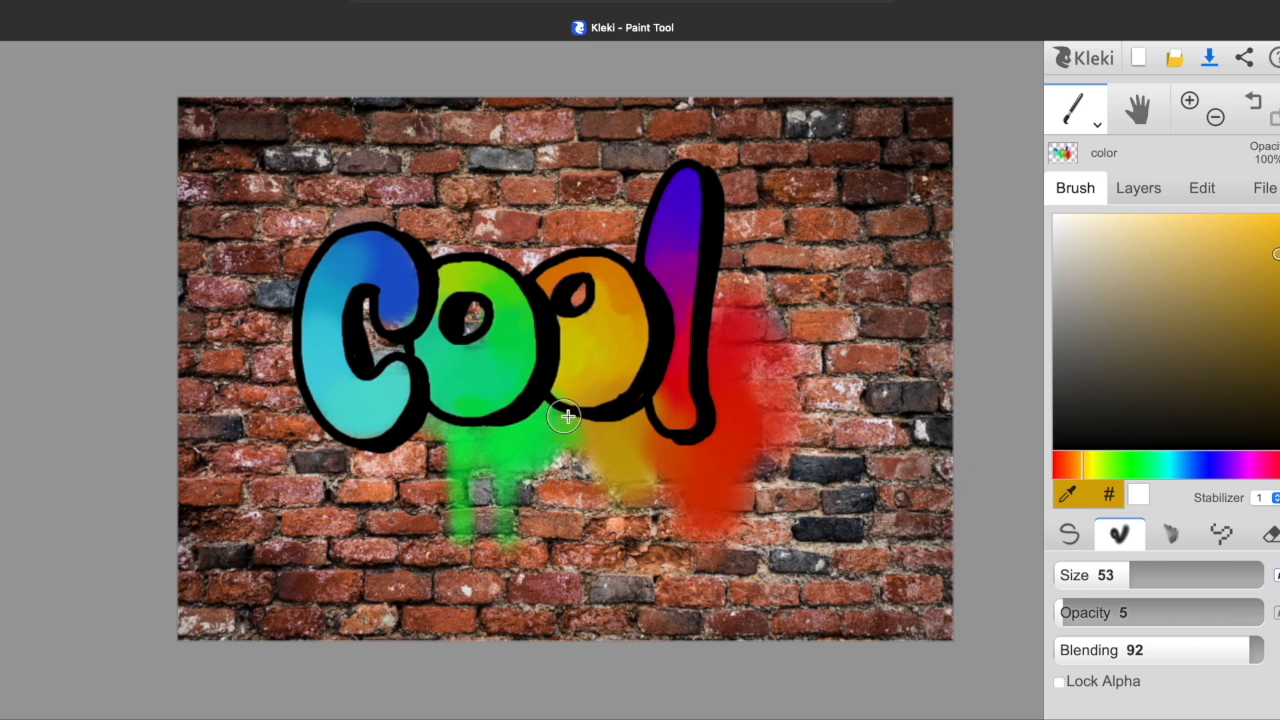
left_click_drag(563, 417, 635, 430)
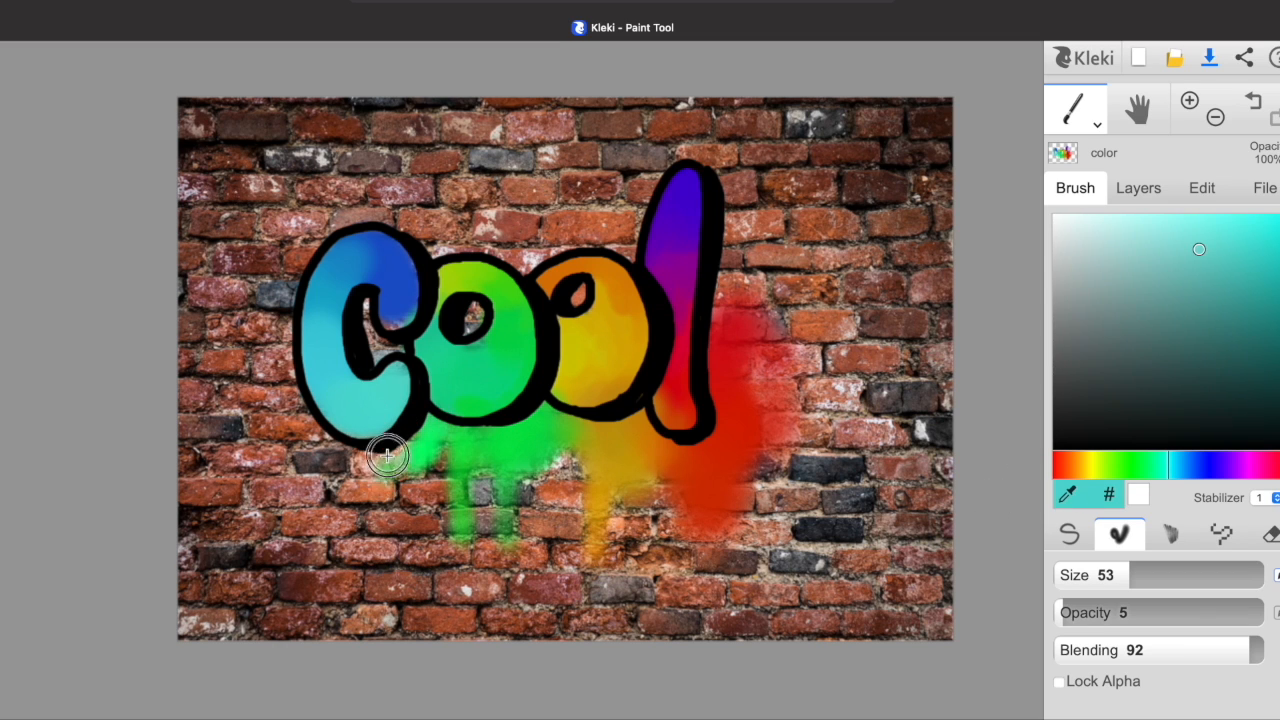
mouse_move(338, 429)
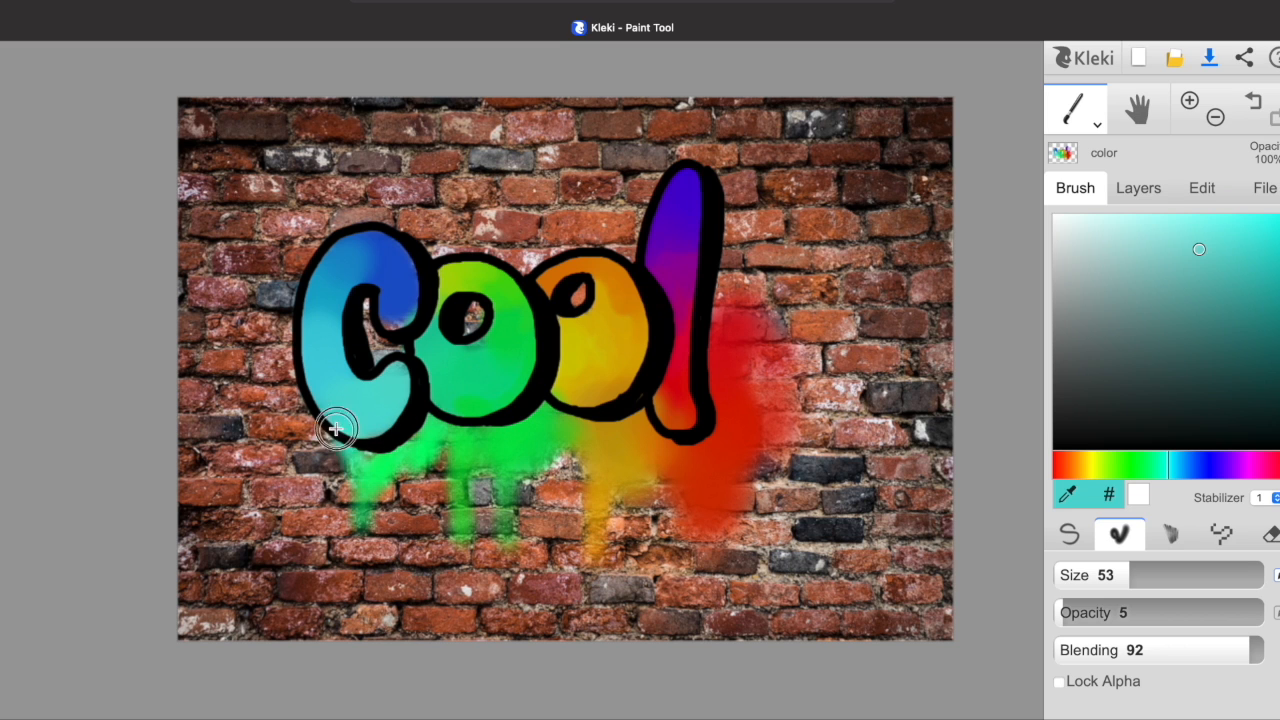
left_click_drag(337, 428, 305, 405)
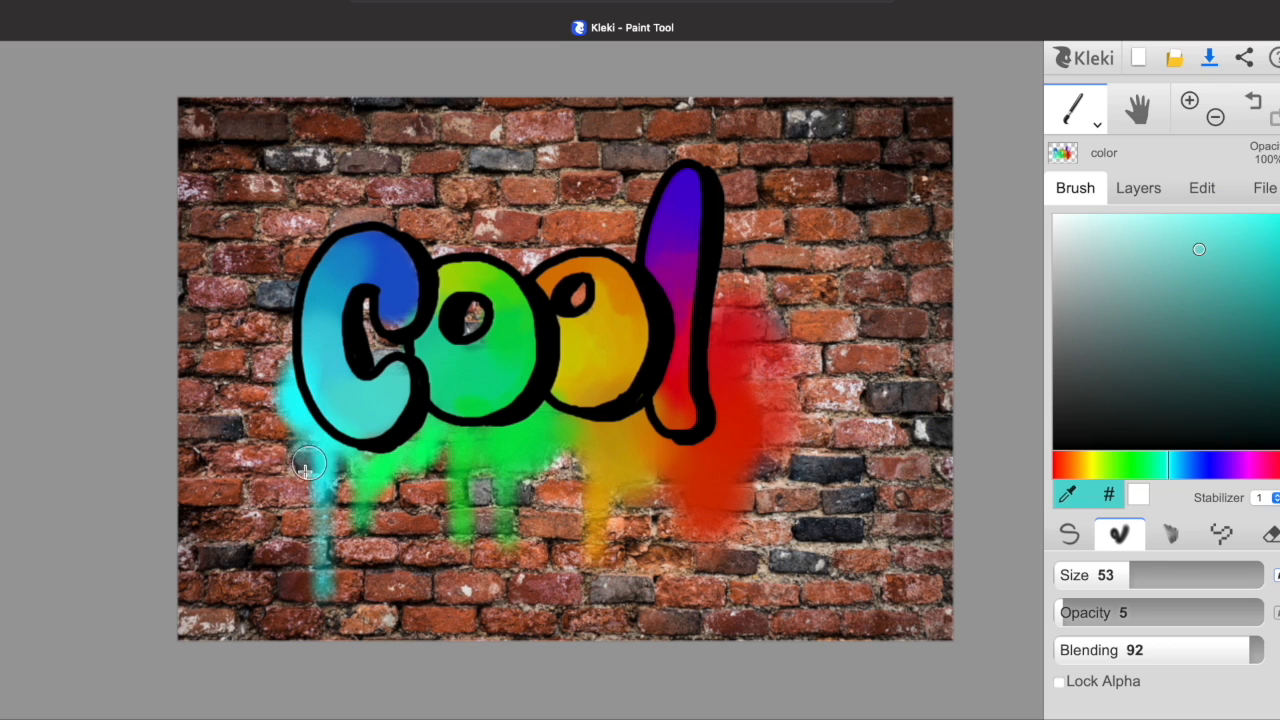
mouse_move(538, 388)
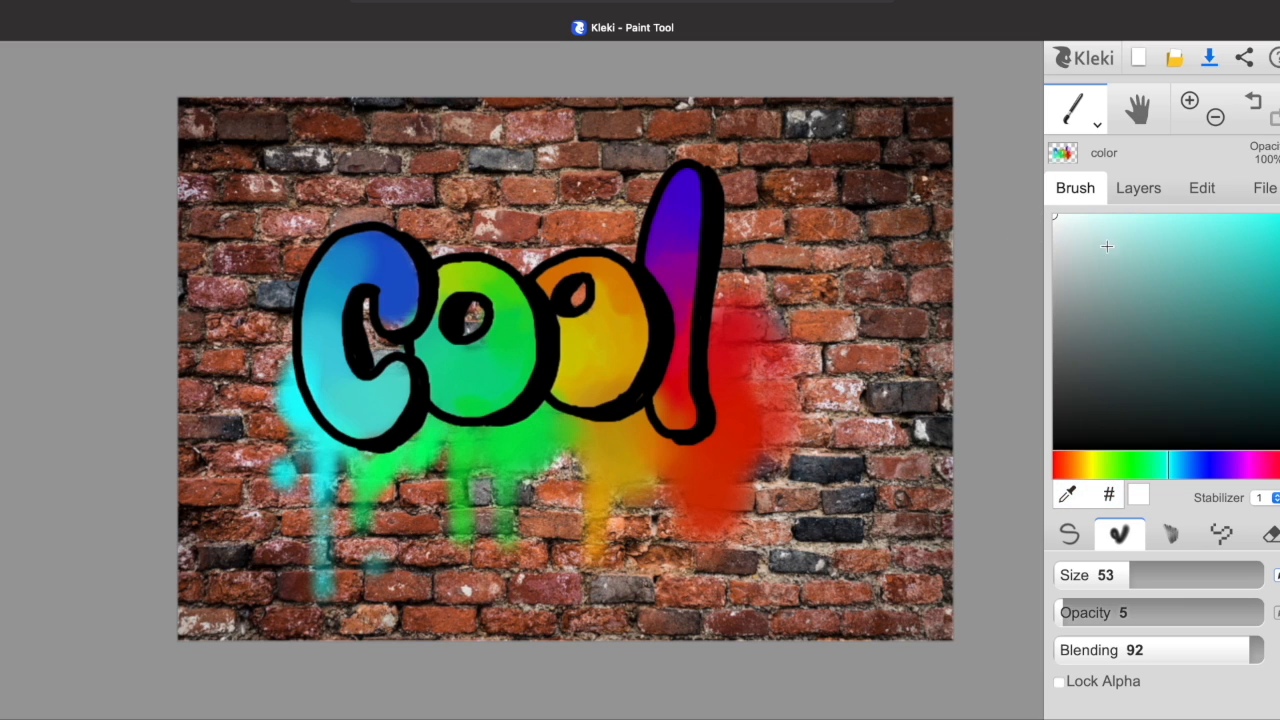
mouse_move(1110, 371)
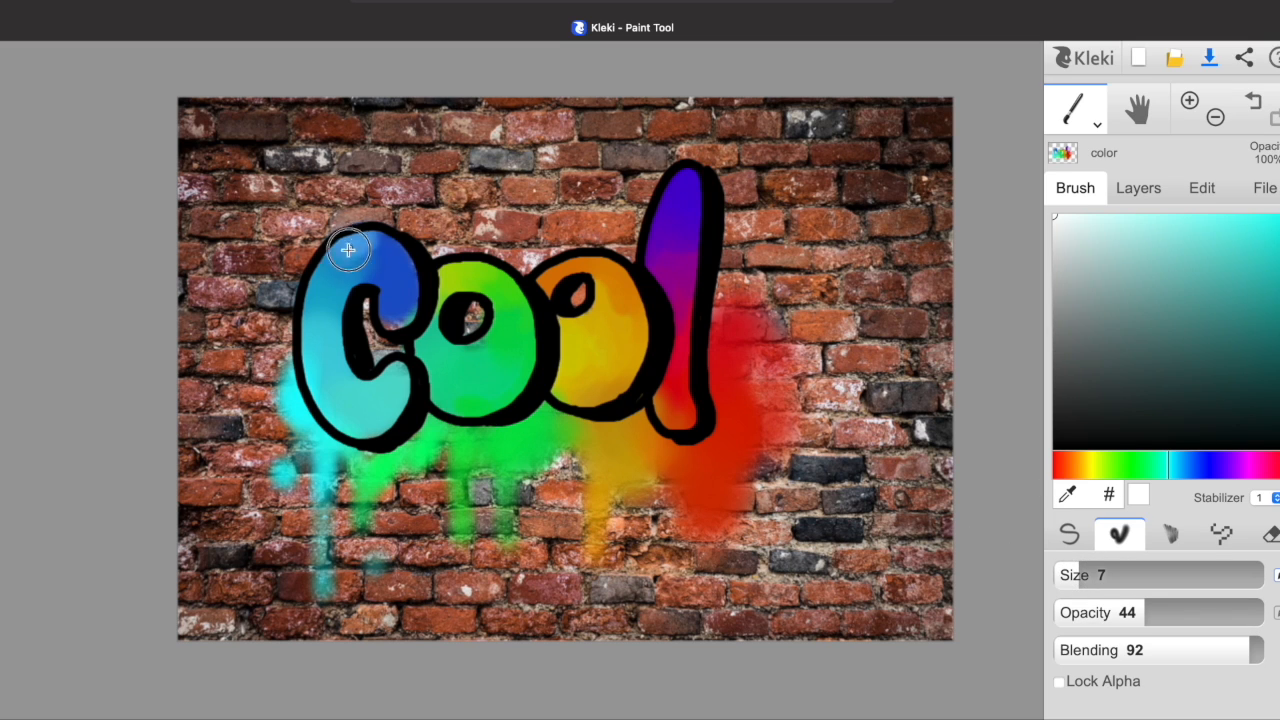
left_click_drag(1150, 612, 1187, 612)
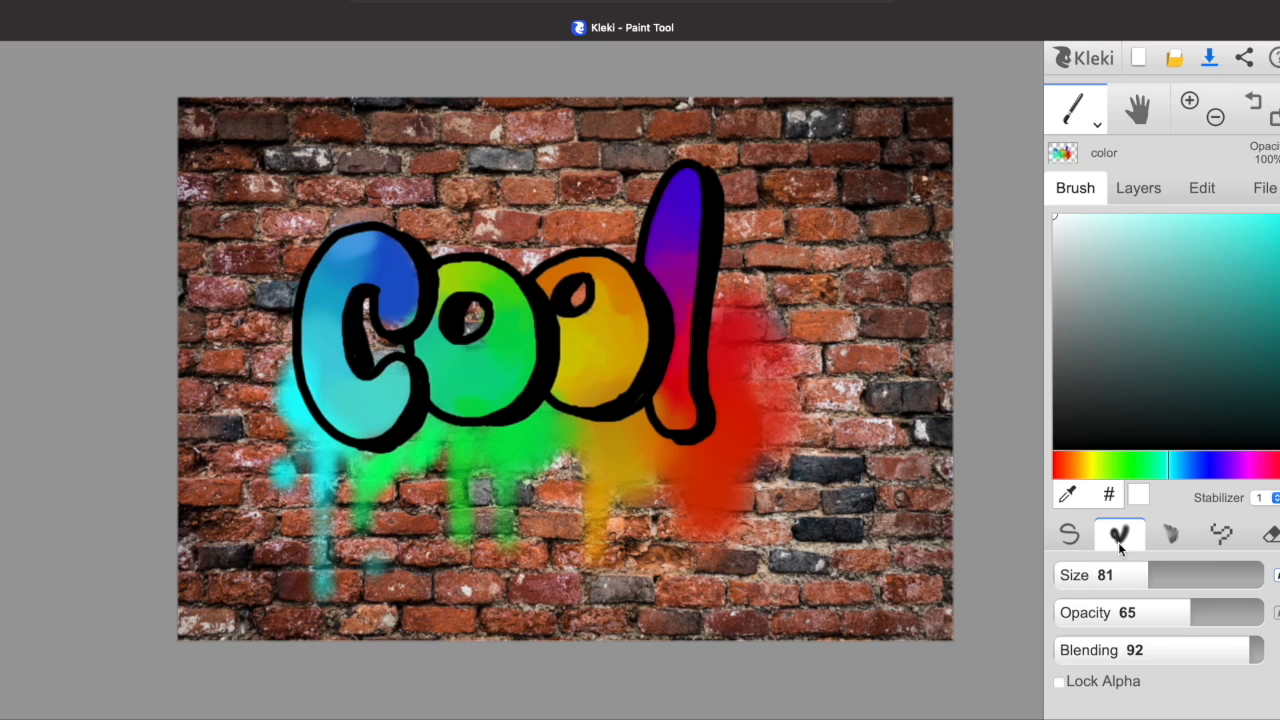
Shrink the brush to size 15 for fine highlight strokes.
left_click_drag(1150, 574, 1160, 574)
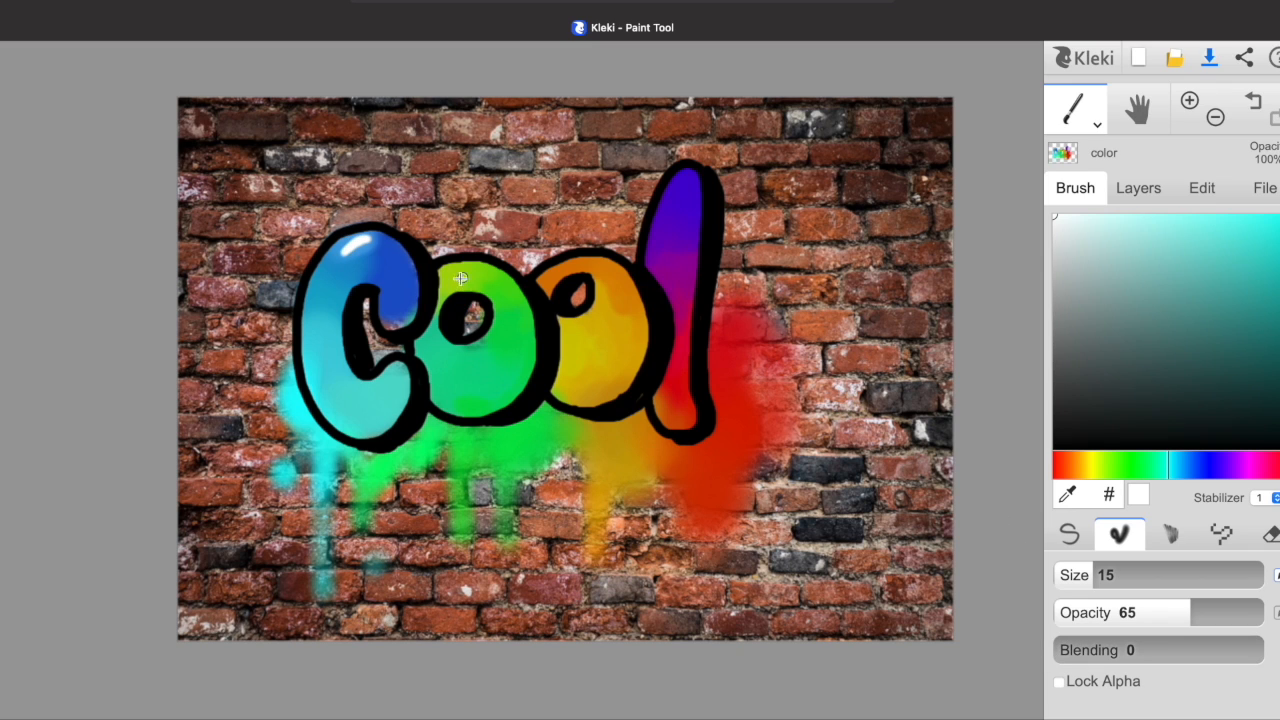
mouse_move(558, 272)
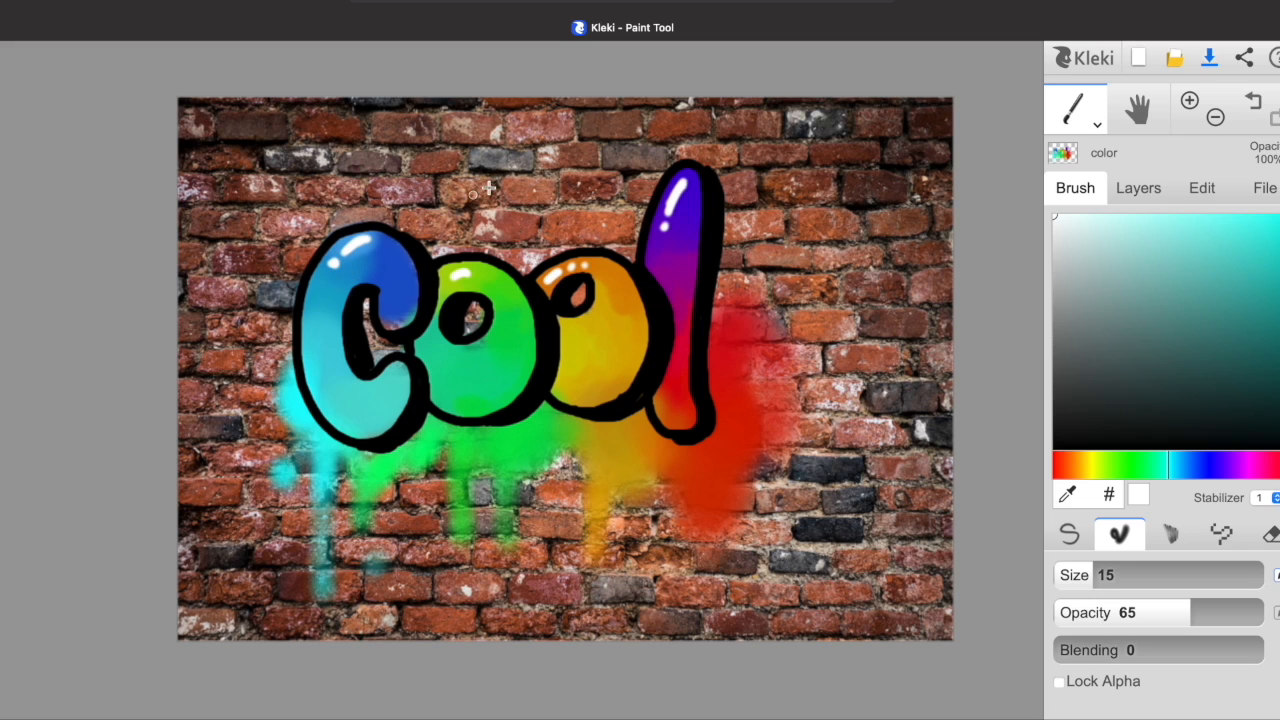
mouse_move(1015, 80)
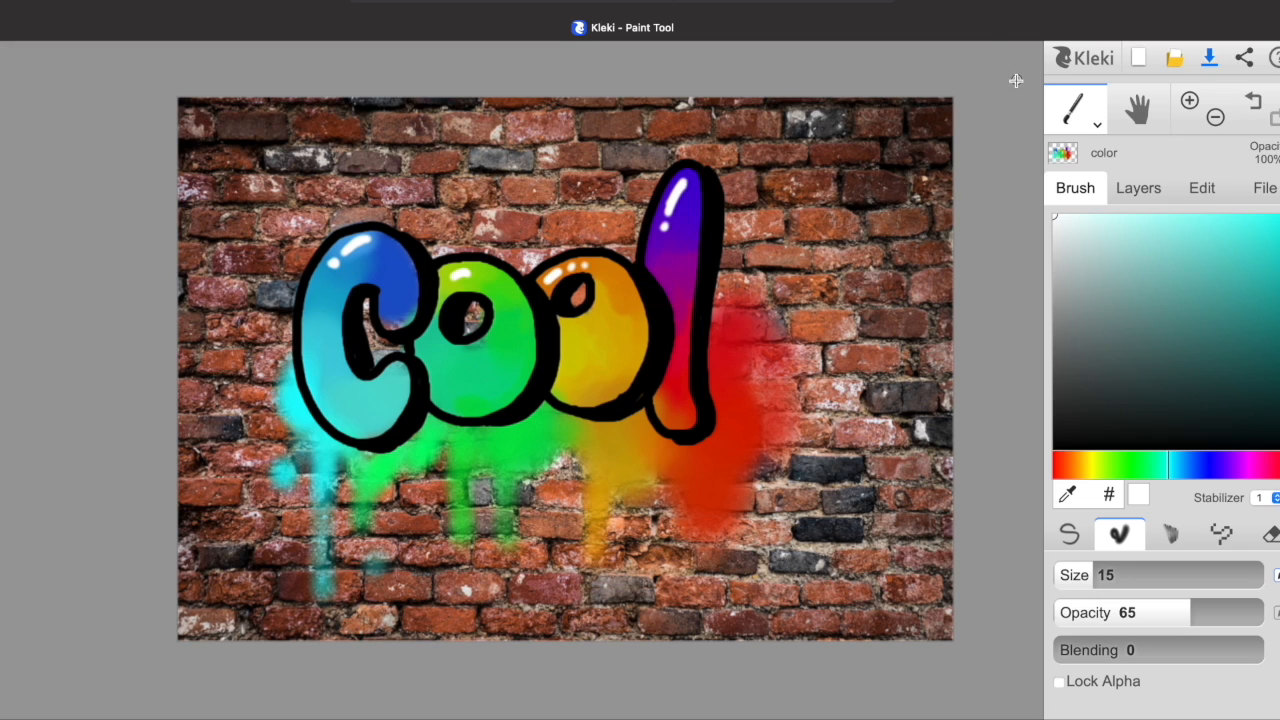
mouse_move(1116, 608)
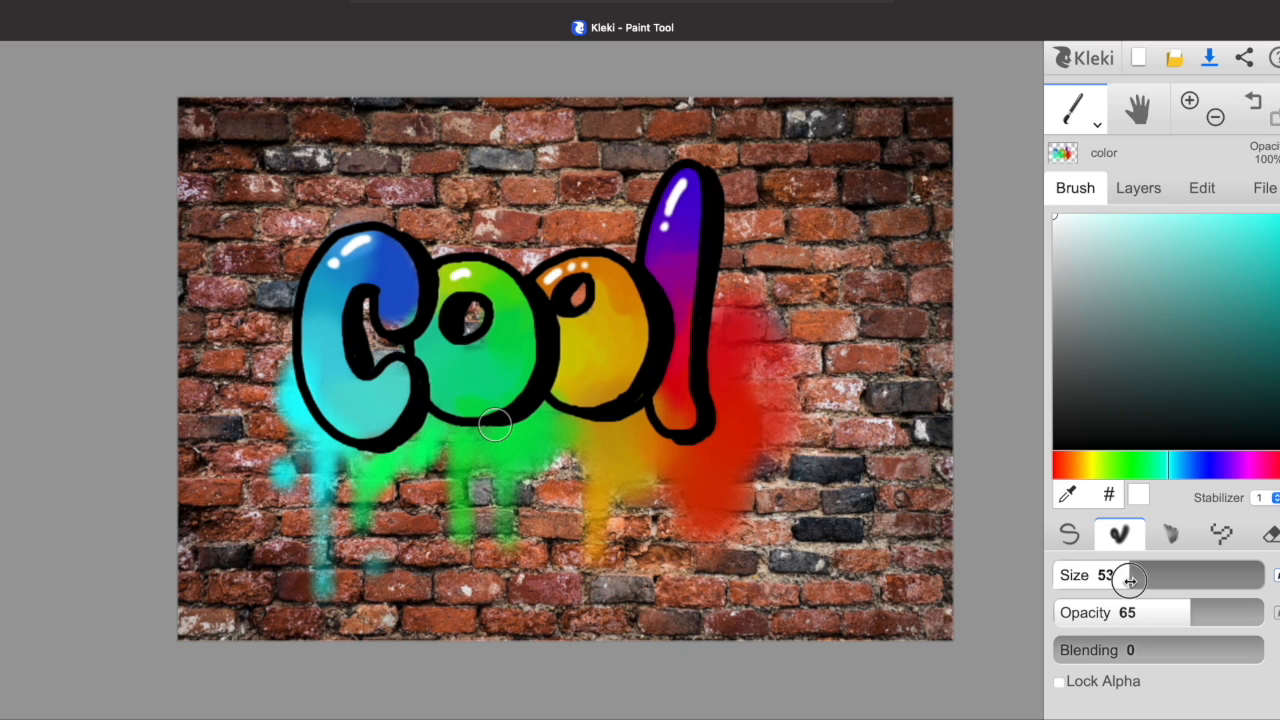
Paint a tall white body shape right of Cool, then select the brick wall.jpg layer.
left_click_drag(1128, 580, 1160, 574)
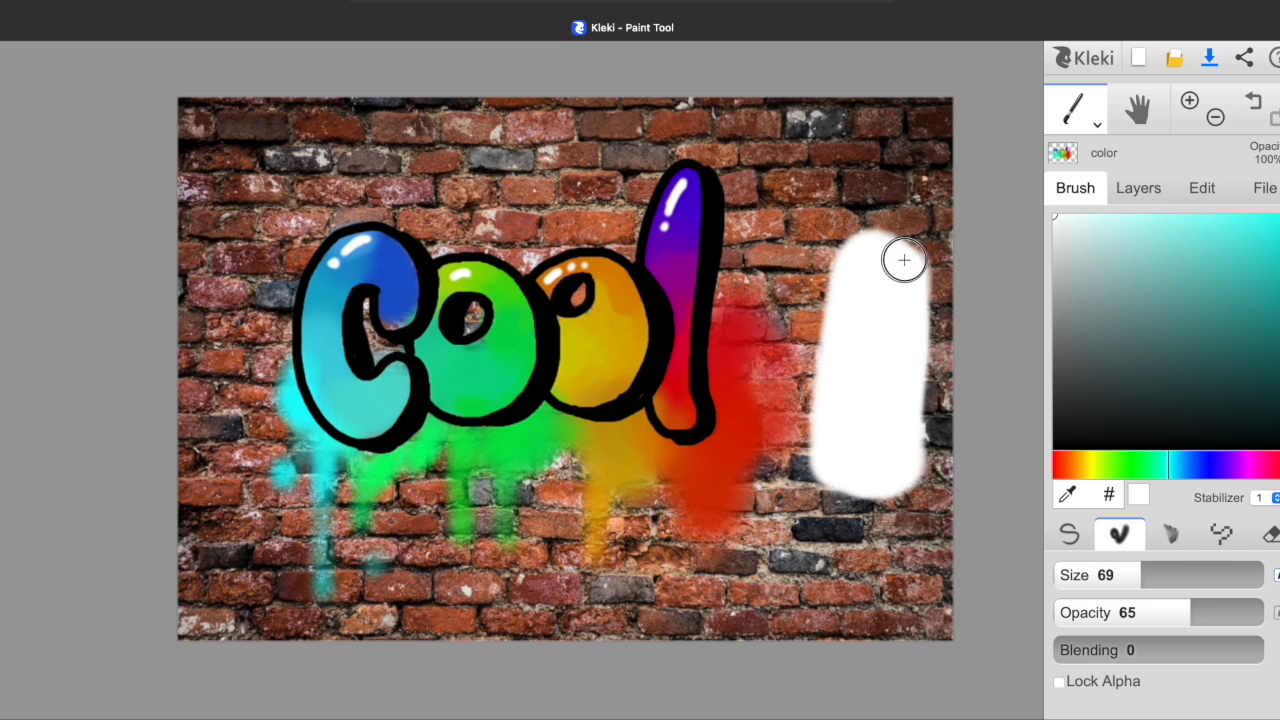
left_click_drag(903, 260, 910, 445)
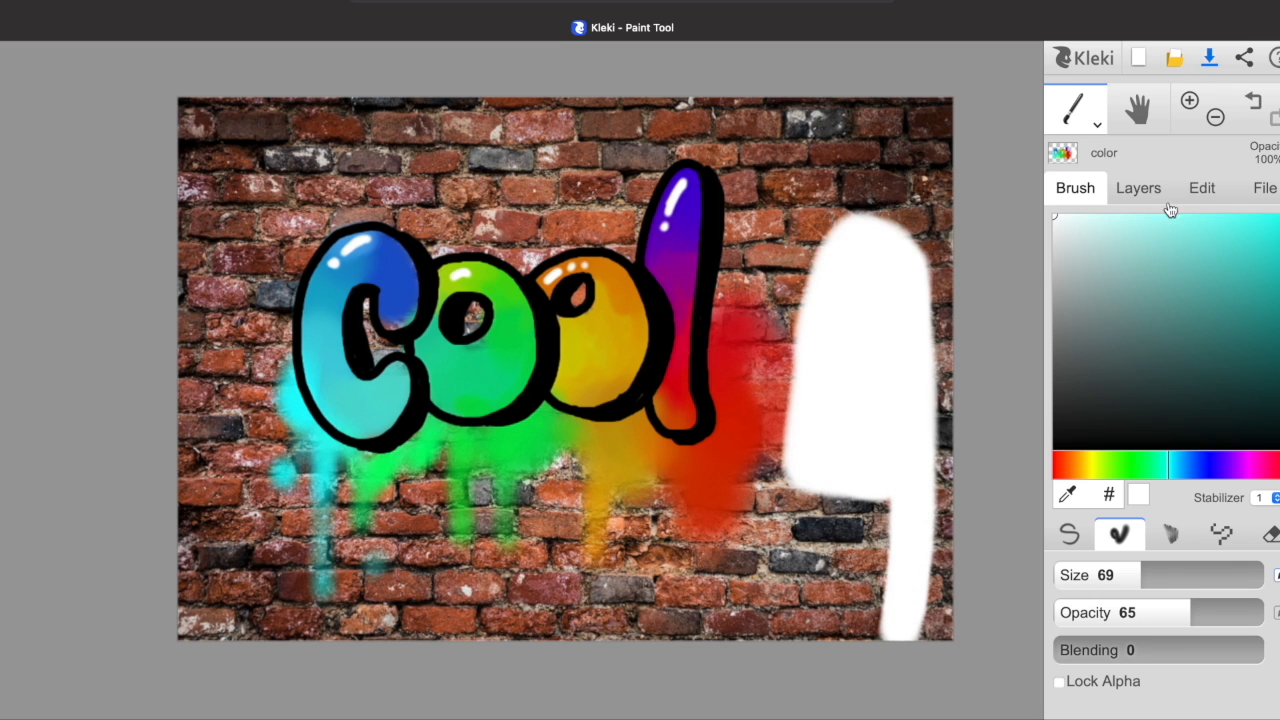
left_click(1138, 187)
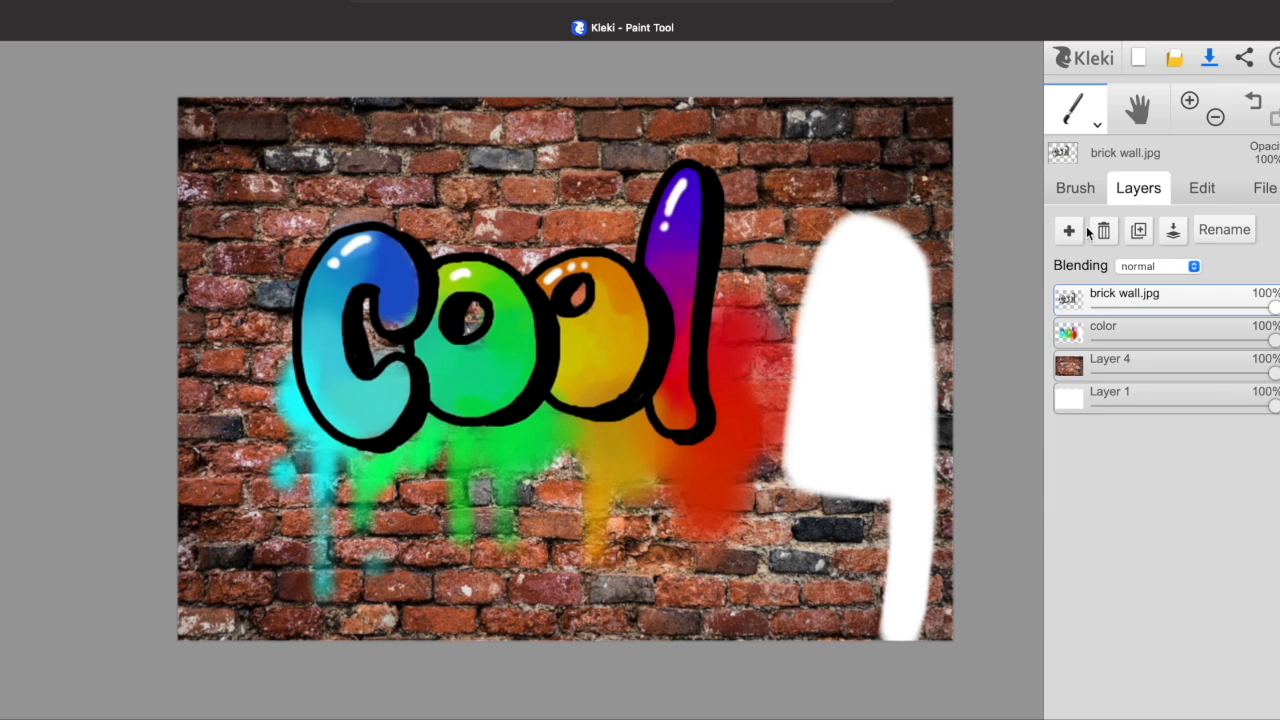
left_click(1074, 187)
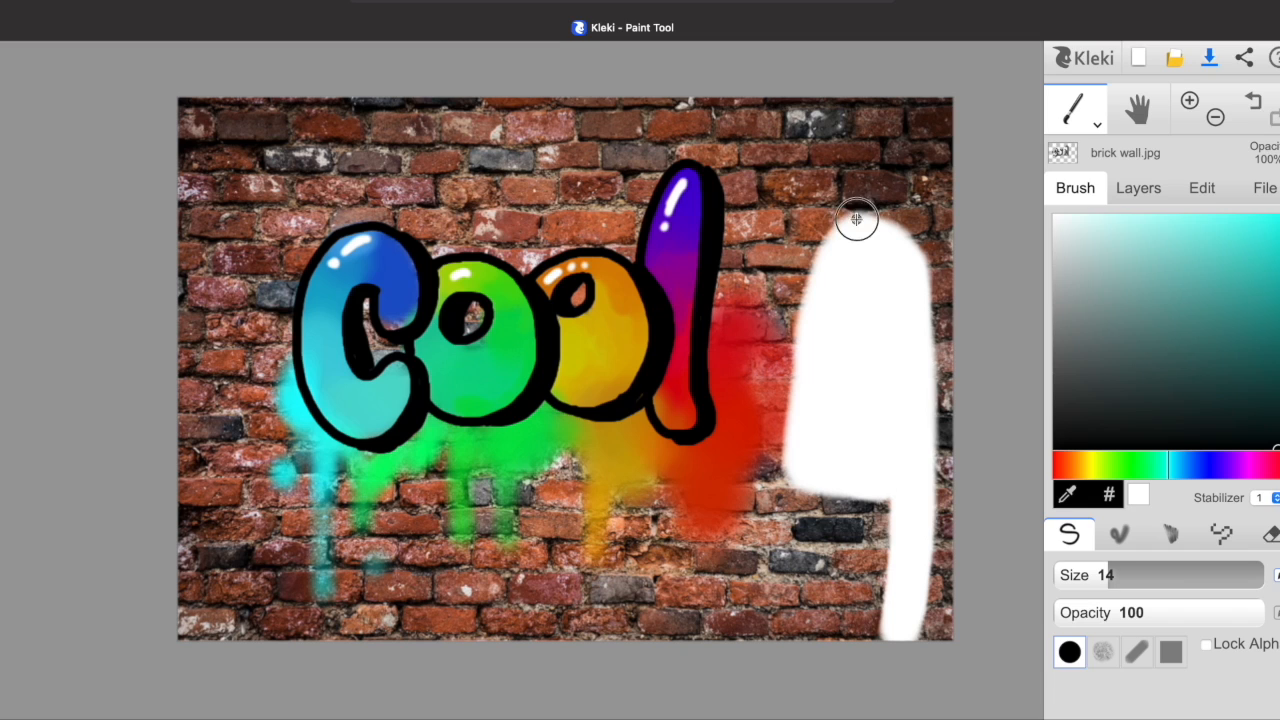
Trace the alien's black head outline, fill in its eye, and draw a curved smile.
left_click_drag(855, 215, 815, 490)
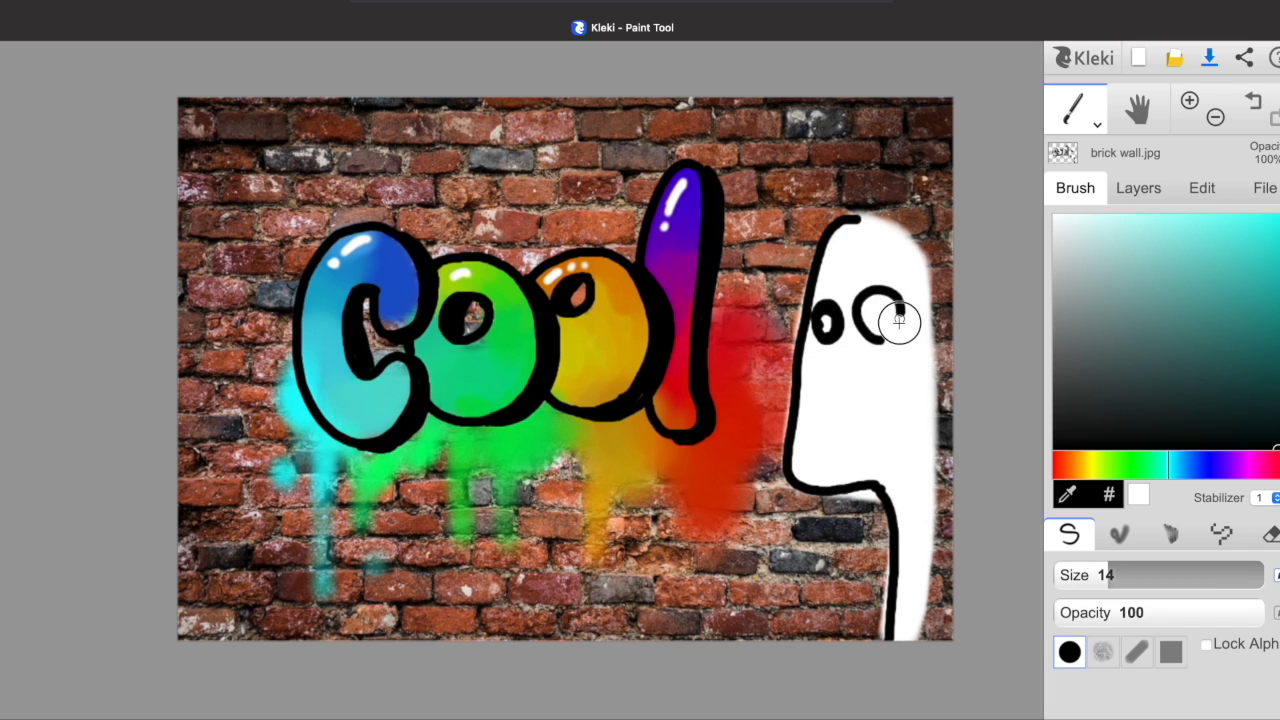
left_click(891, 320)
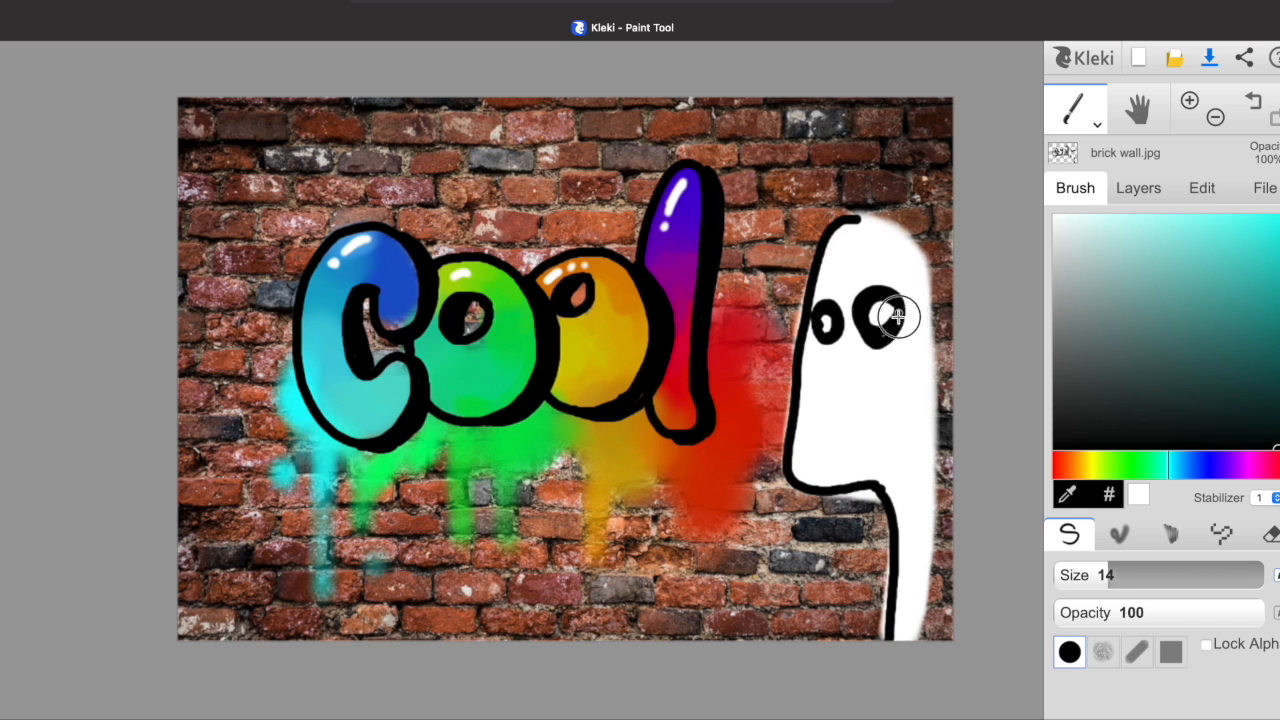
left_click_drag(835, 425, 880, 420)
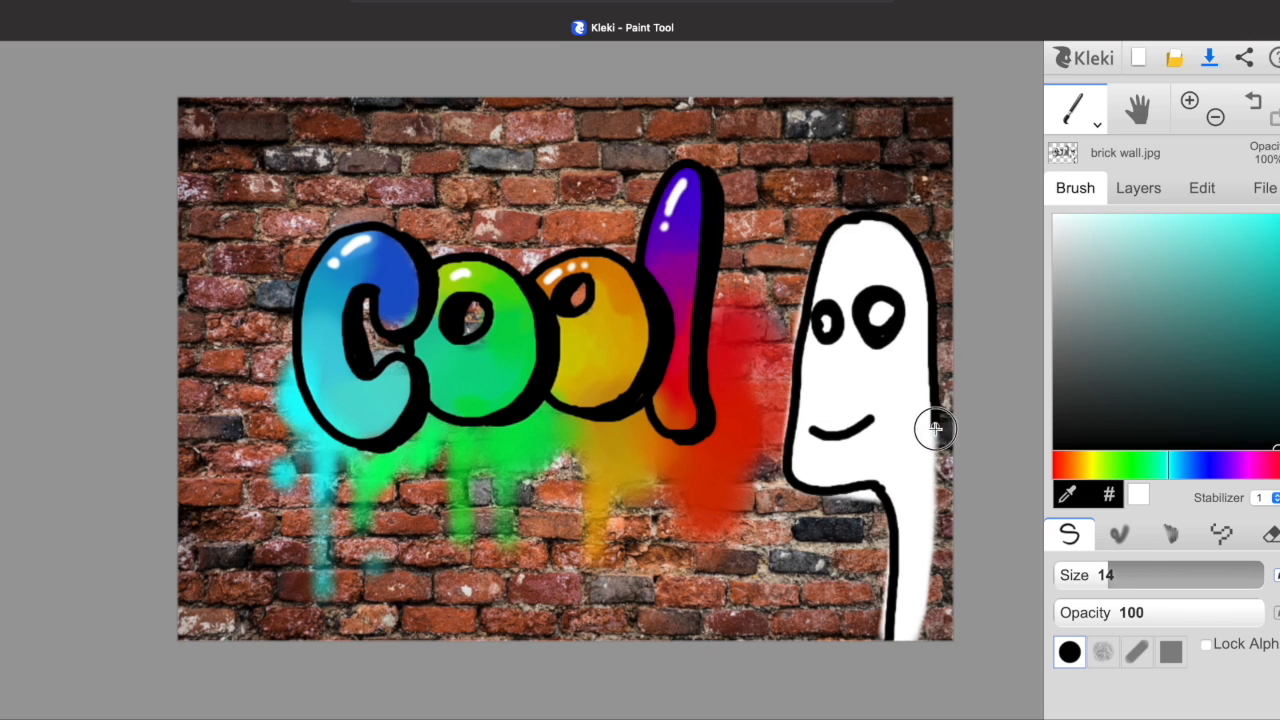
mouse_move(873, 219)
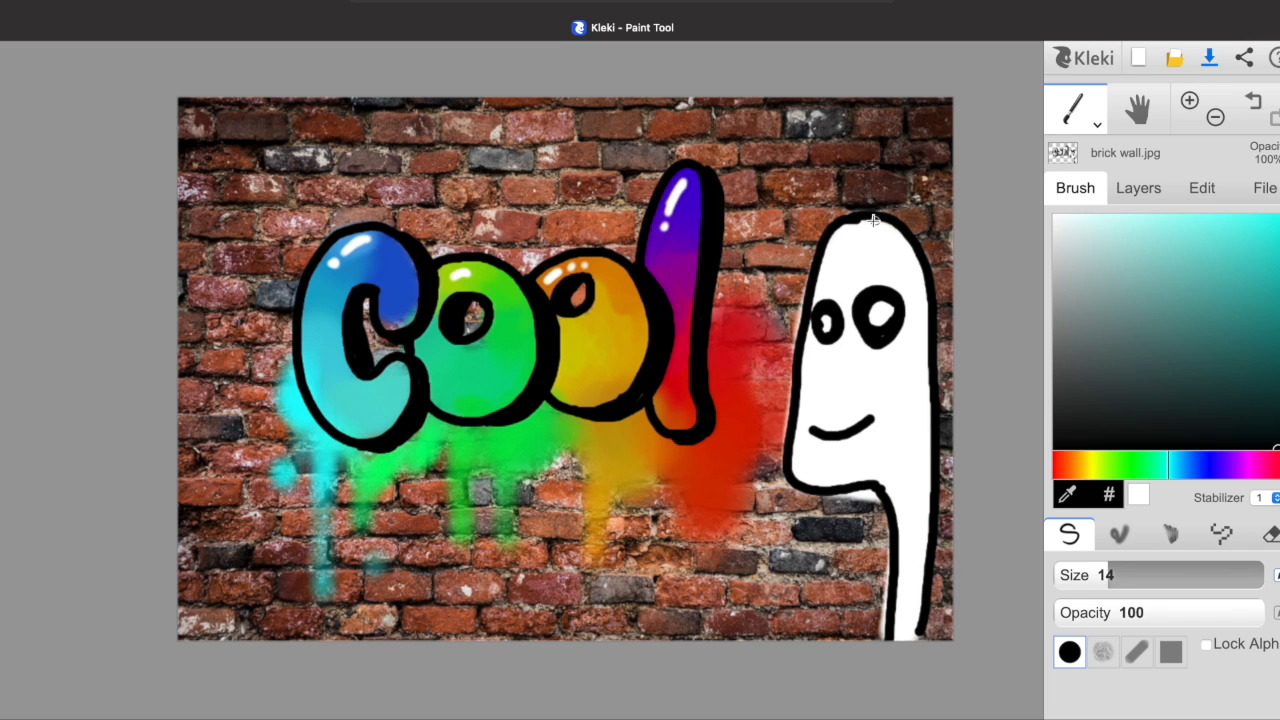
mouse_move(868, 222)
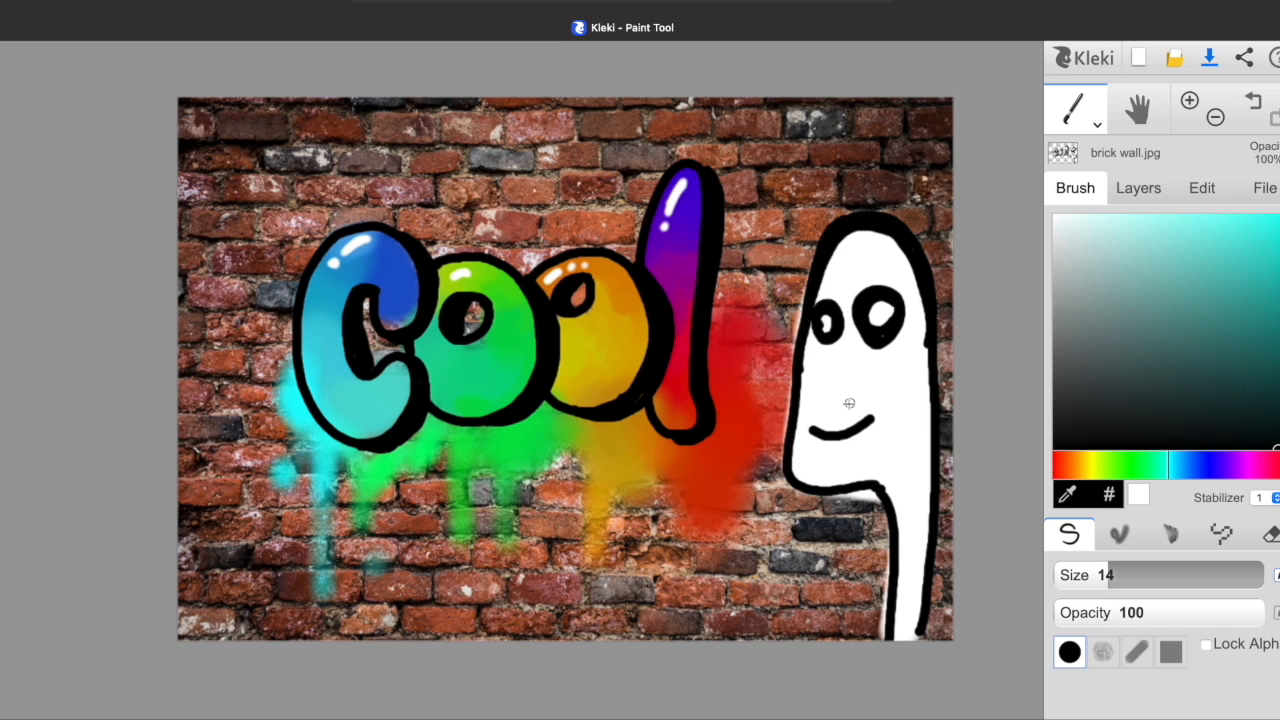
mouse_move(800, 368)
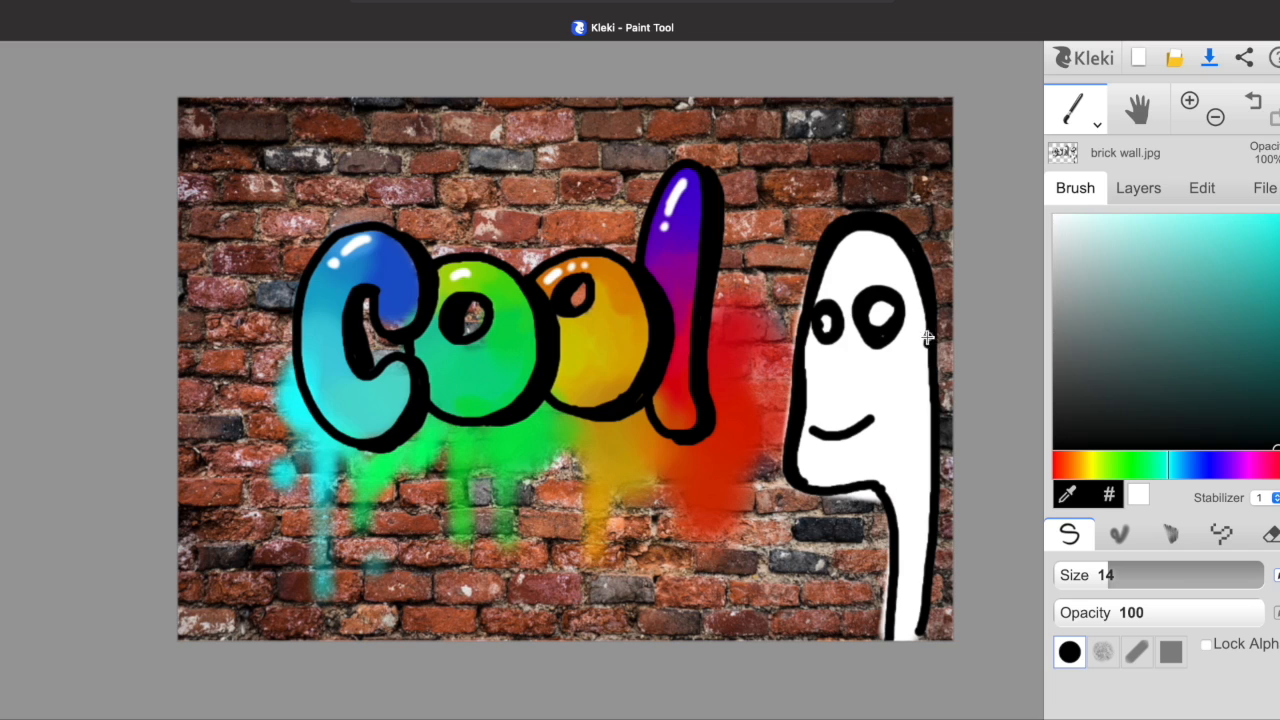
mouse_move(927, 370)
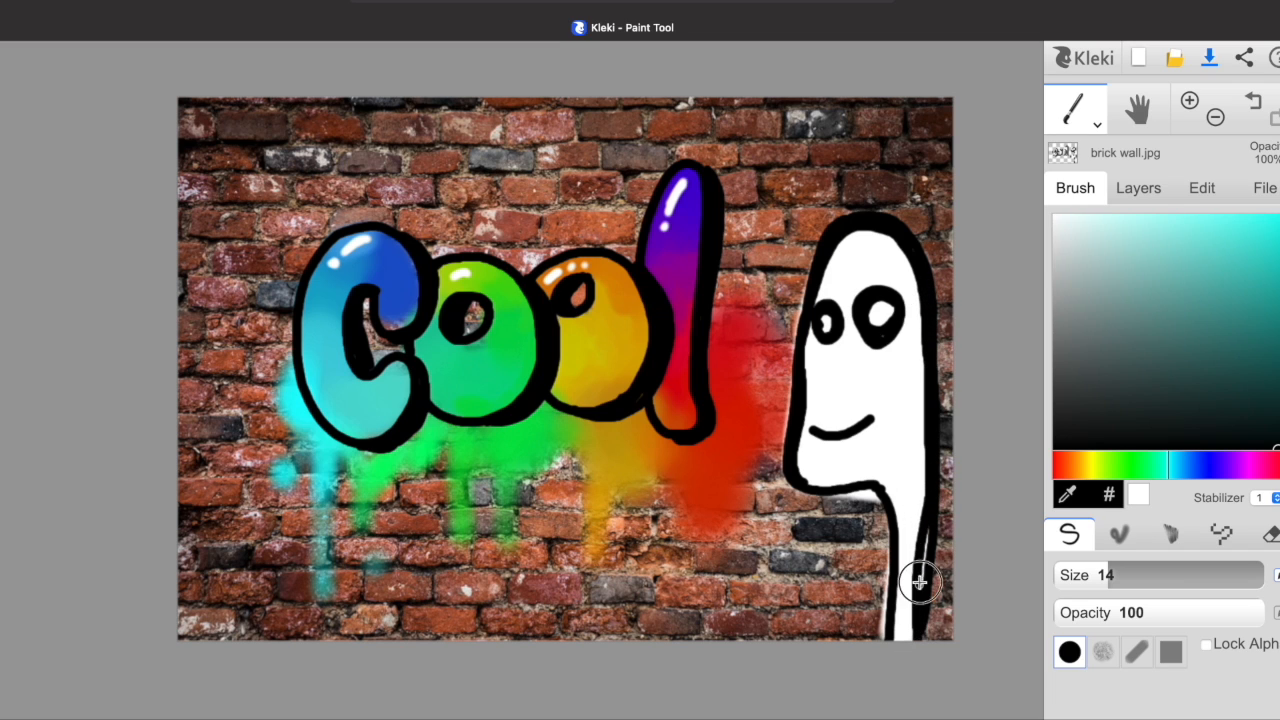
mouse_move(1028, 398)
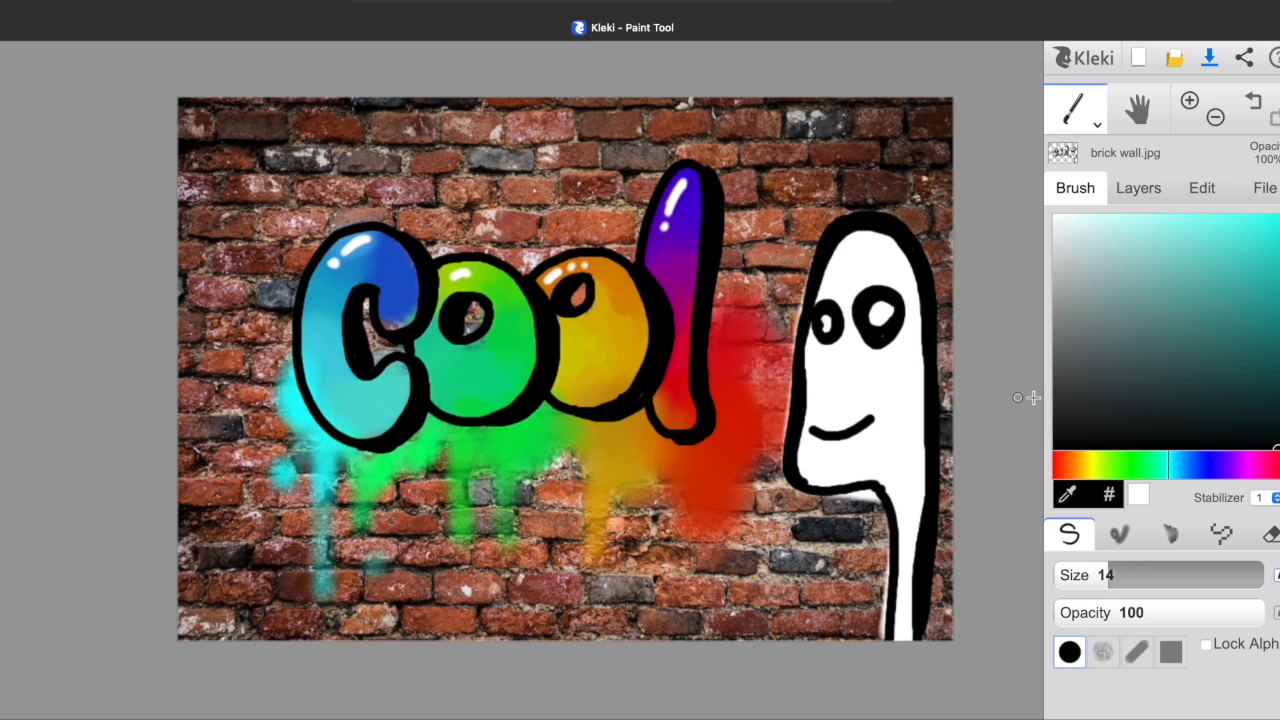
Pick green on the color layer for the alien's pupils and select the airbrush.
left_click(1130, 460)
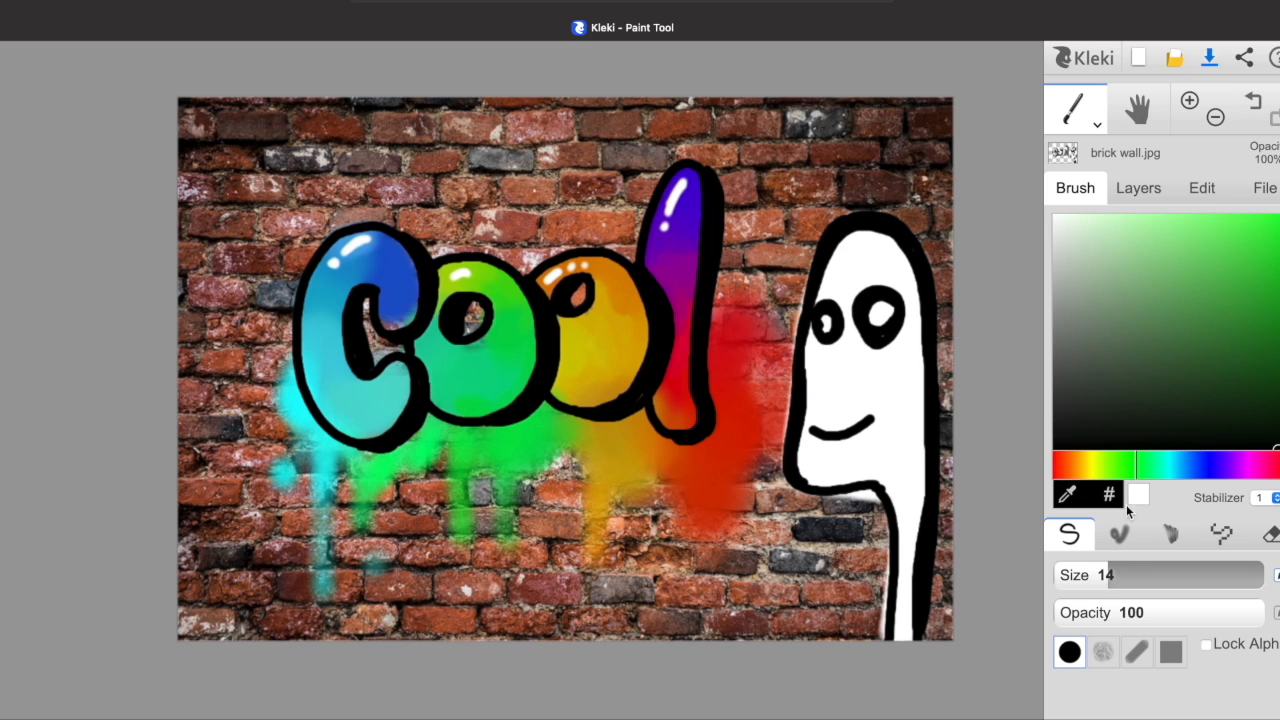
left_click(1138, 188)
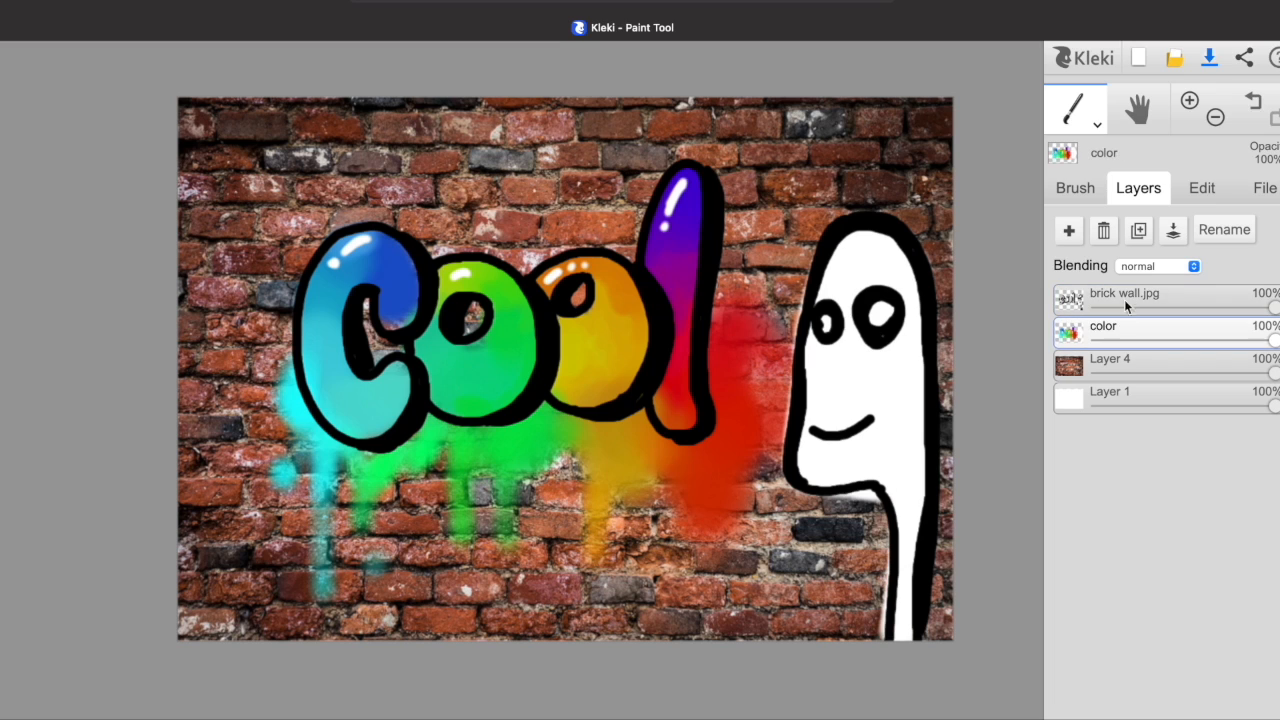
left_click(1075, 188)
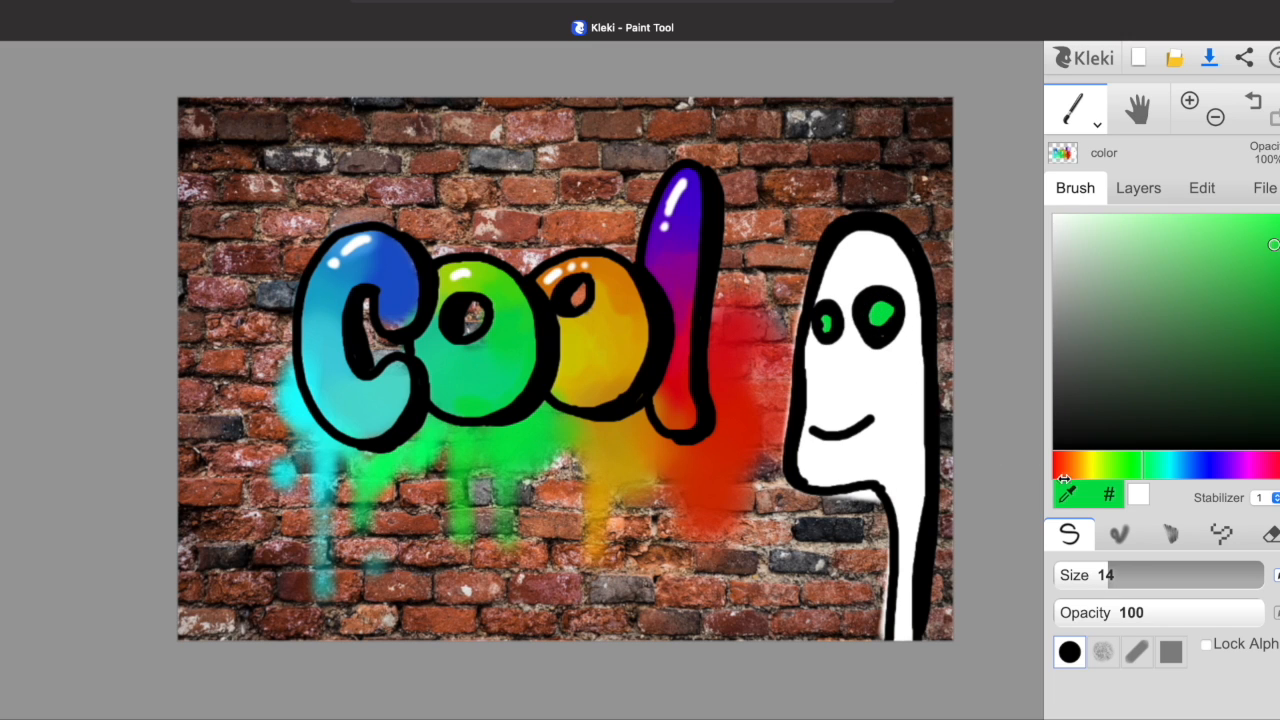
mouse_move(1124, 518)
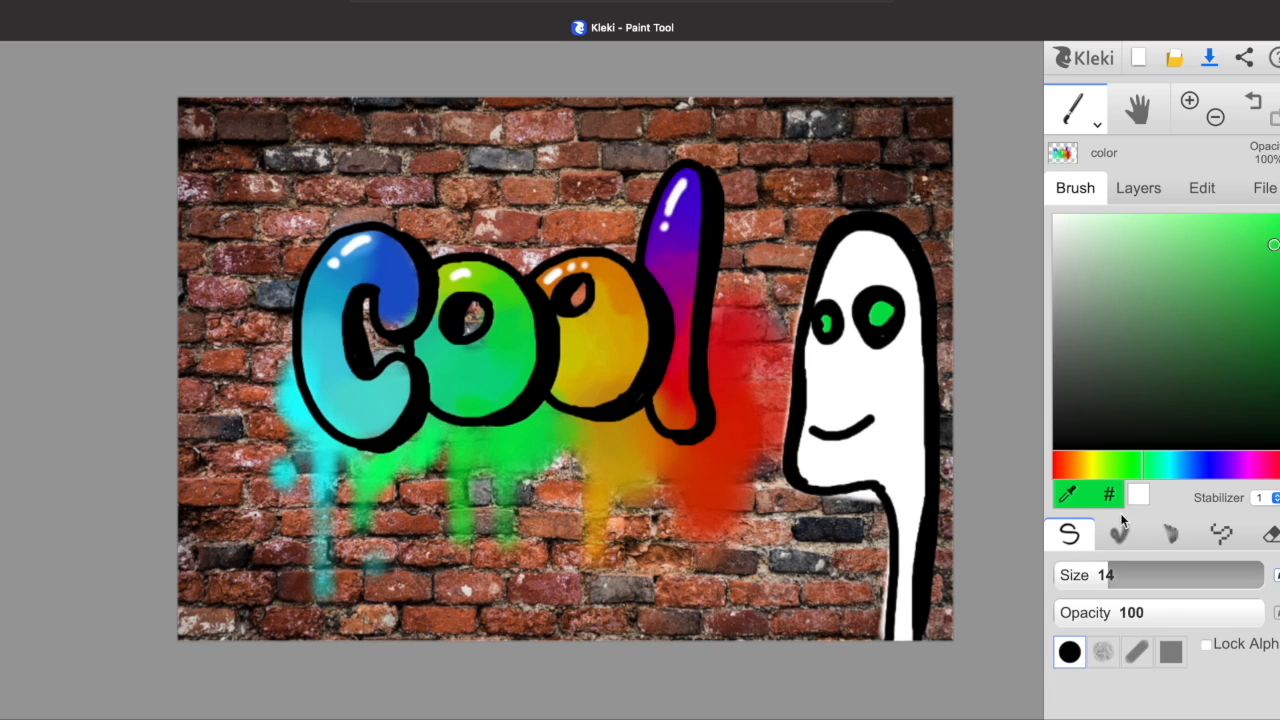
left_click(1119, 533)
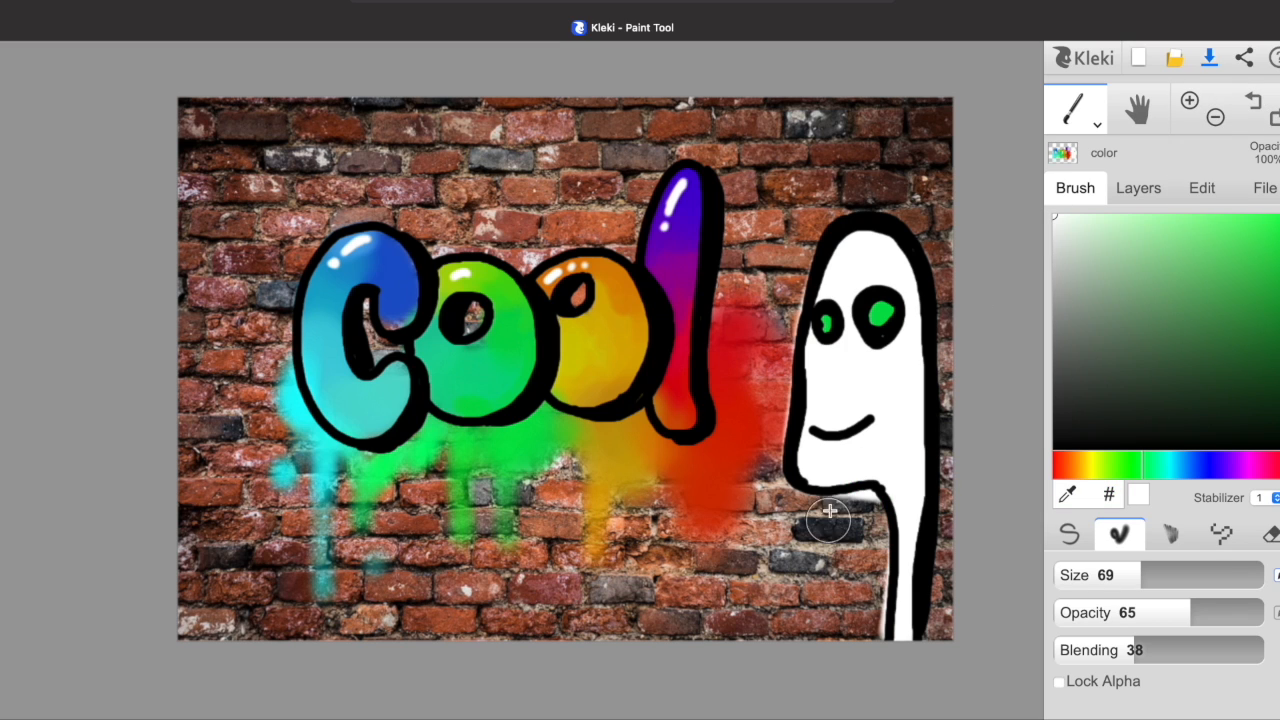
Airbrush a white glow along the alien's left edge at size 44, opacity 42, and open File.
left_click_drag(827, 518, 778, 472)
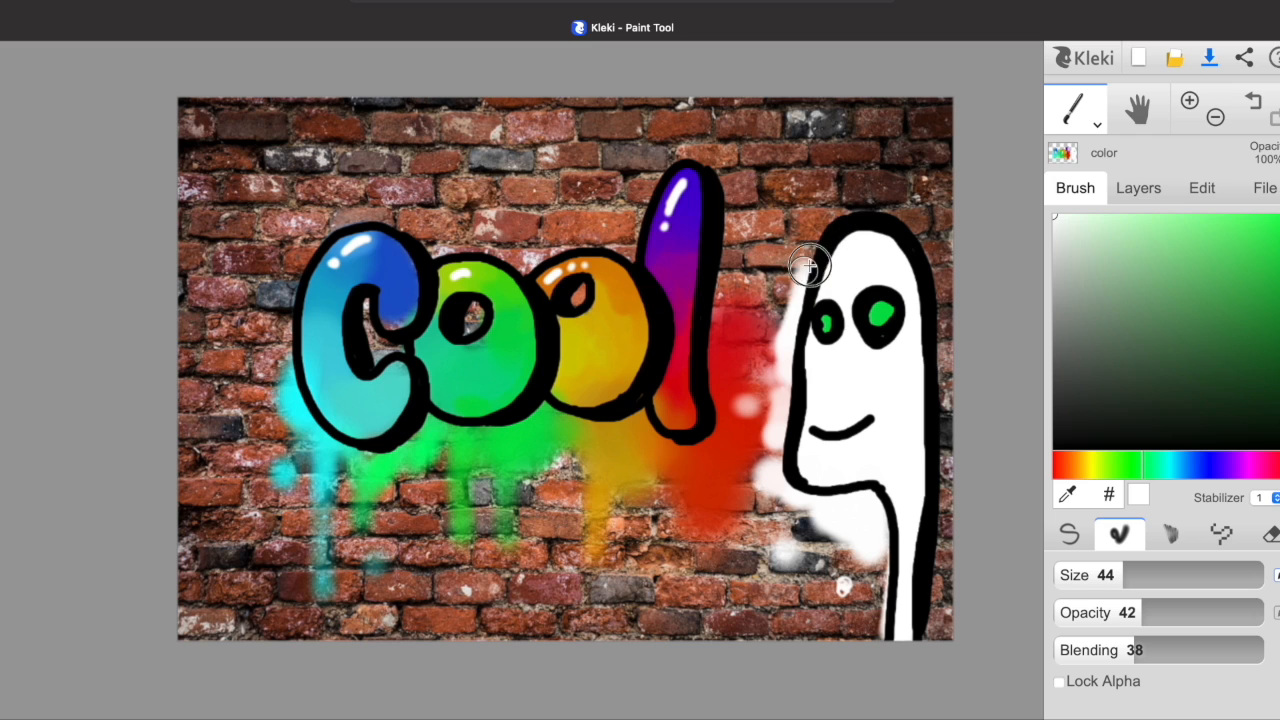
mouse_move(960, 238)
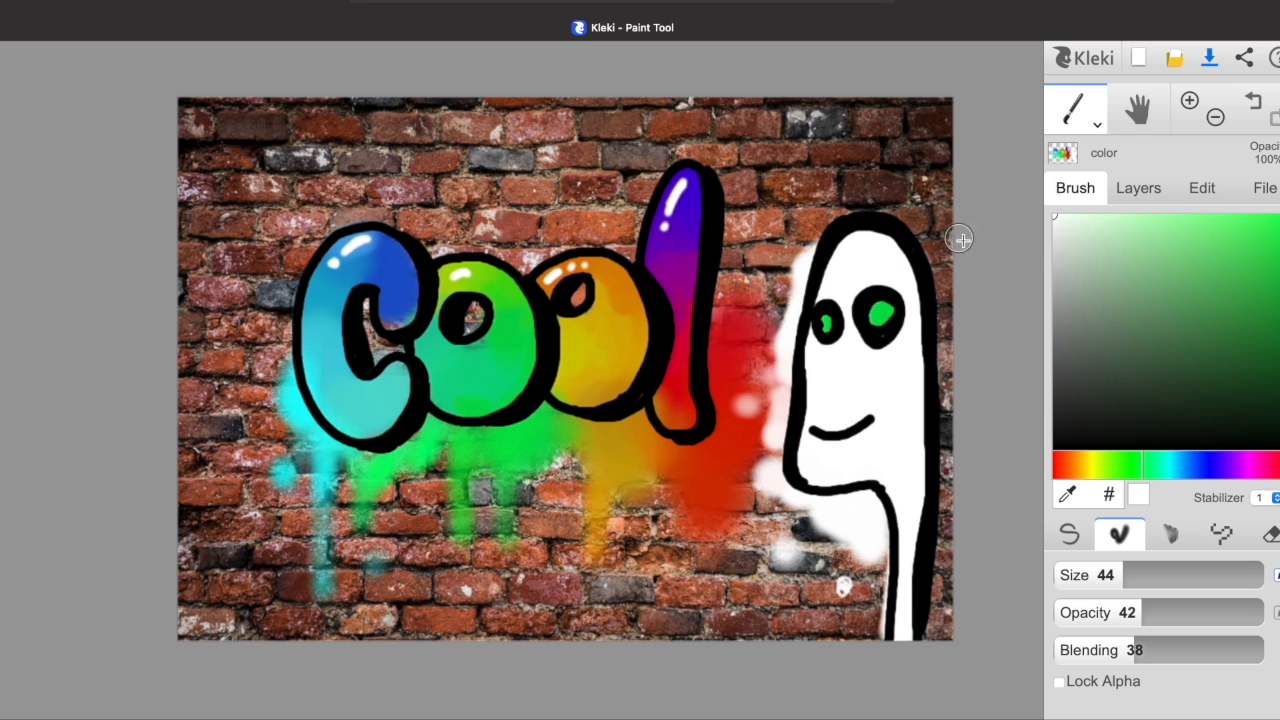
left_click(1262, 188)
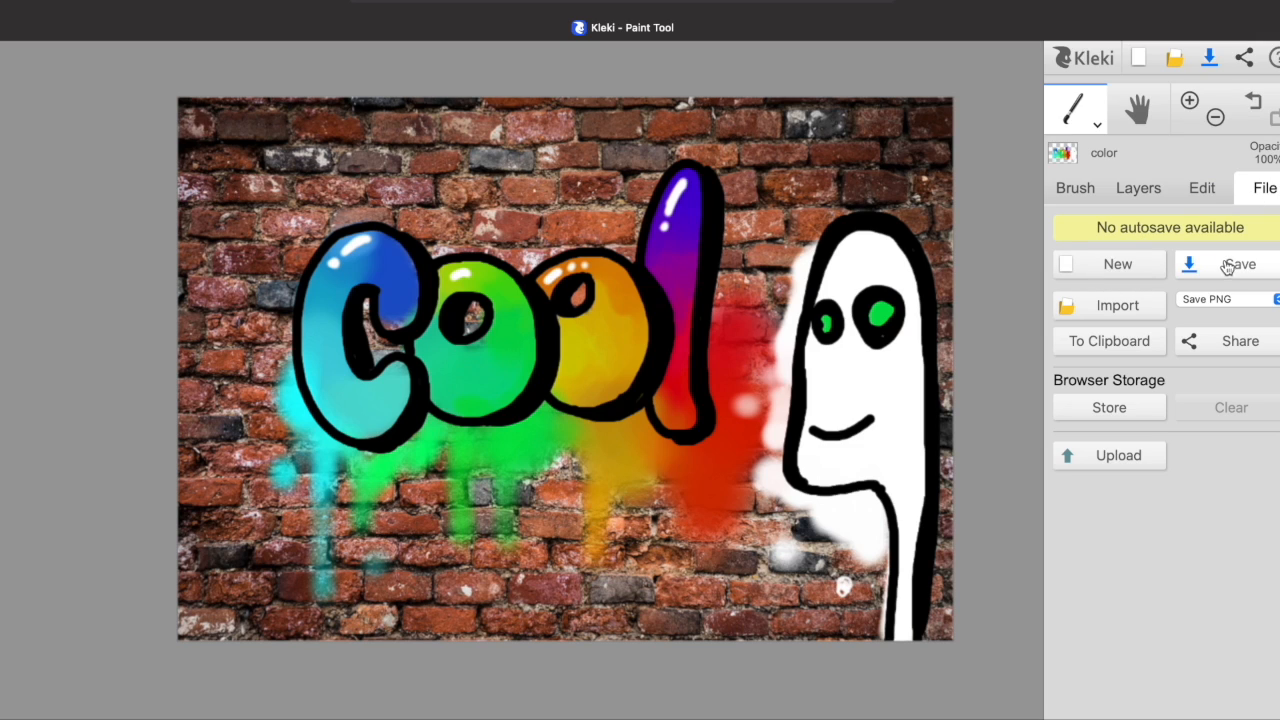
Save the graffiti artwork as a PNG and allow the browser download.
left_click(1235, 264)
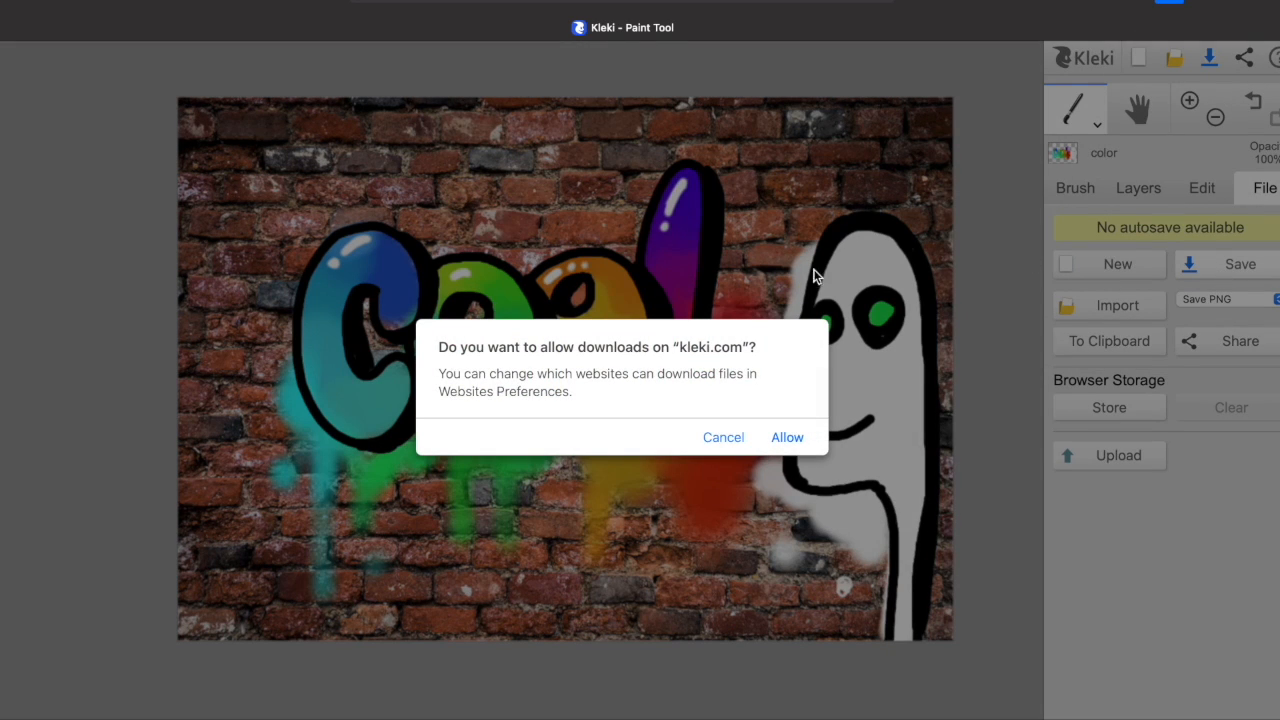
left_click(787, 437)
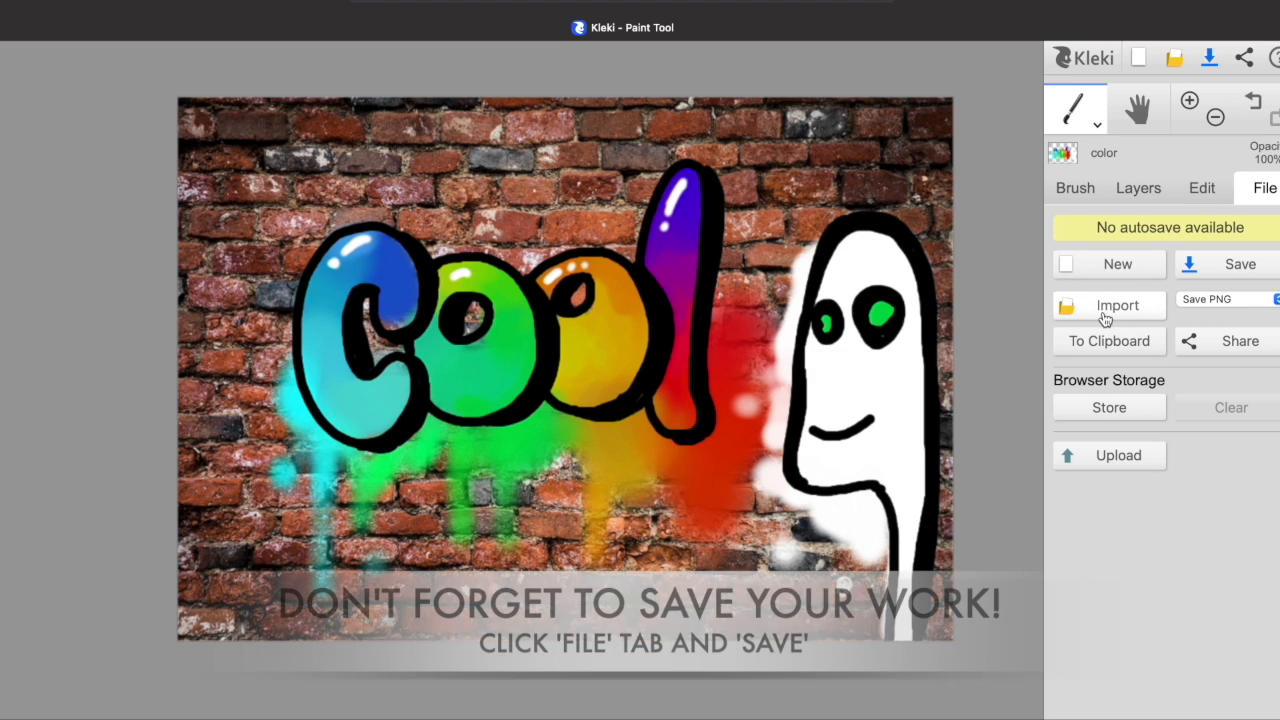
mouse_move(1152, 315)
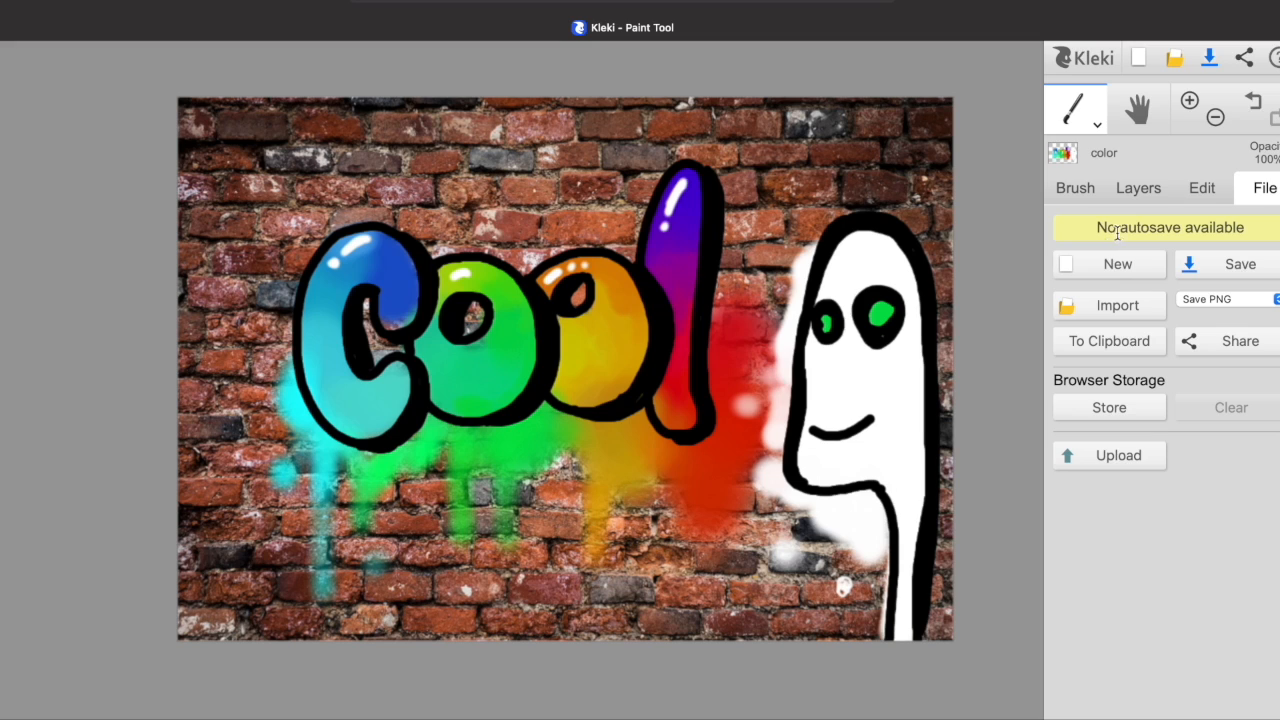
mouse_move(1242, 135)
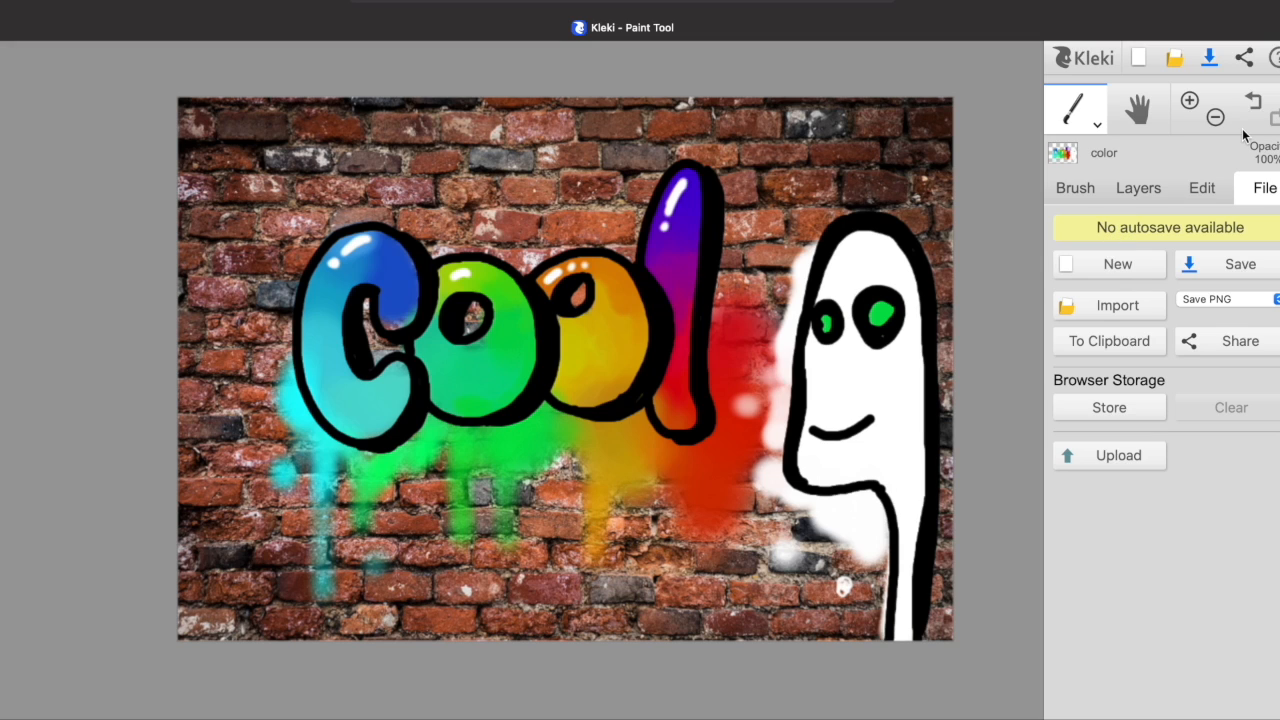